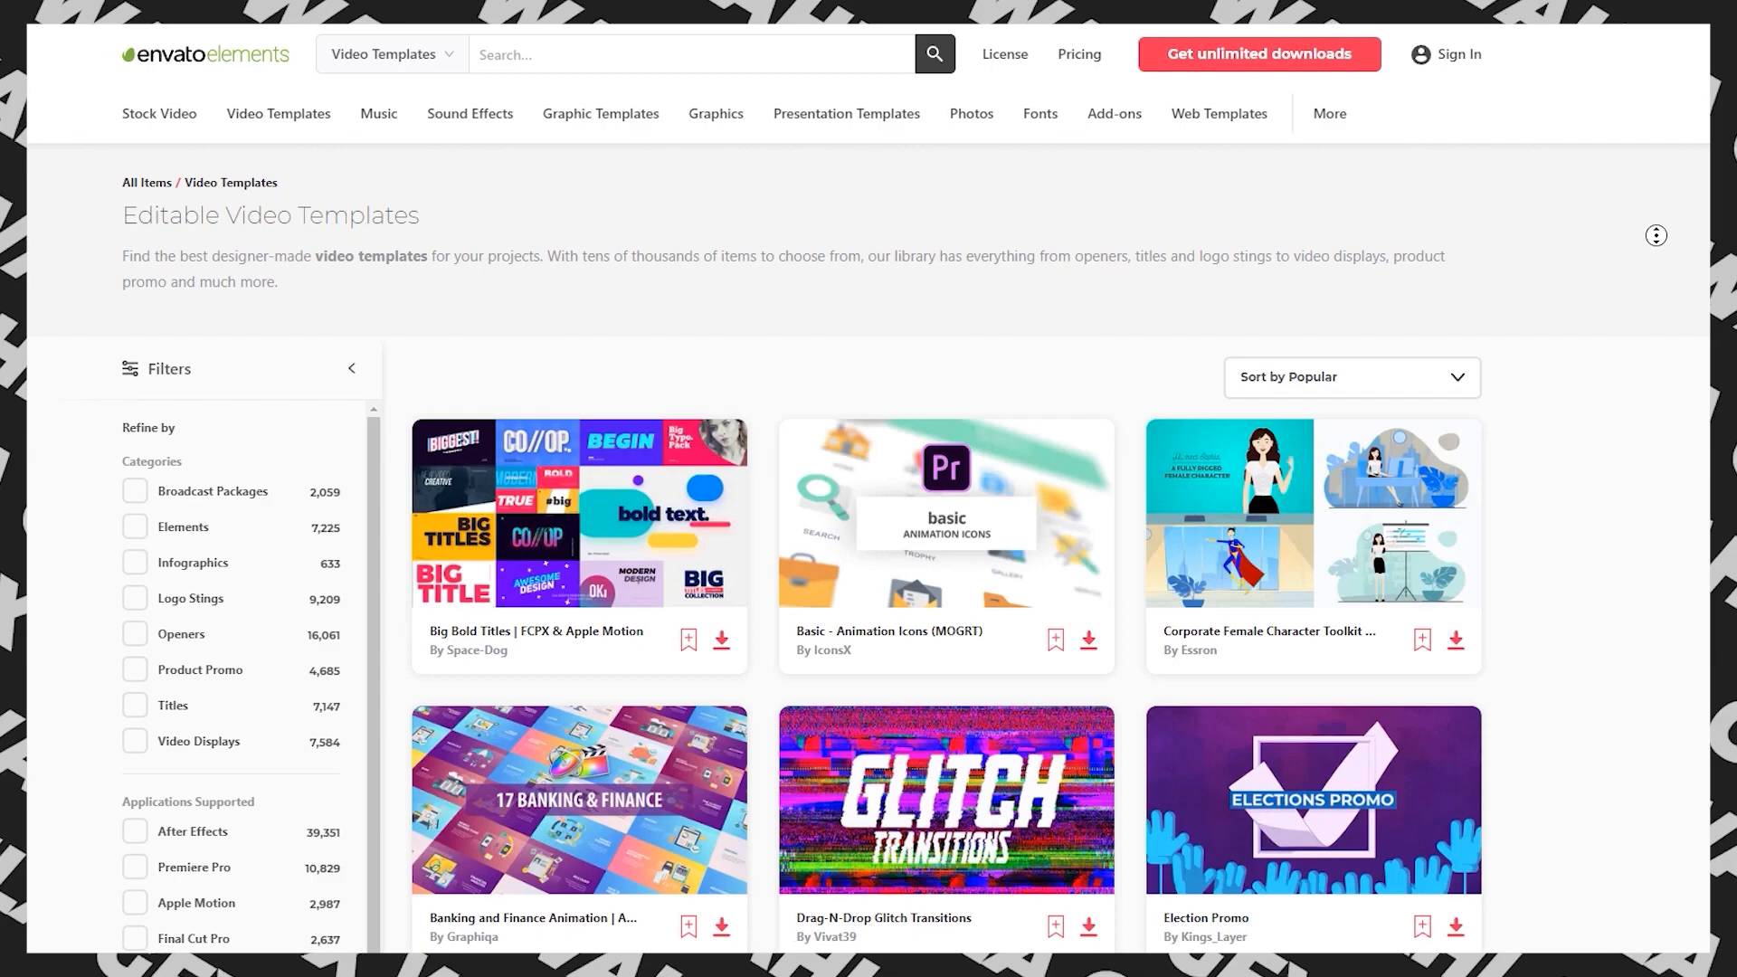
Scroll down through the Envato Elements Video Templates results.
{"action": "scroll", "scroll_direction": "down", "scroll_amount": 3}
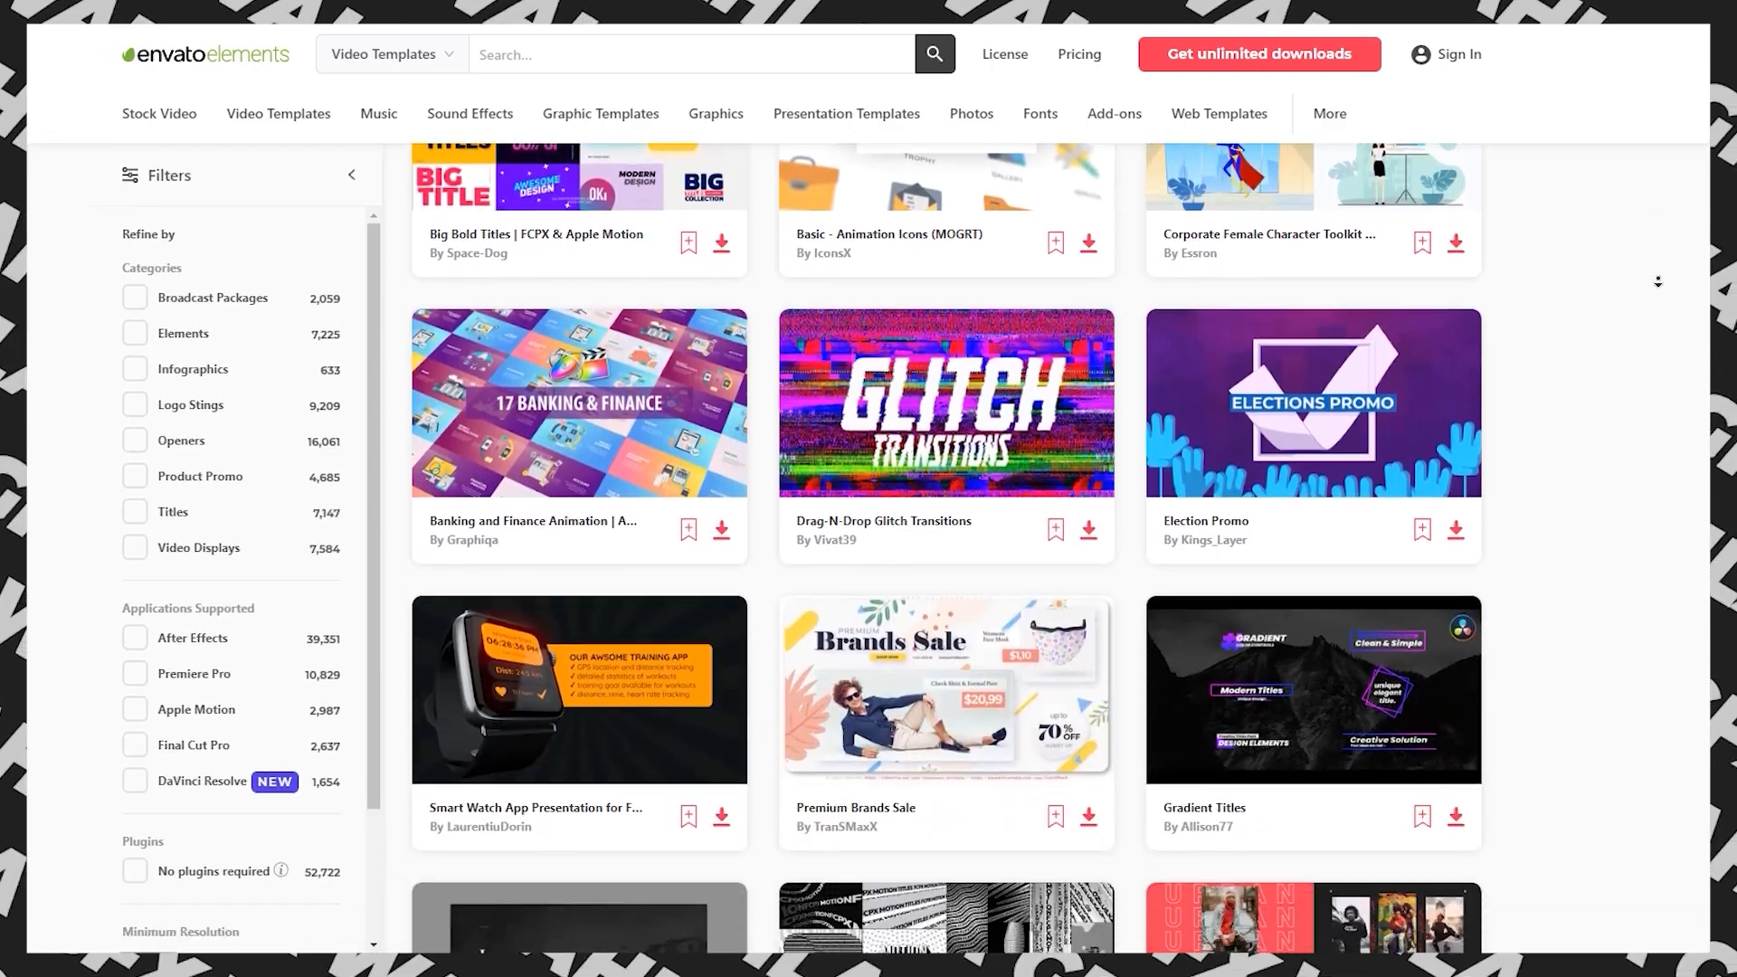
{"action": "scroll", "scroll_direction": "down", "scroll_amount": 3}
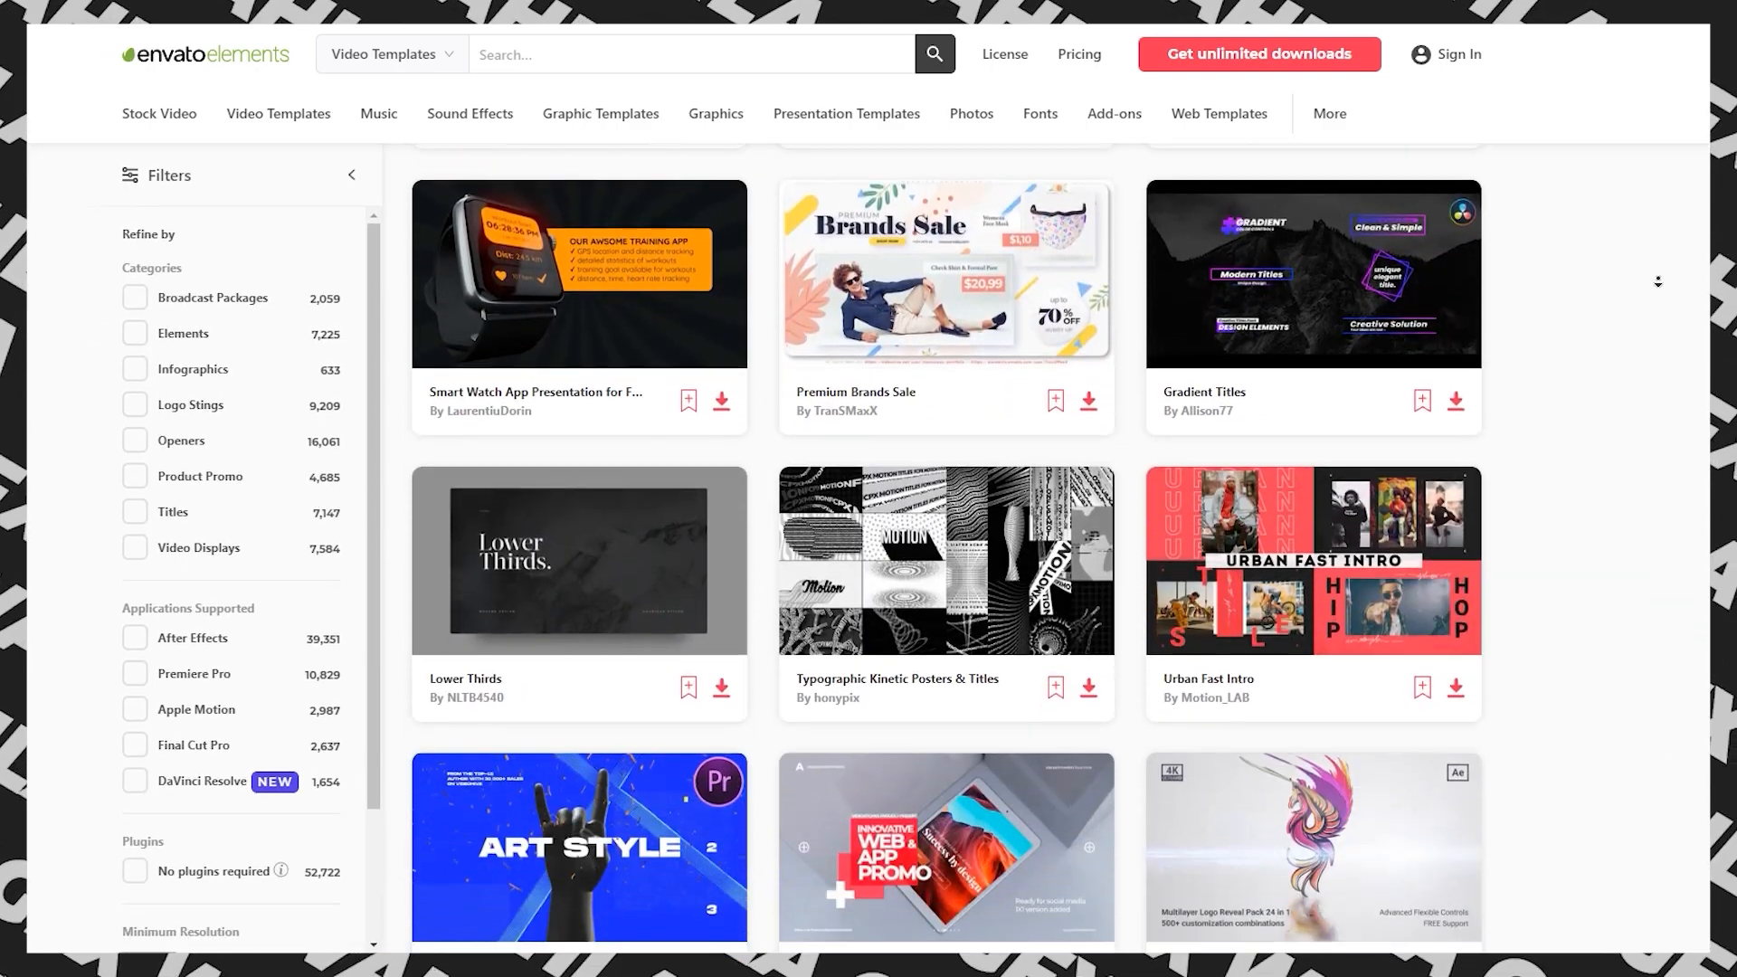
{"action": "scroll", "scroll_direction": "down", "scroll_amount": 3}
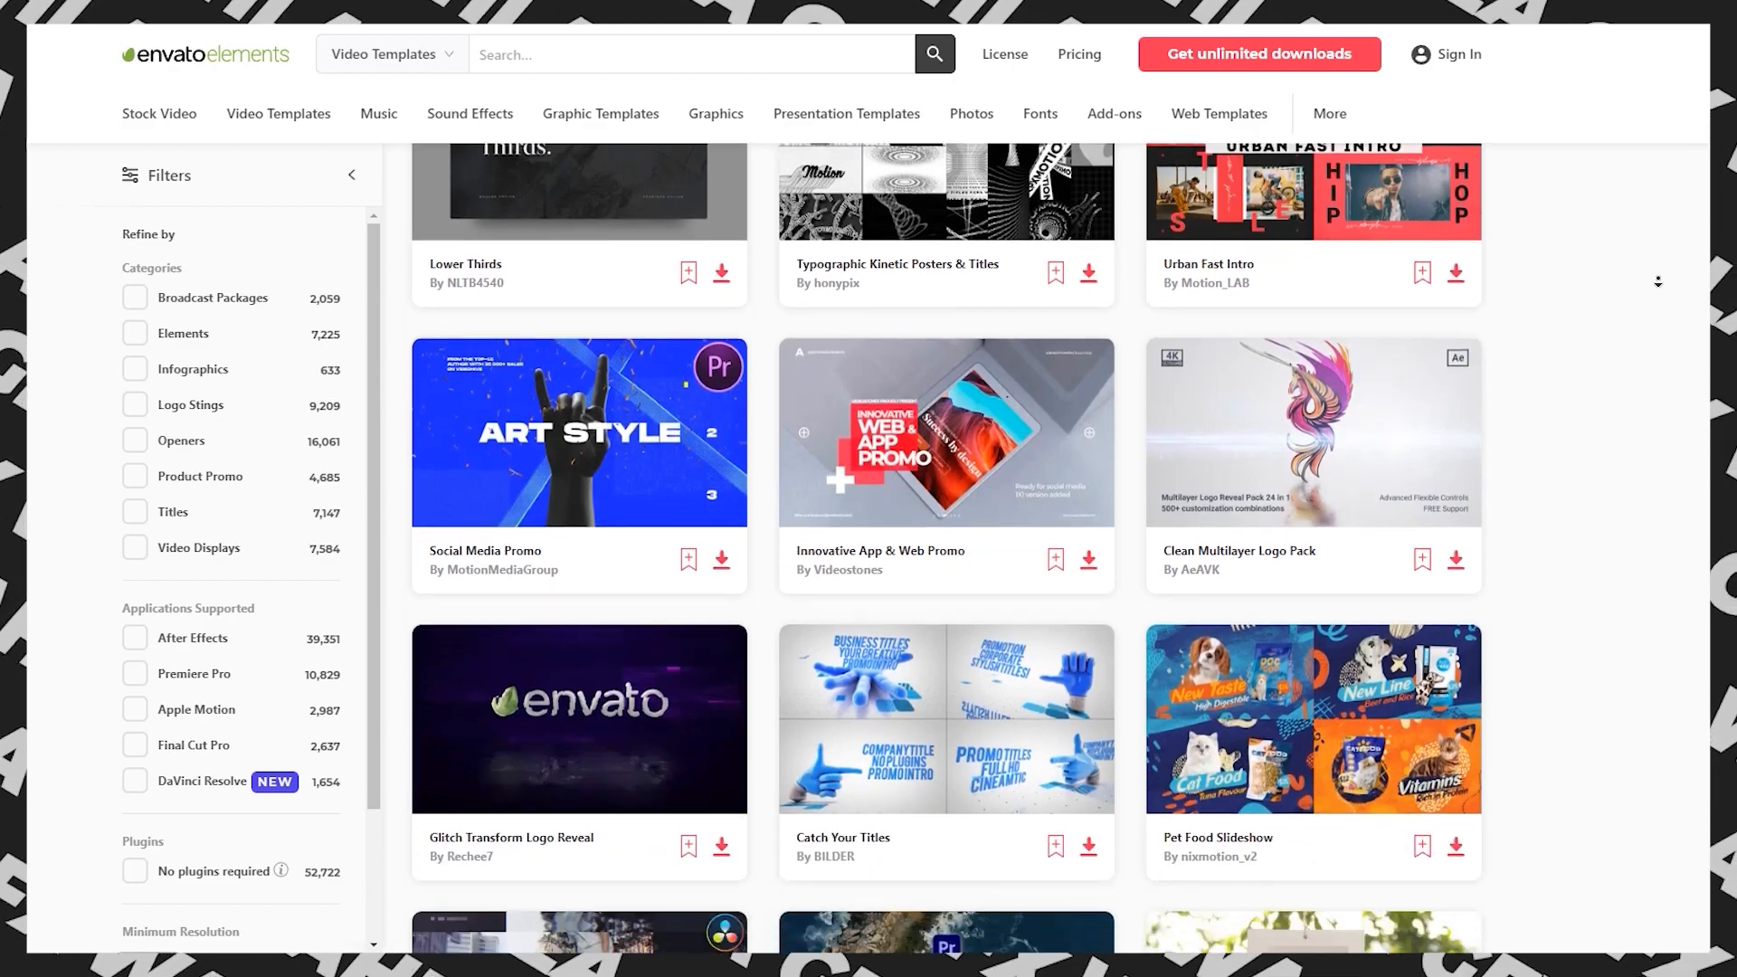
{"action": "scroll", "scroll_direction": "down", "scroll_amount": 3}
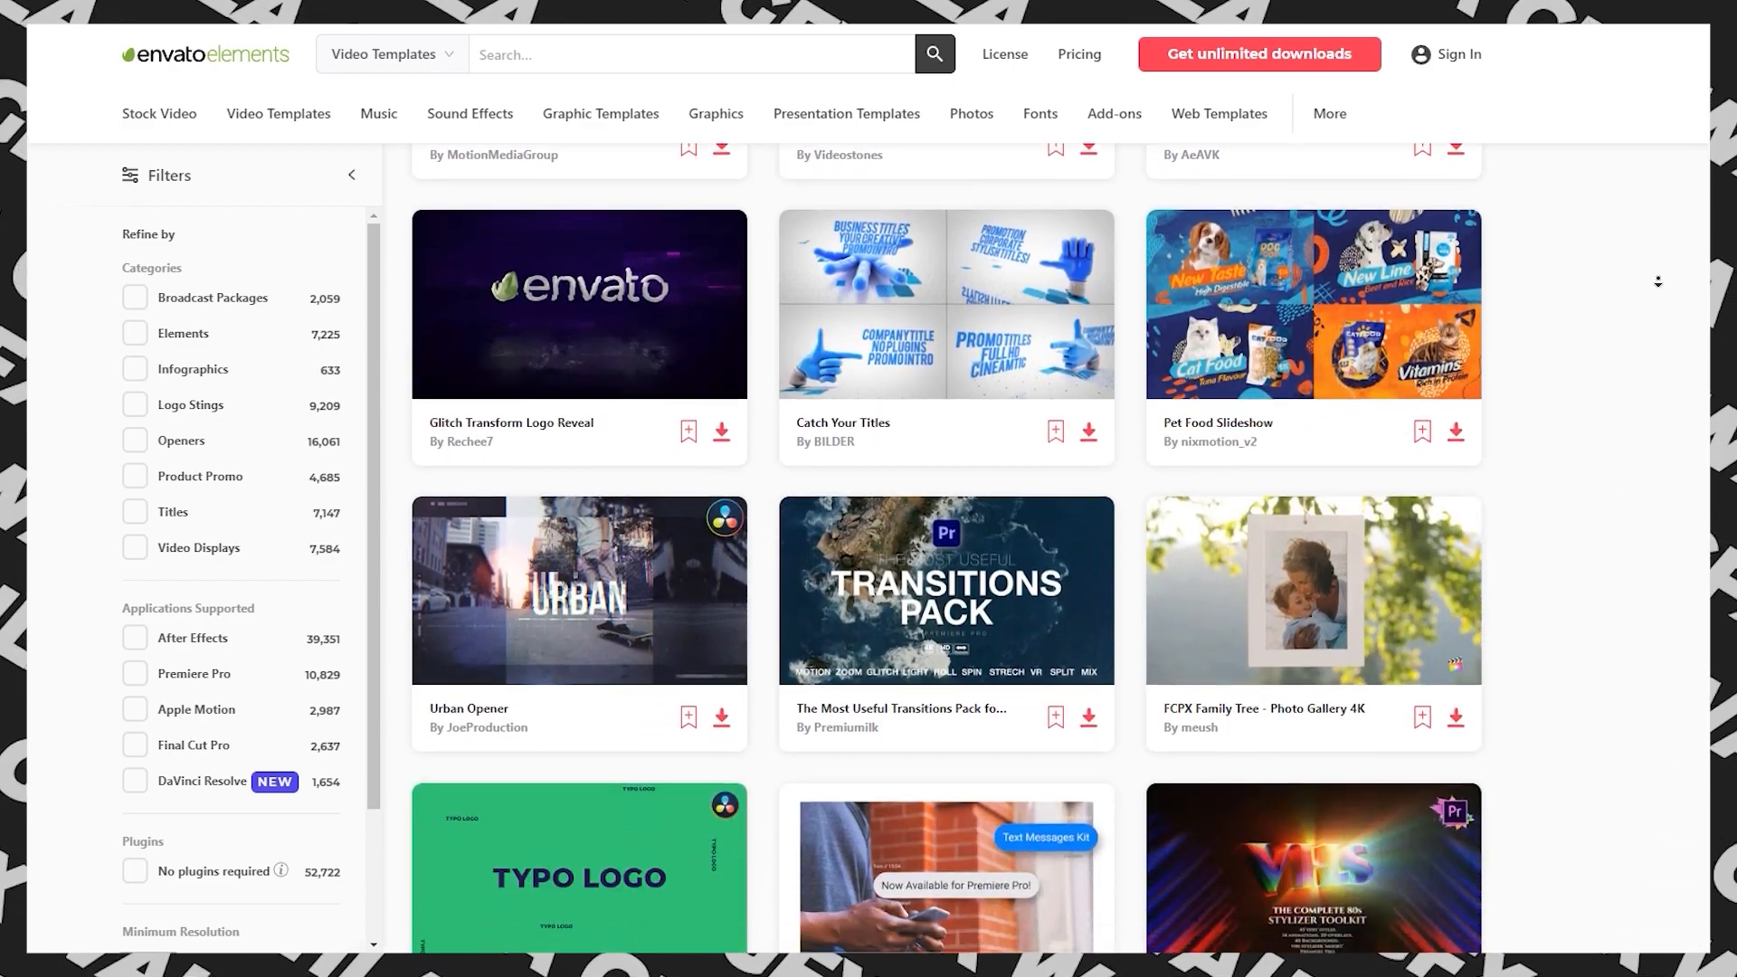
{"action": "scroll", "scroll_direction": "down", "scroll_amount": 3}
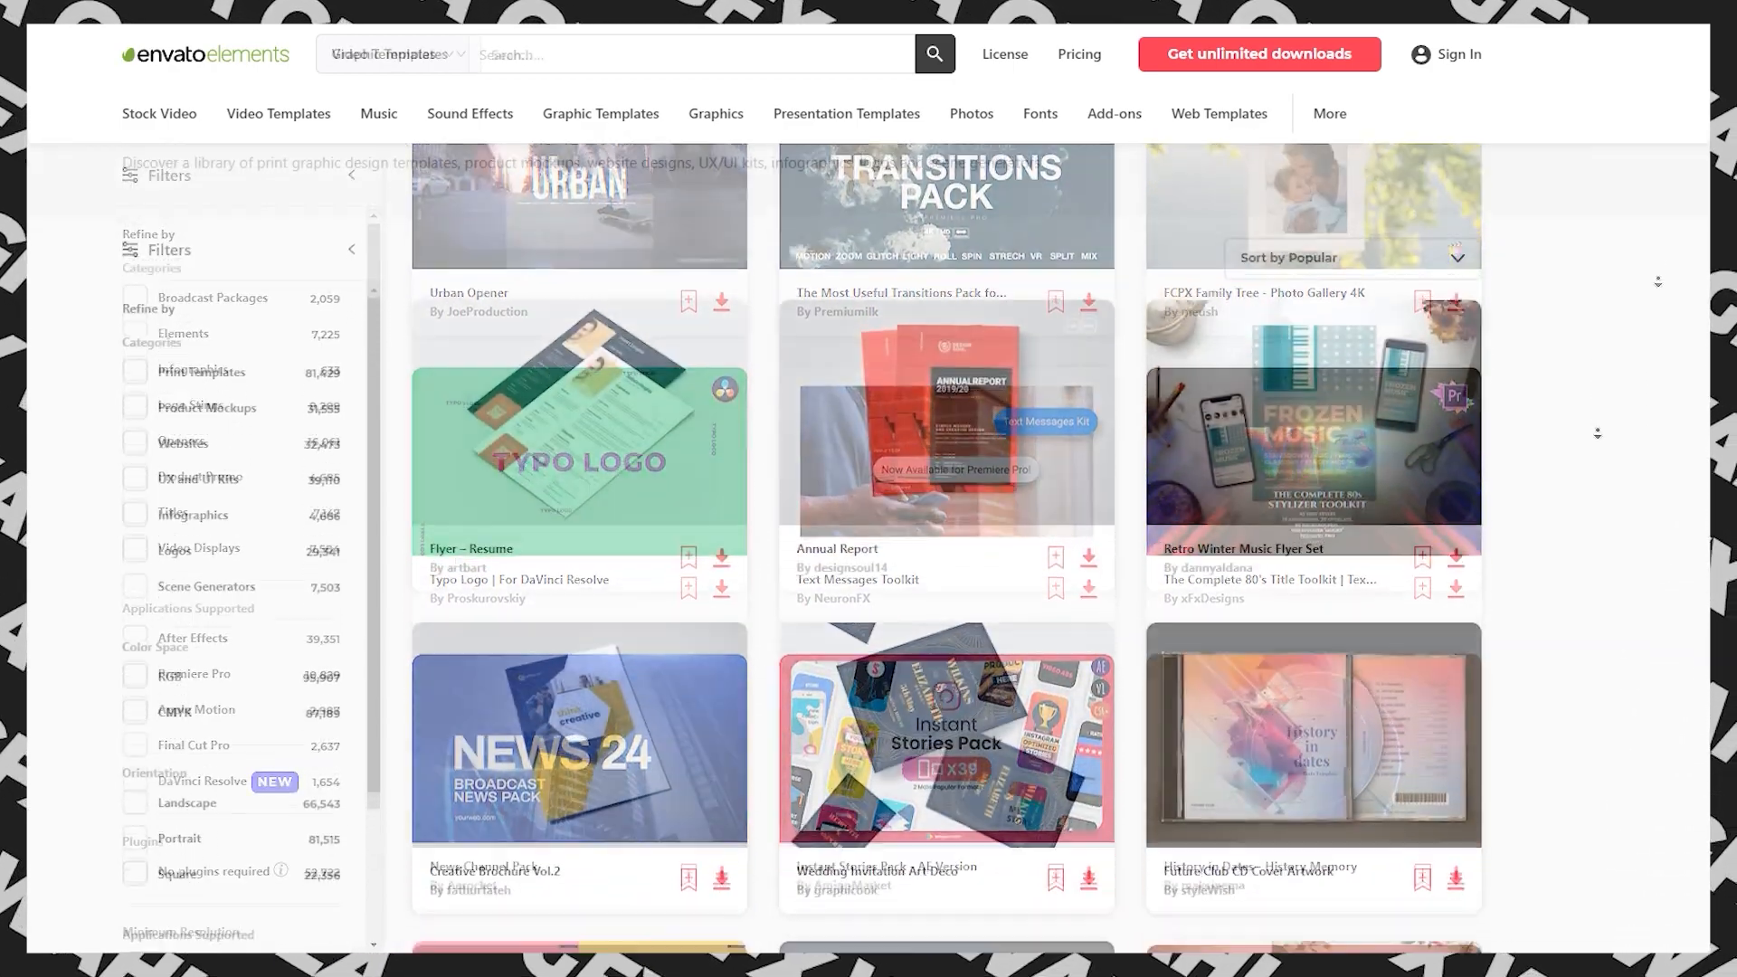
{"action": "scroll", "scroll_direction": "down", "scroll_amount": 3}
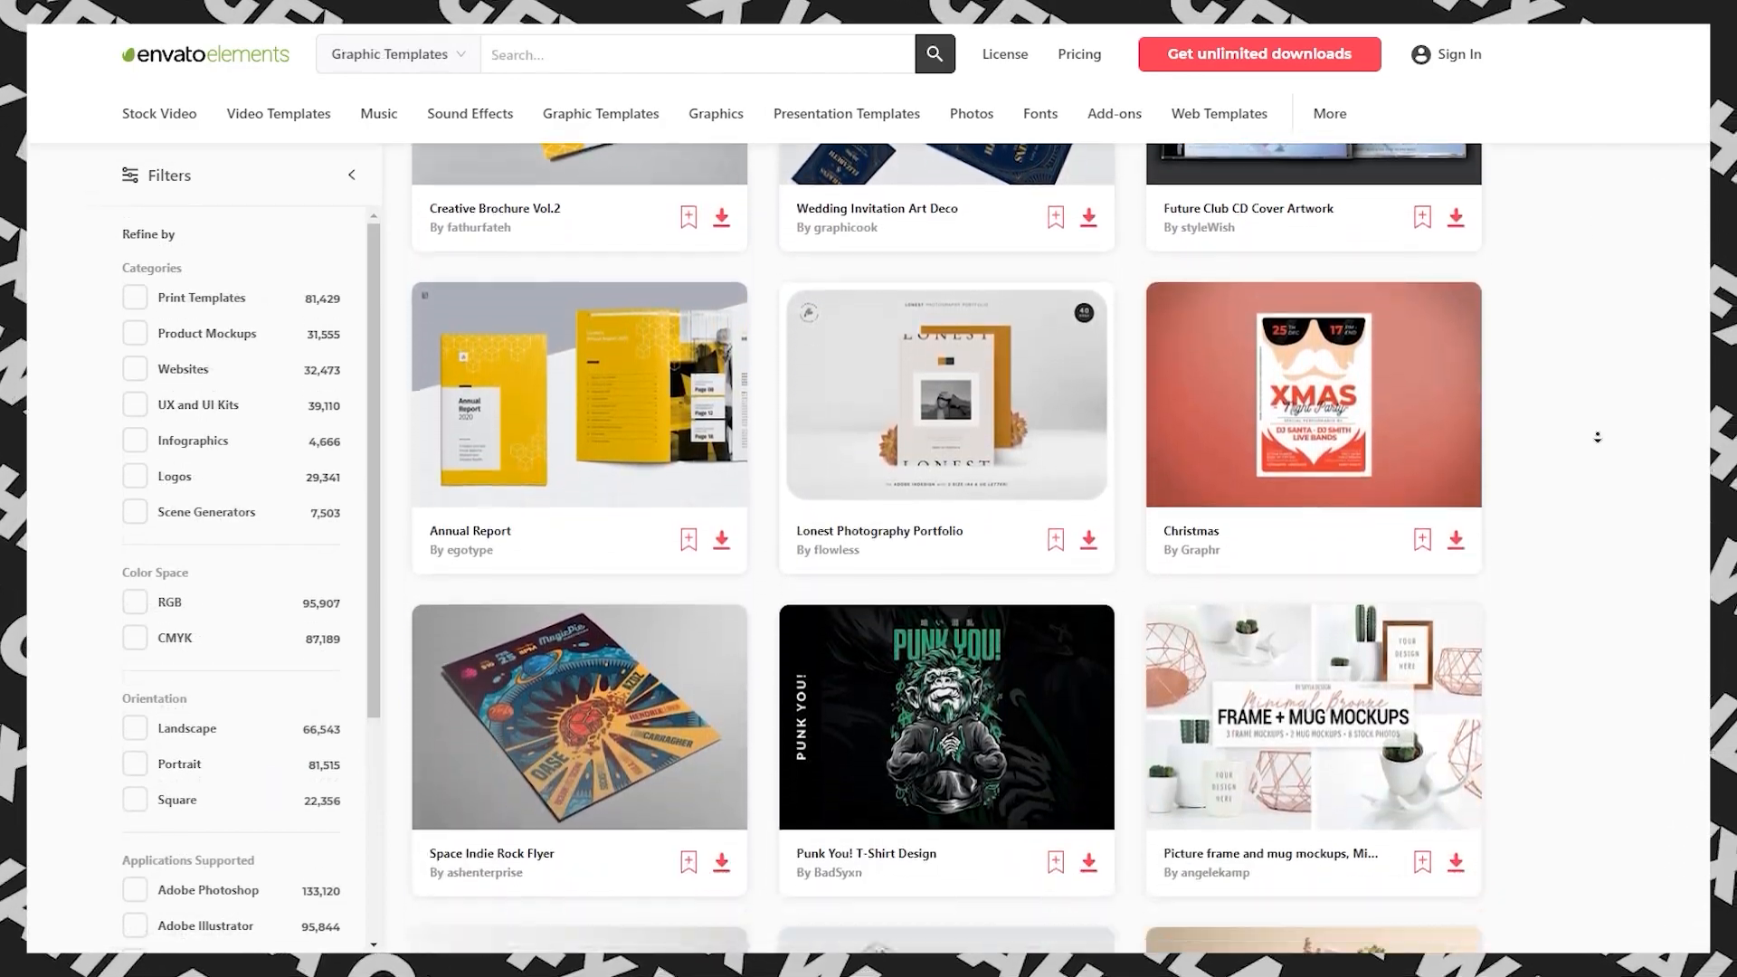
{"action": "scroll", "scroll_direction": "down", "scroll_amount": 3}
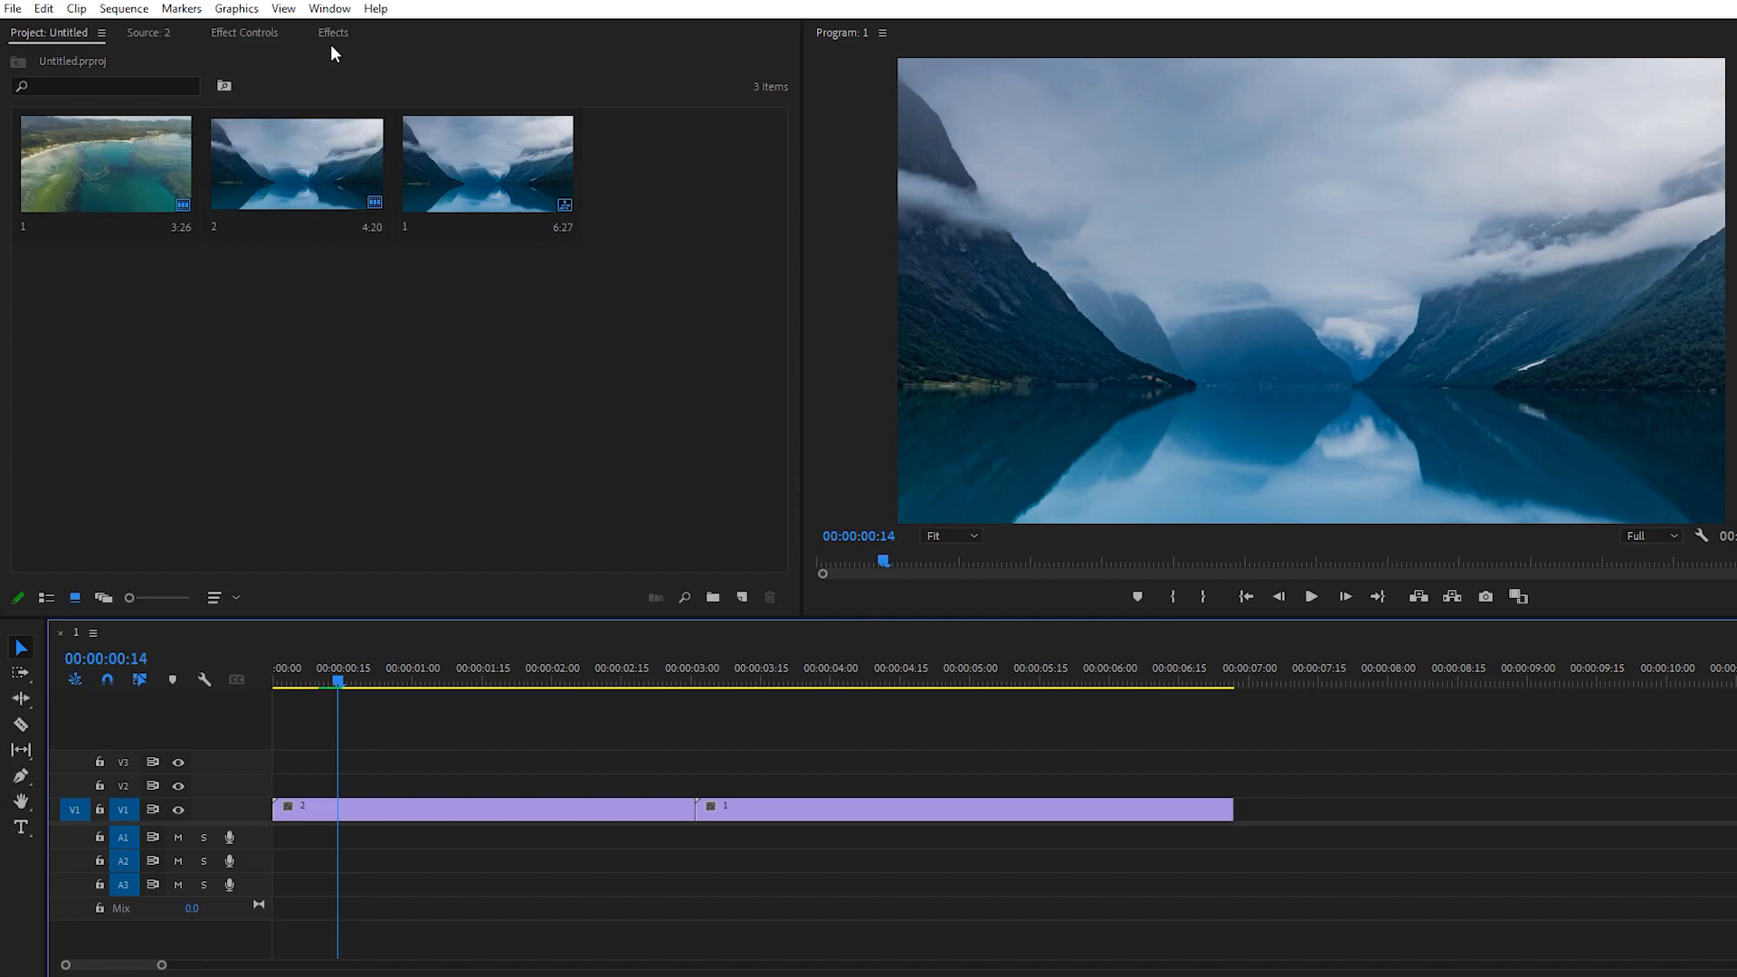
Show the Effects panel in Premiere Pro and expand its Presets folder.
{"action": "left_click", "coordinate": [332, 32]}
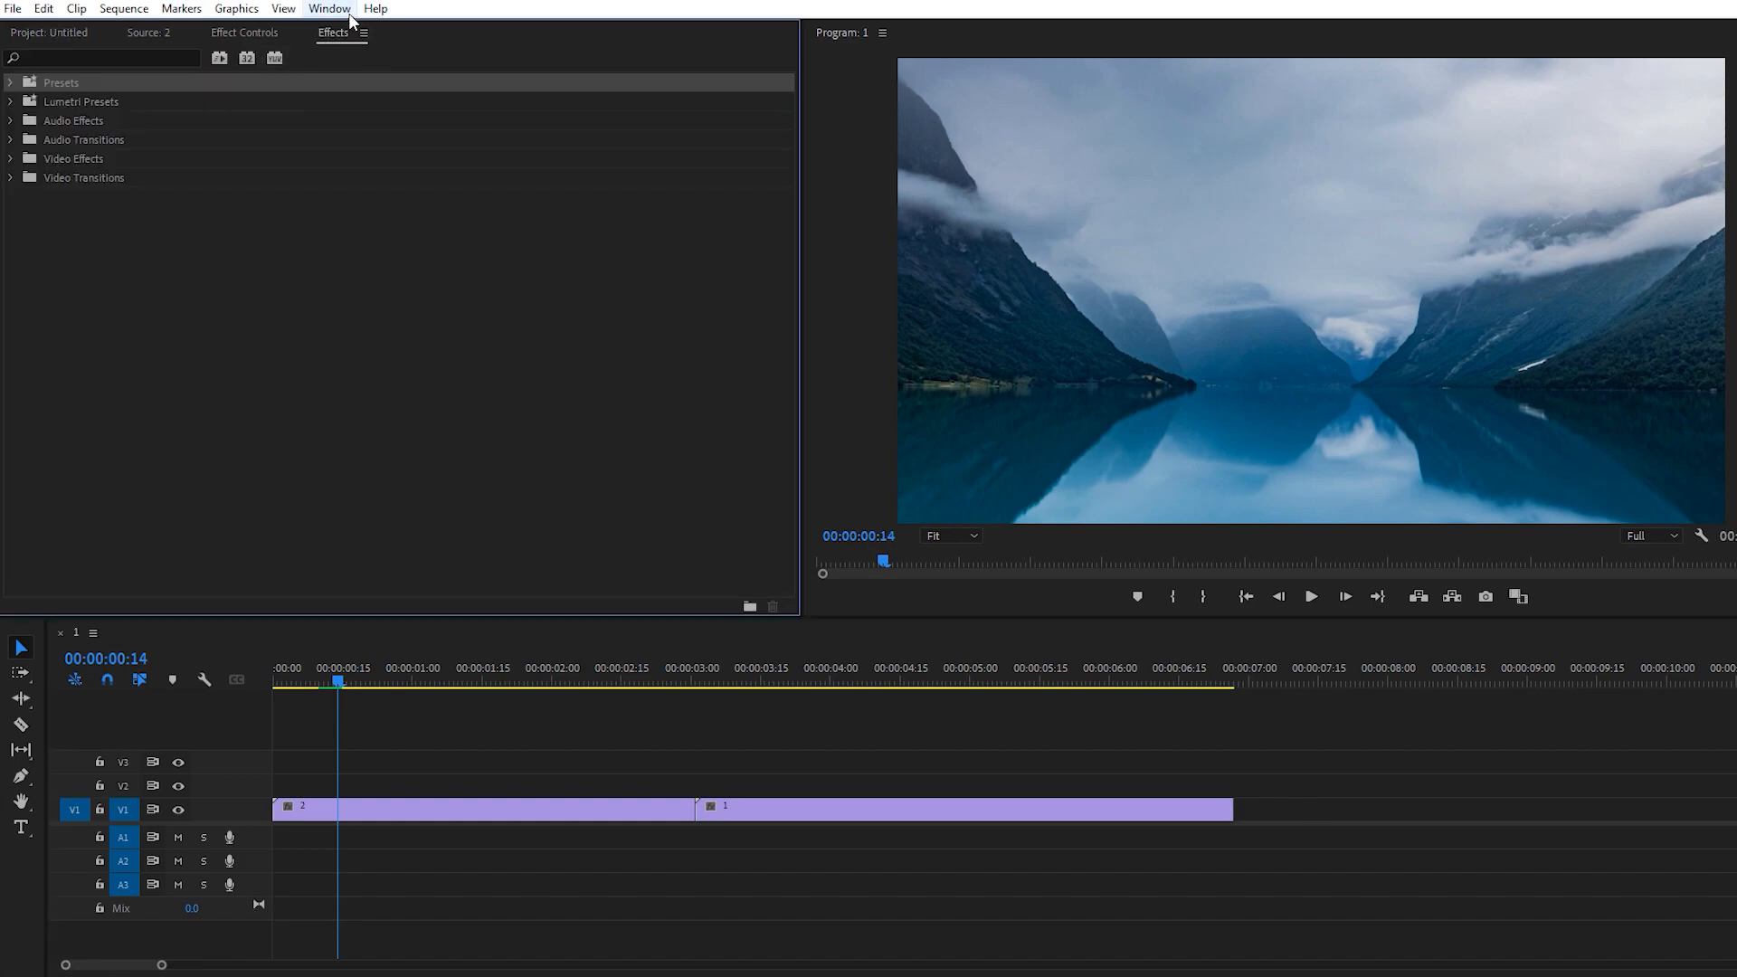
{"action": "left_click", "coordinate": [329, 9]}
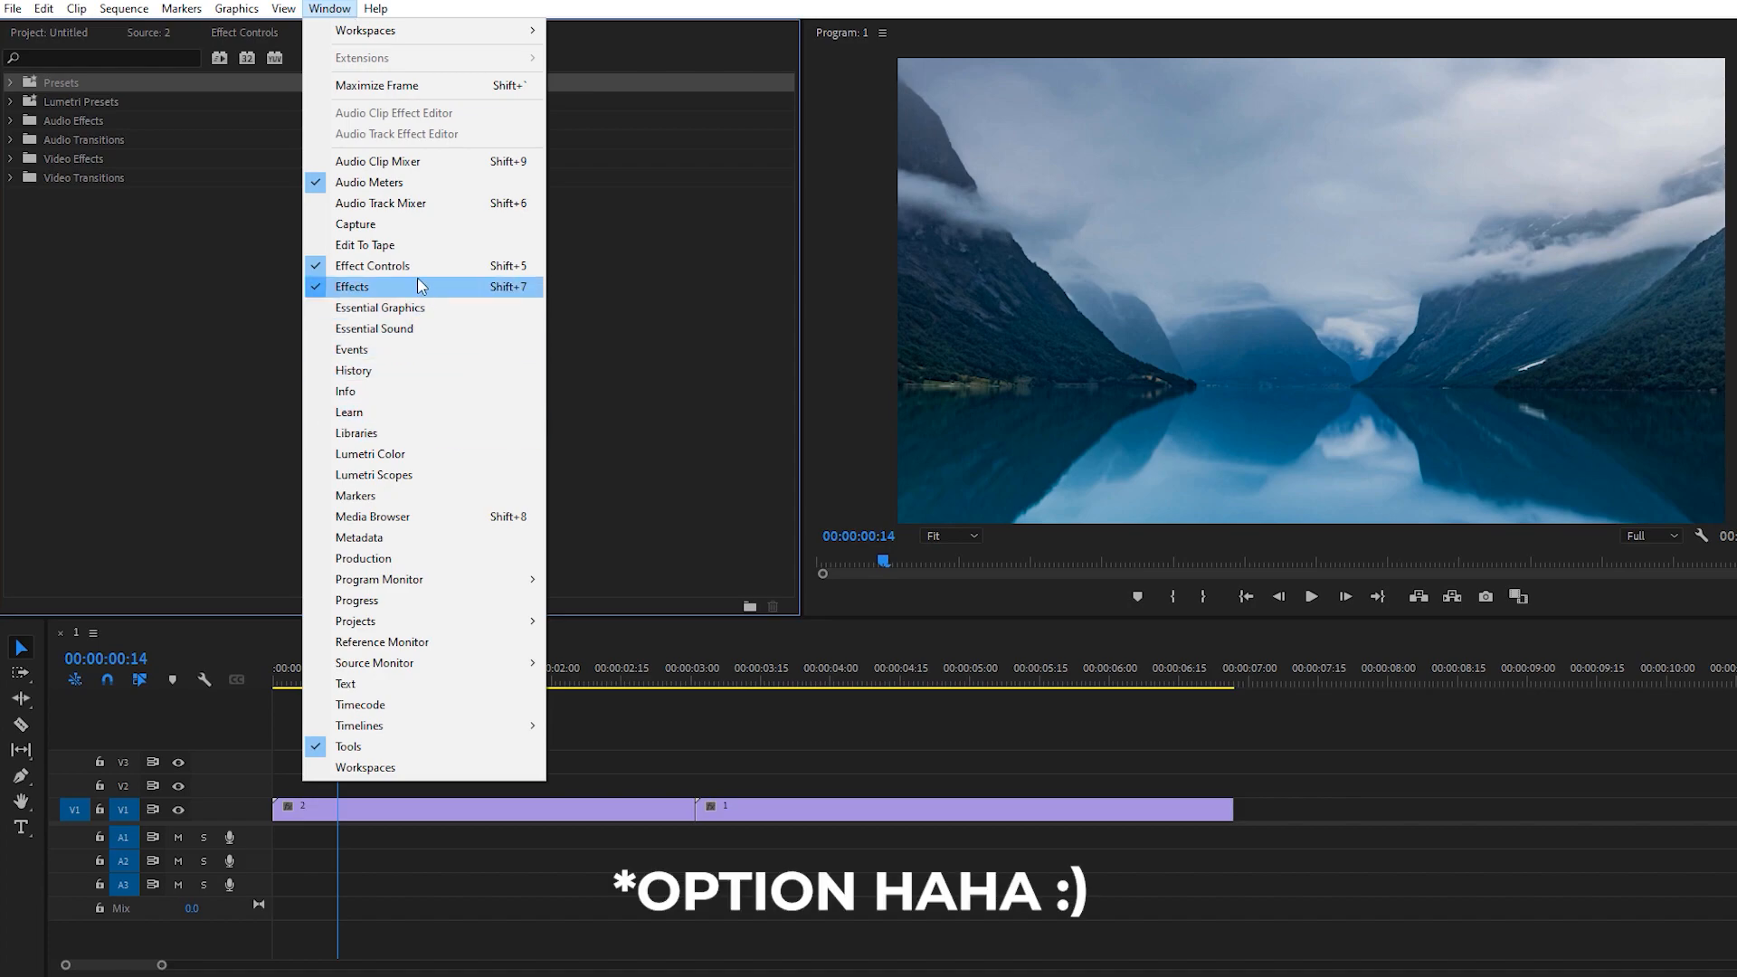
{"action": "left_click", "coordinate": [352, 287]}
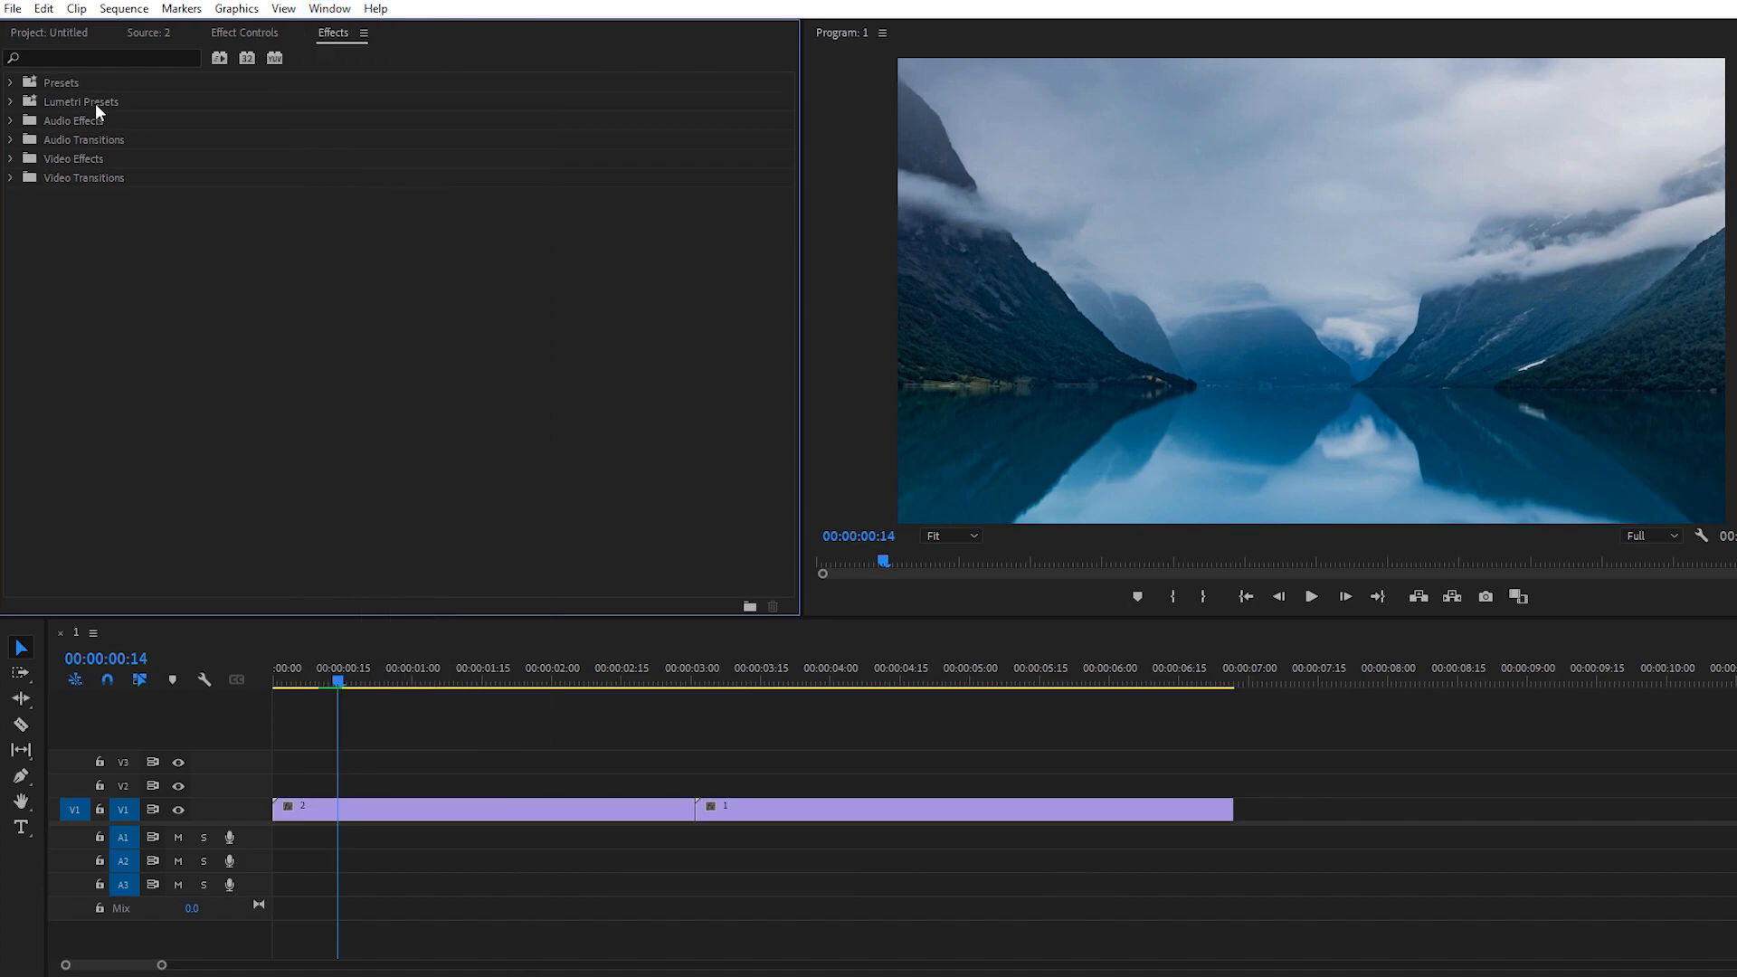
{"action": "mouse_move", "coordinate": [356, 97]}
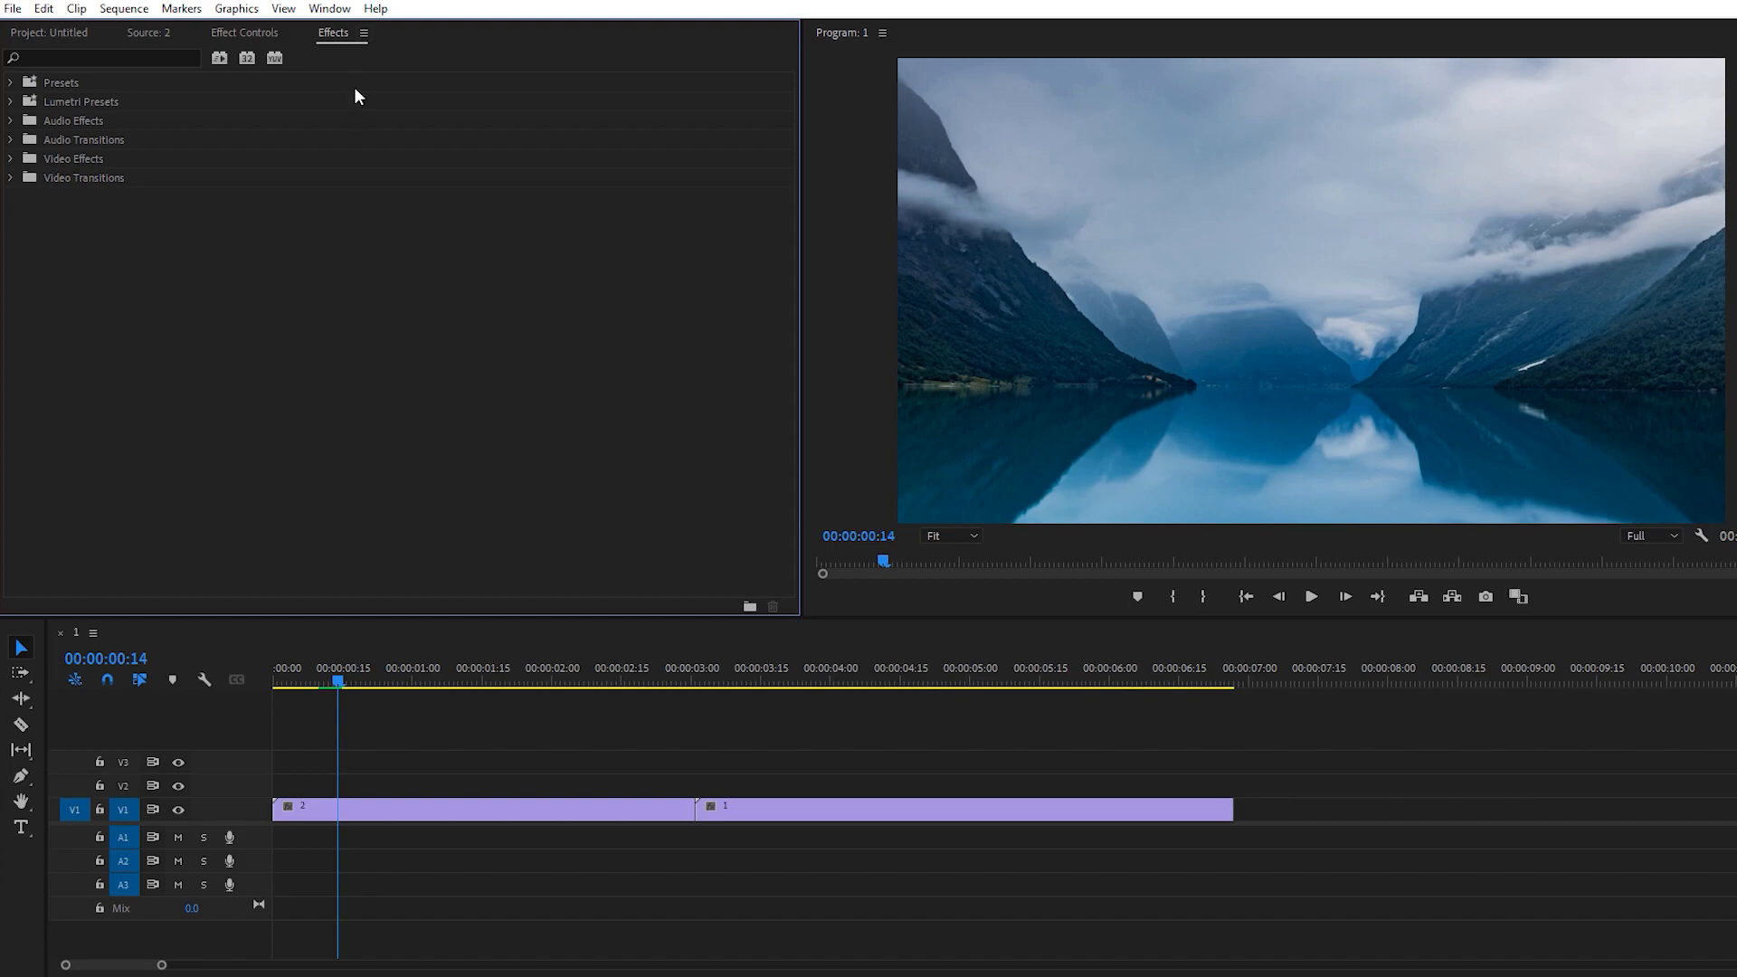
{"action": "left_click", "coordinate": [10, 82]}
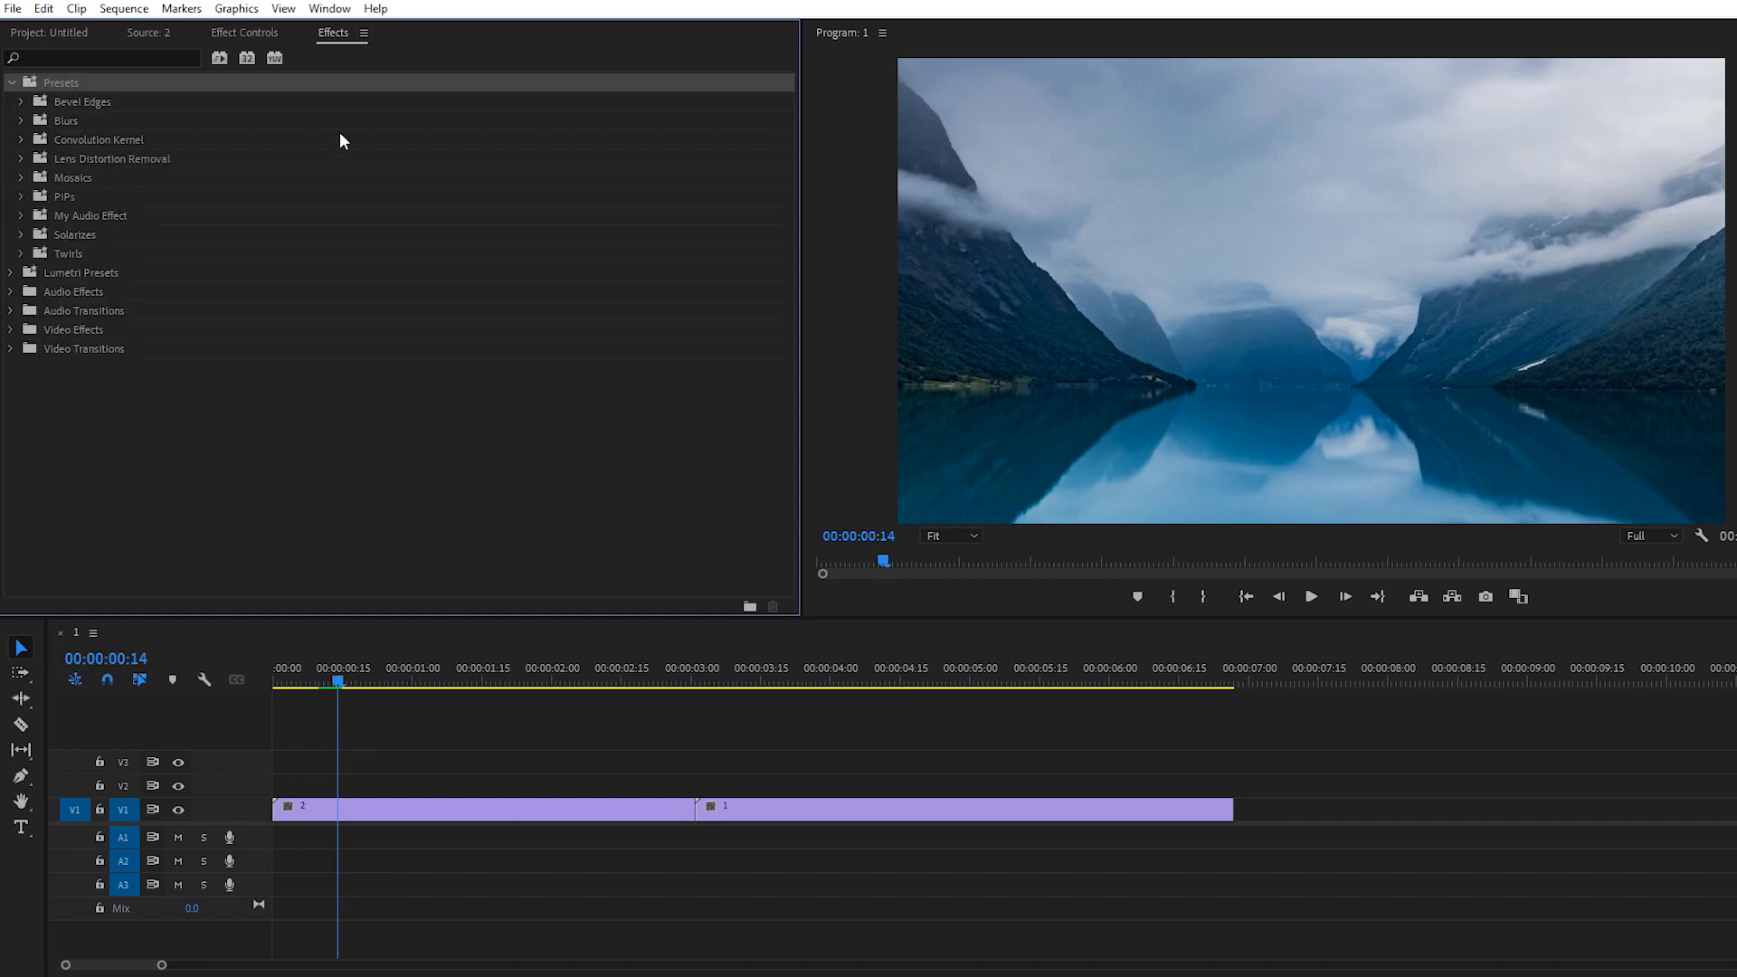
{"action": "mouse_move", "coordinate": [233, 132]}
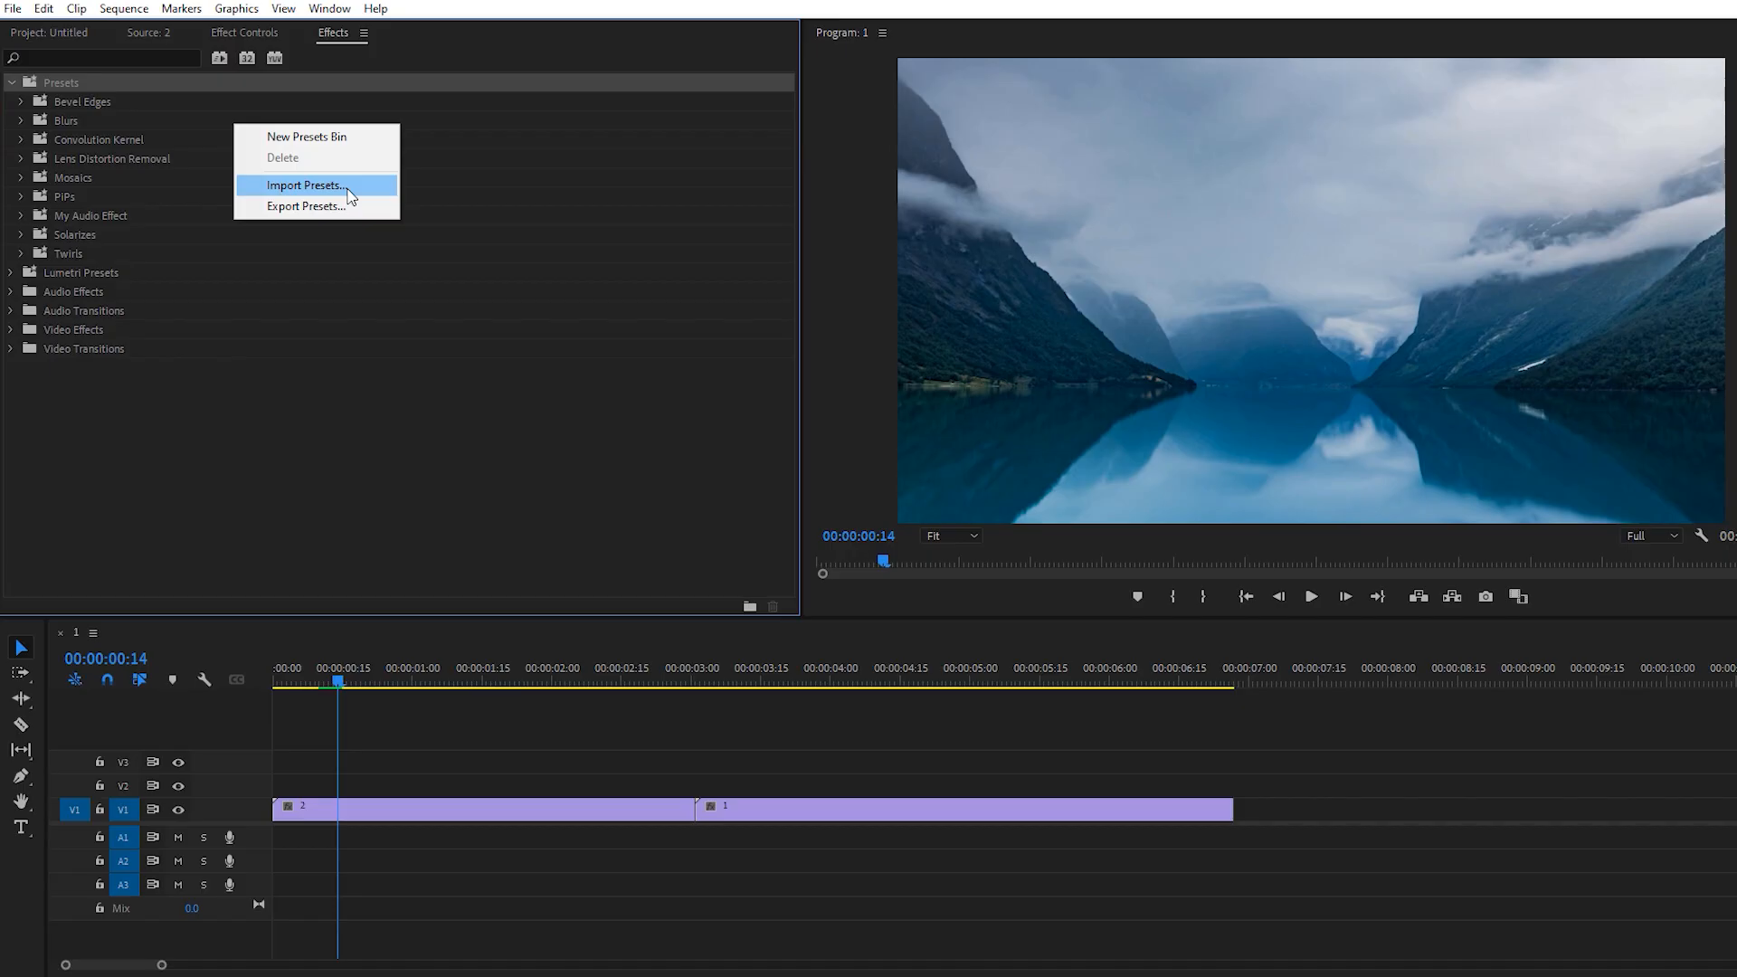
Import the transitions .prfpset file, then expand WAHLA VFX - YouTube and the Roll folder.
{"action": "left_click", "coordinate": [305, 184]}
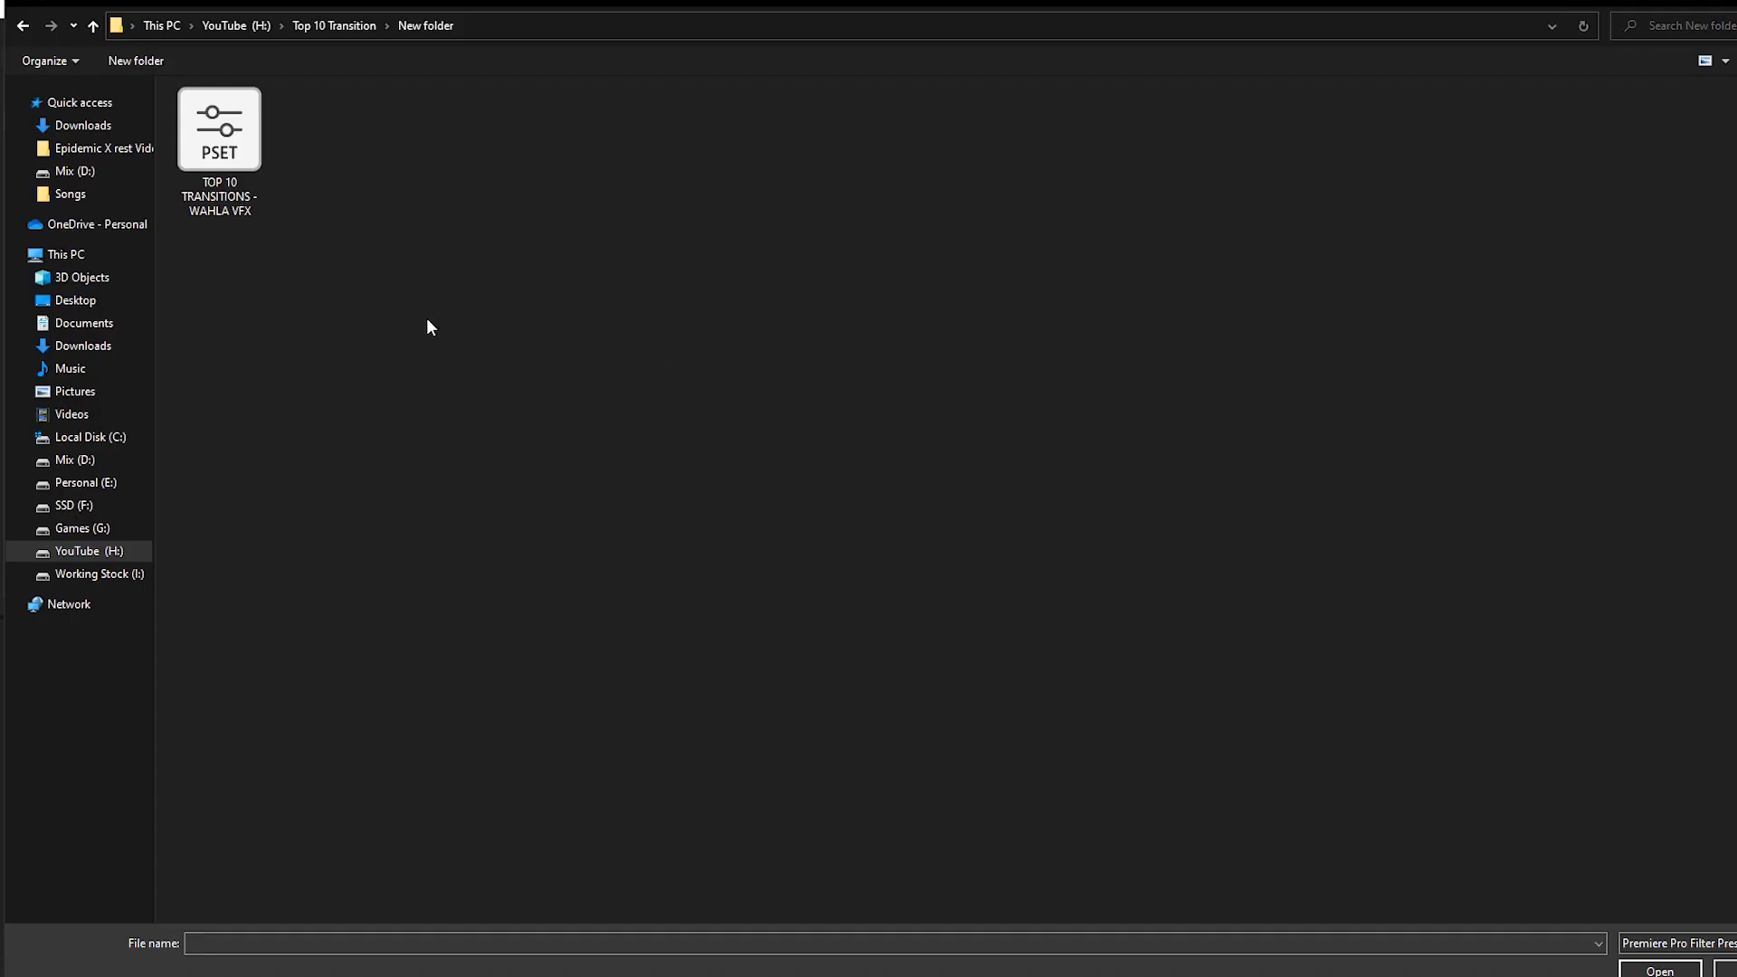
{"action": "mouse_move", "coordinate": [326, 300]}
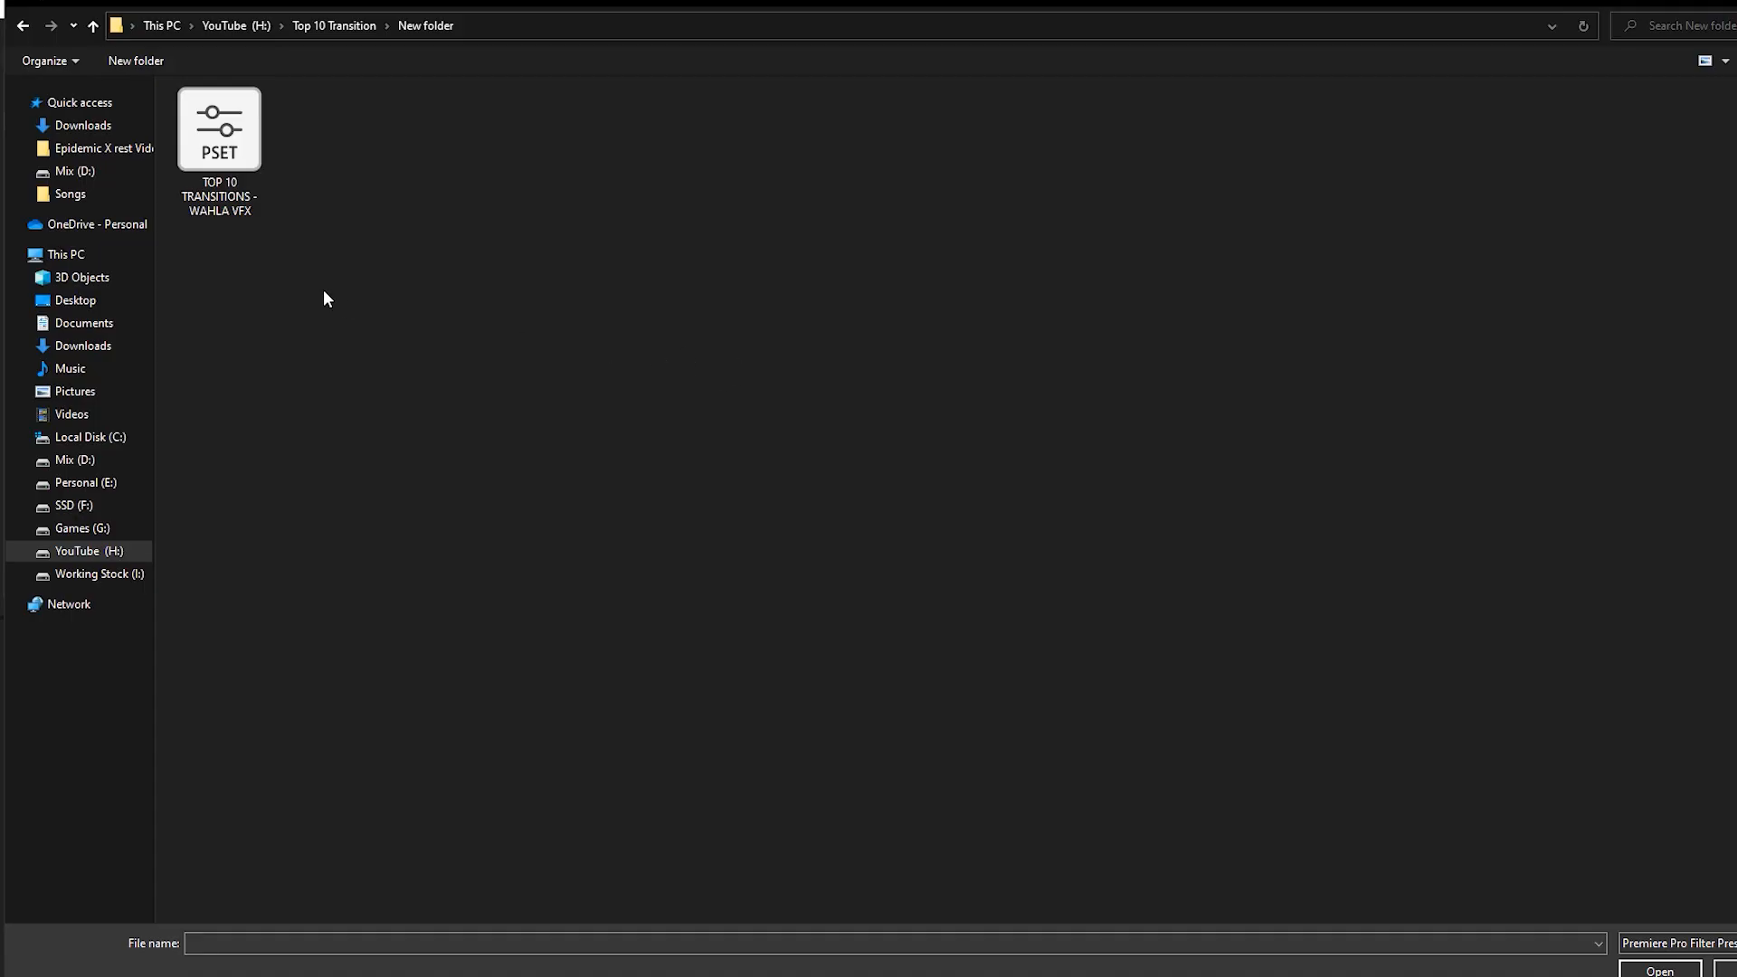
{"action": "left_click", "coordinate": [218, 150]}
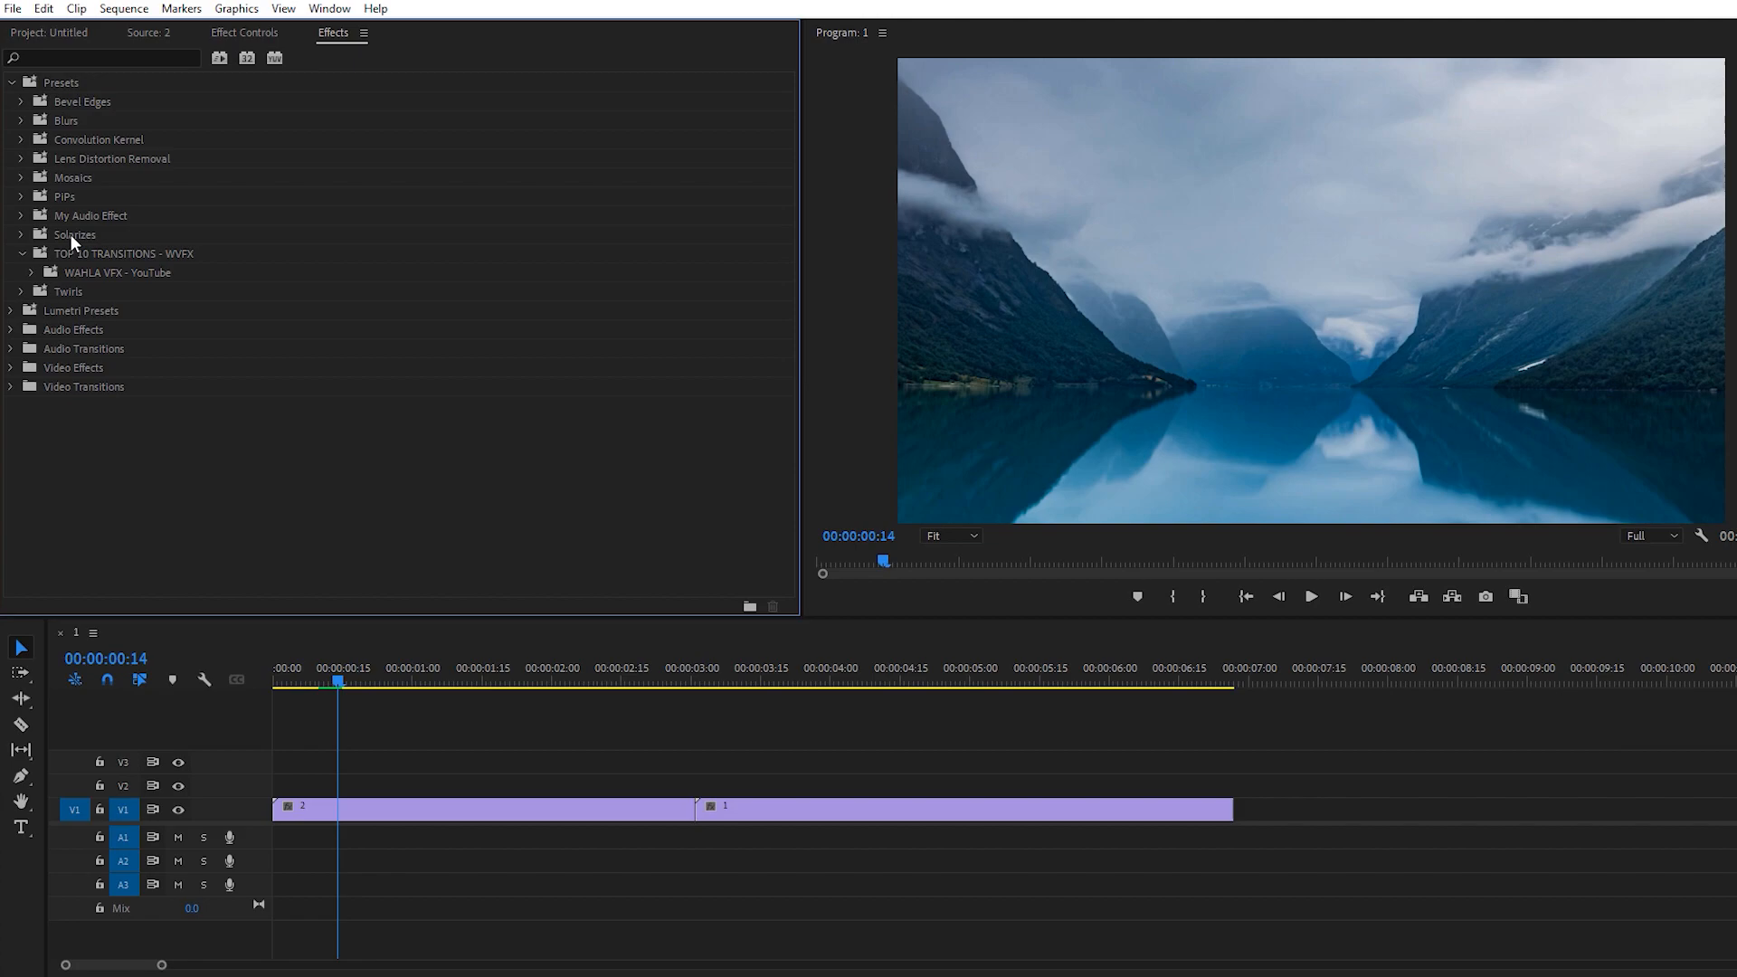
{"action": "left_click", "coordinate": [123, 252]}
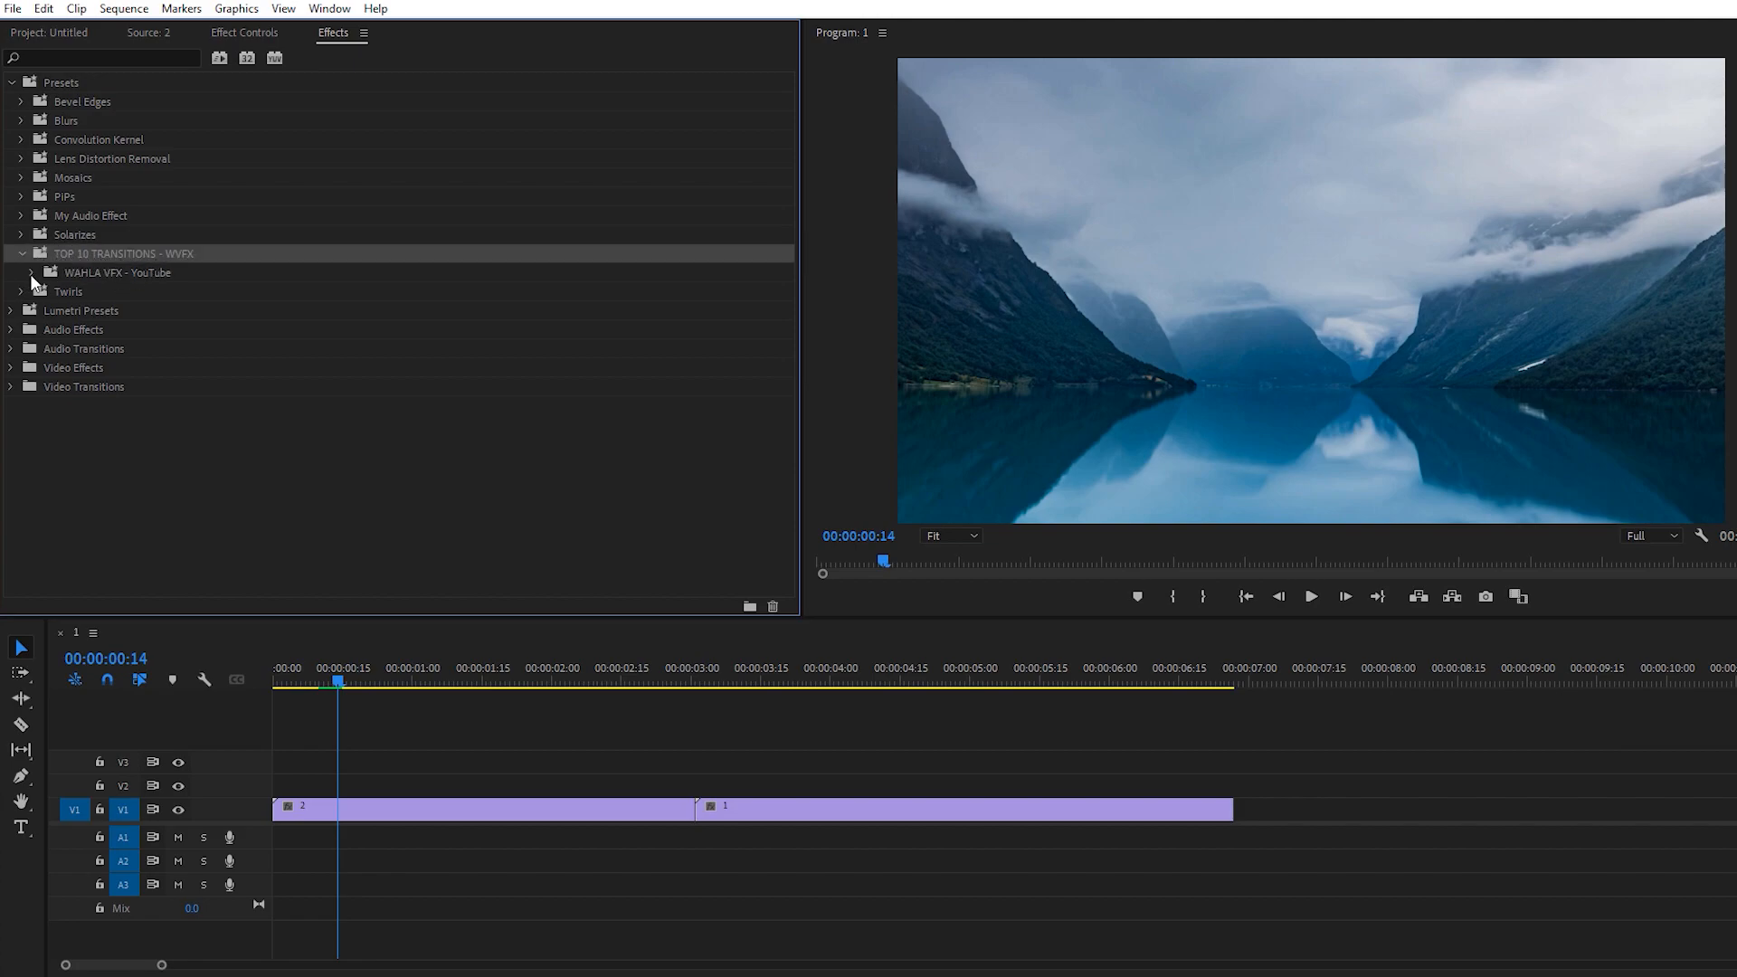
{"action": "left_click", "coordinate": [31, 273]}
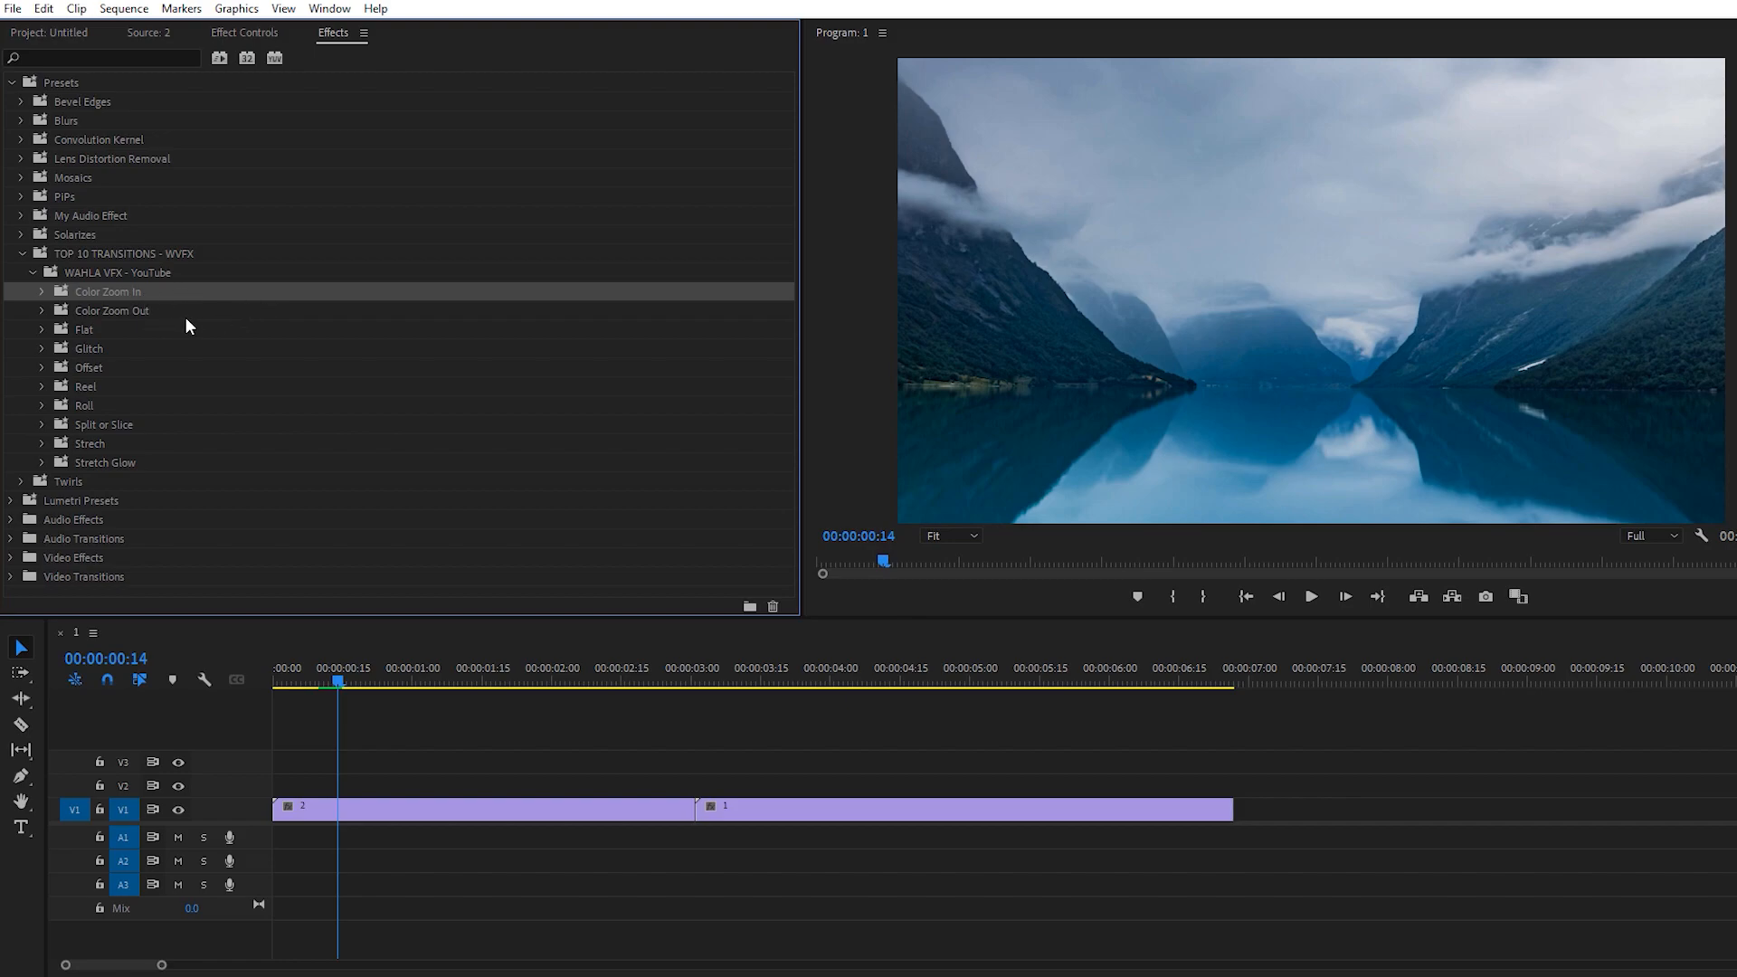
{"action": "mouse_move", "coordinate": [128, 414]}
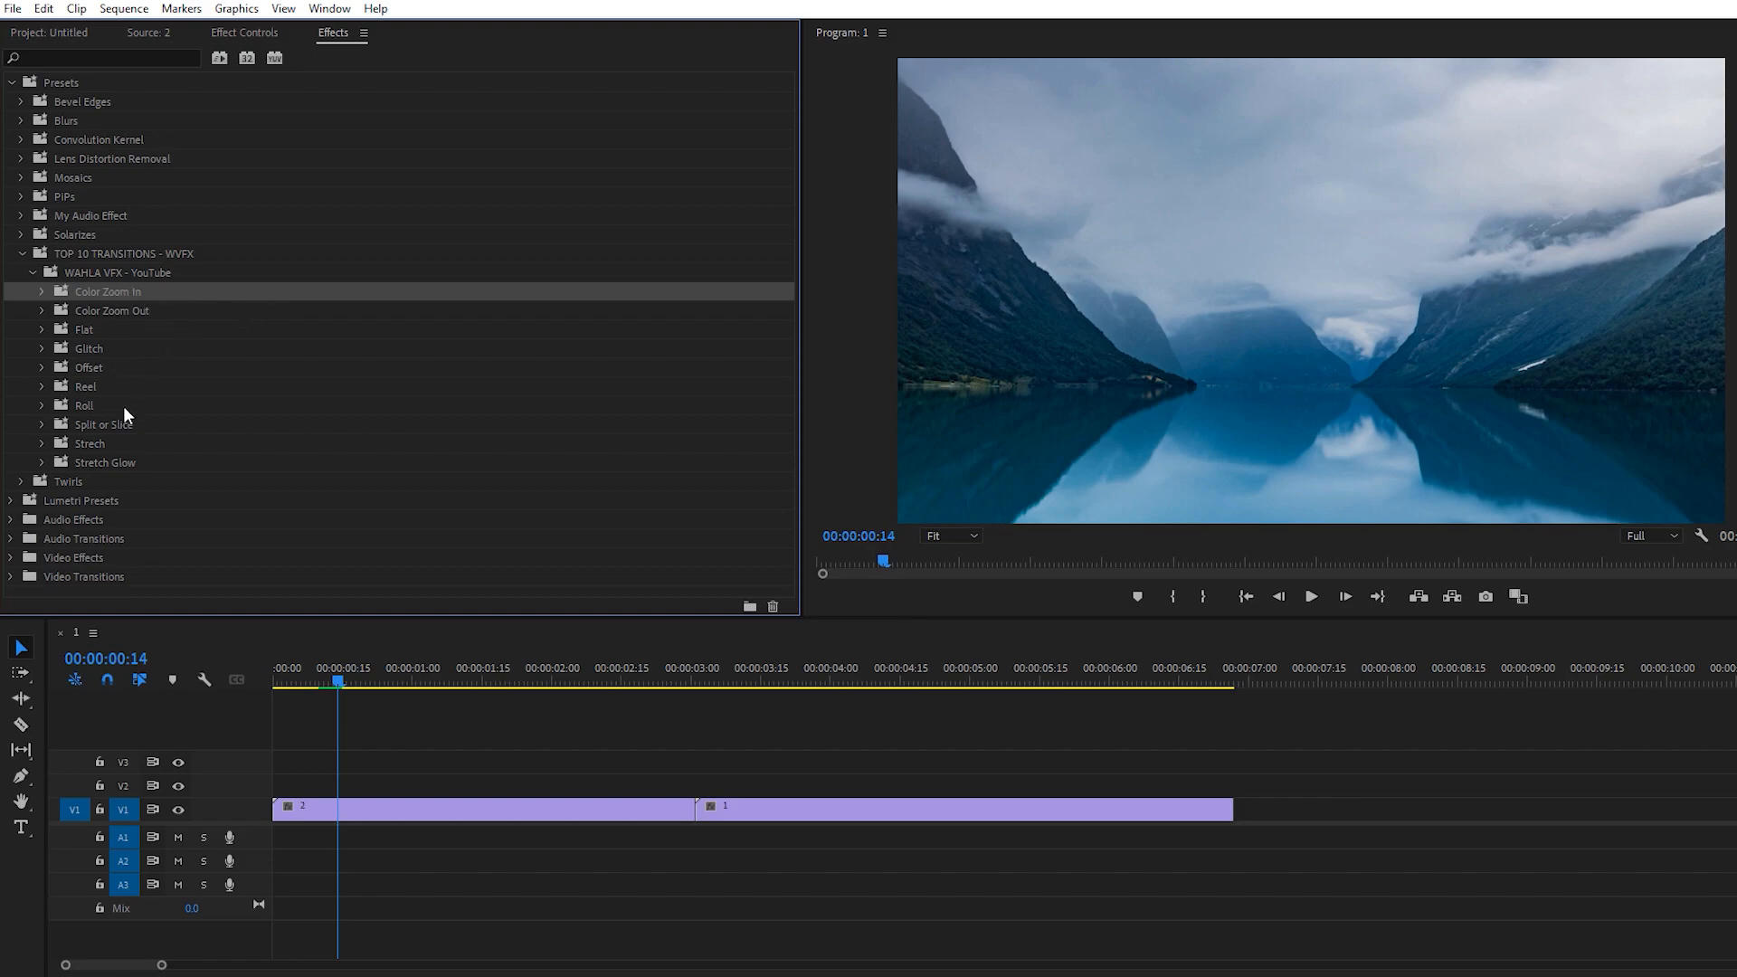
{"action": "mouse_move", "coordinate": [54, 379]}
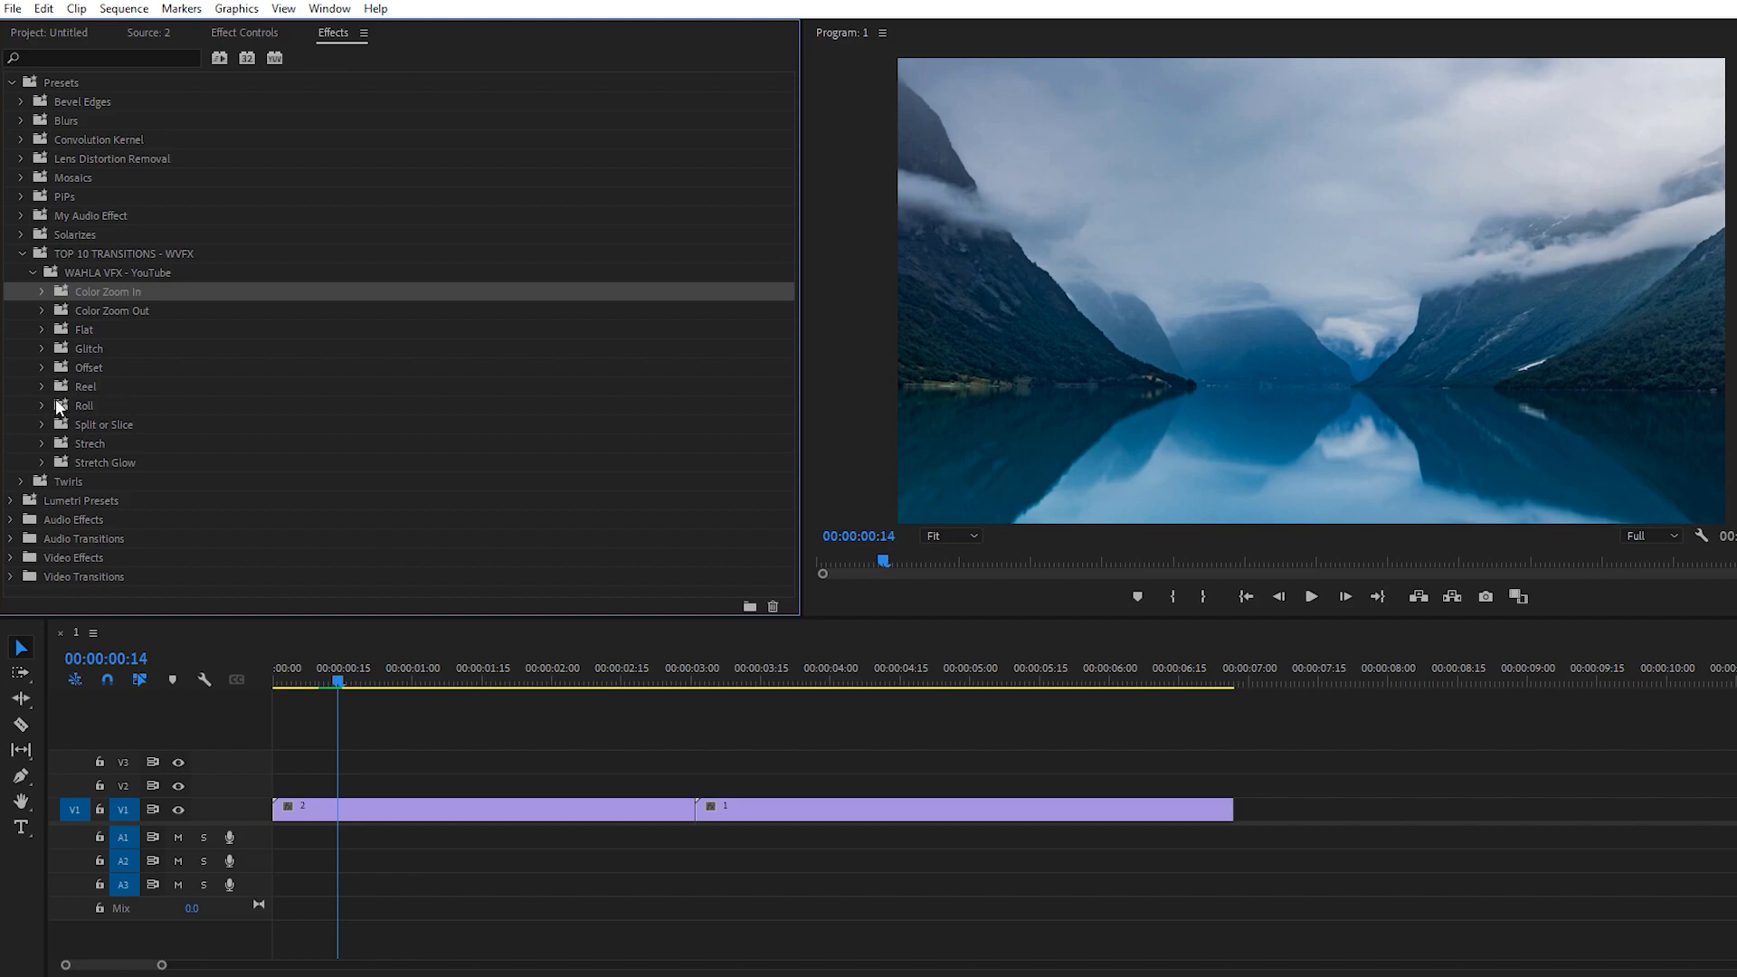
{"action": "left_click", "coordinate": [43, 405]}
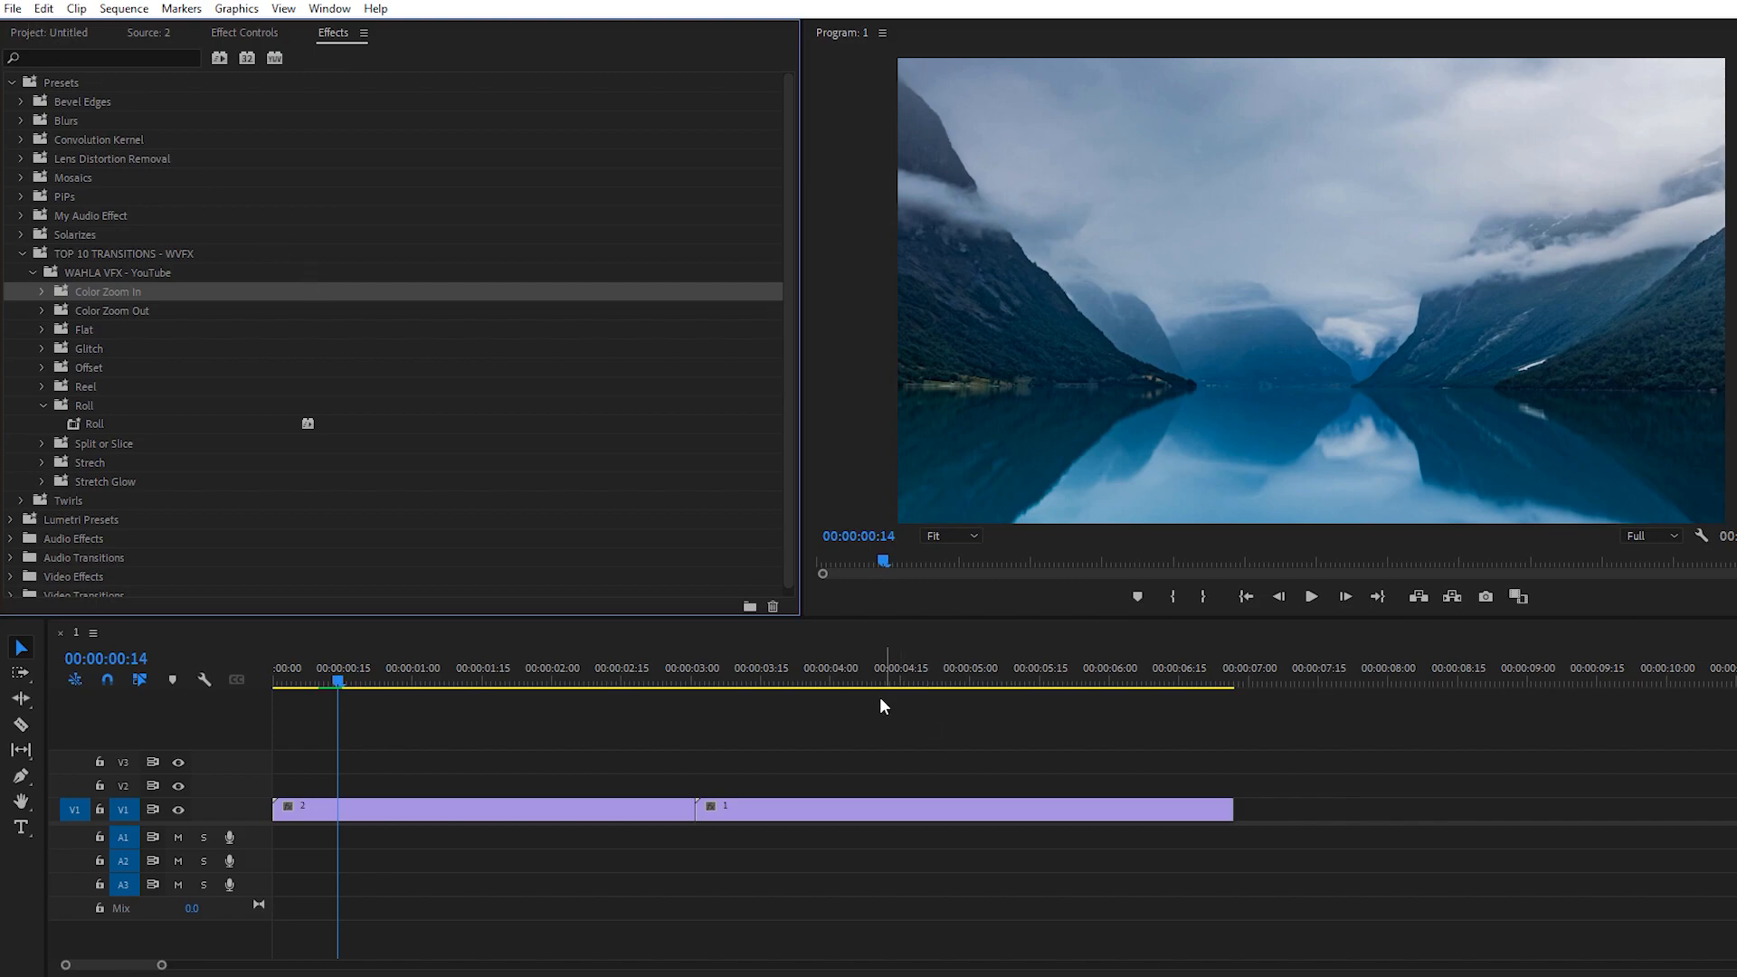
{"action": "mouse_move", "coordinate": [901, 741]}
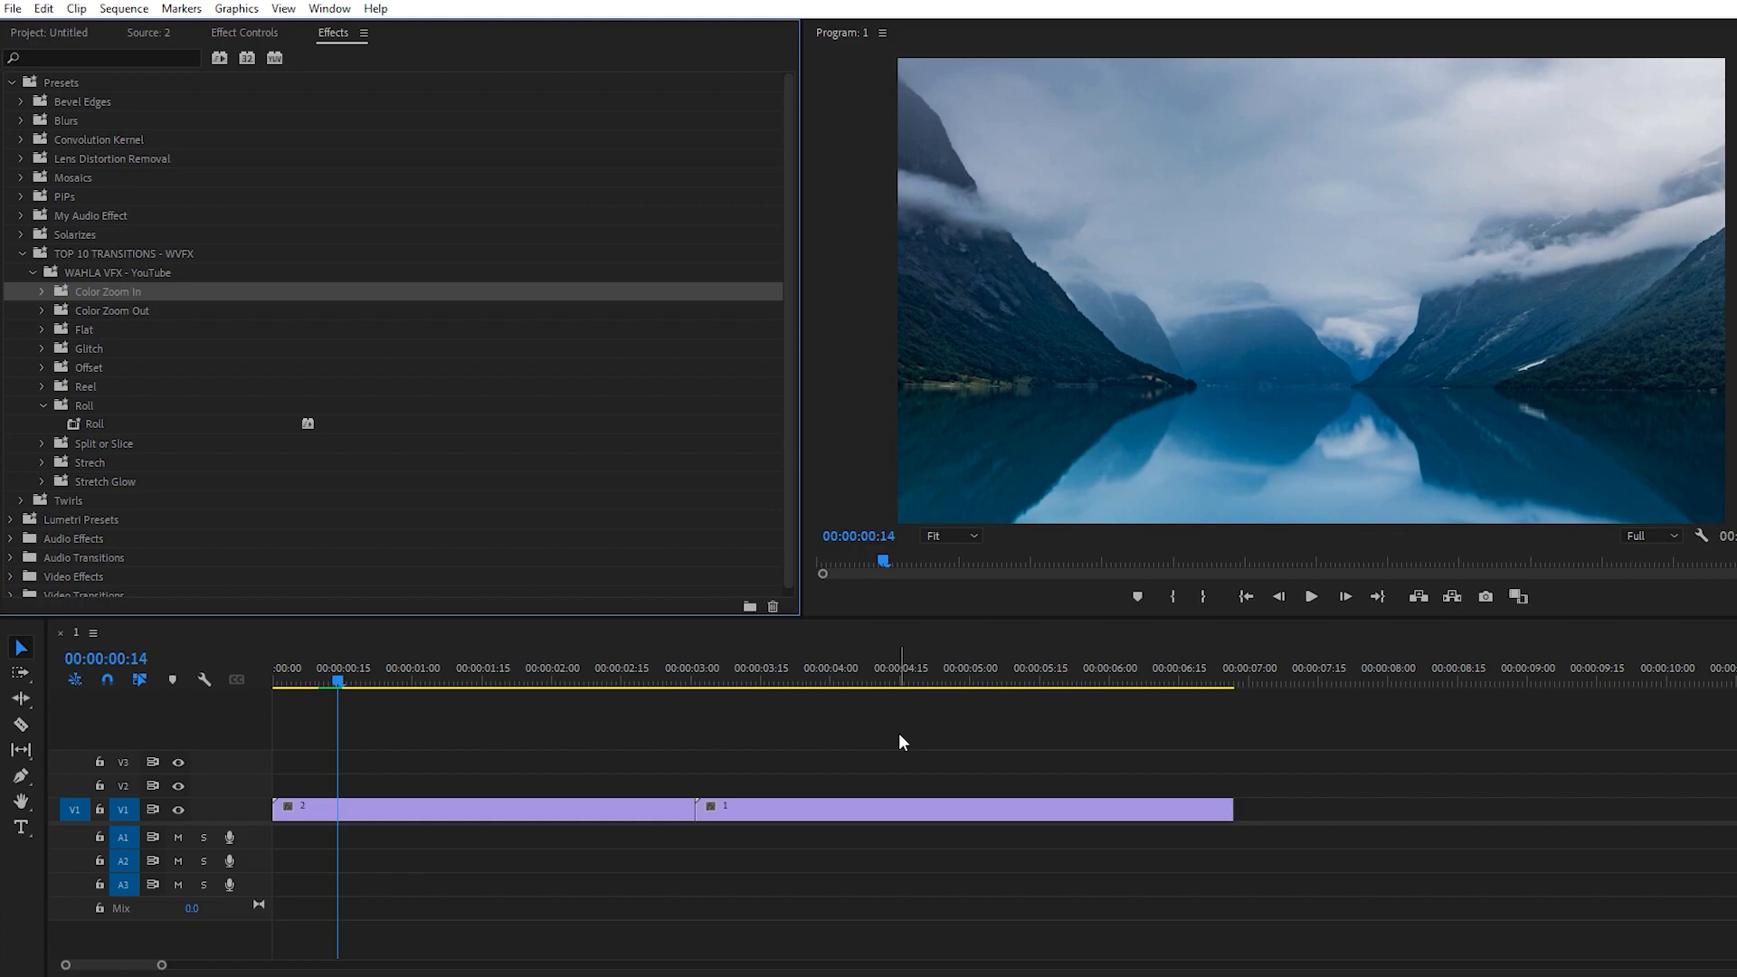
{"action": "mouse_move", "coordinate": [724, 463]}
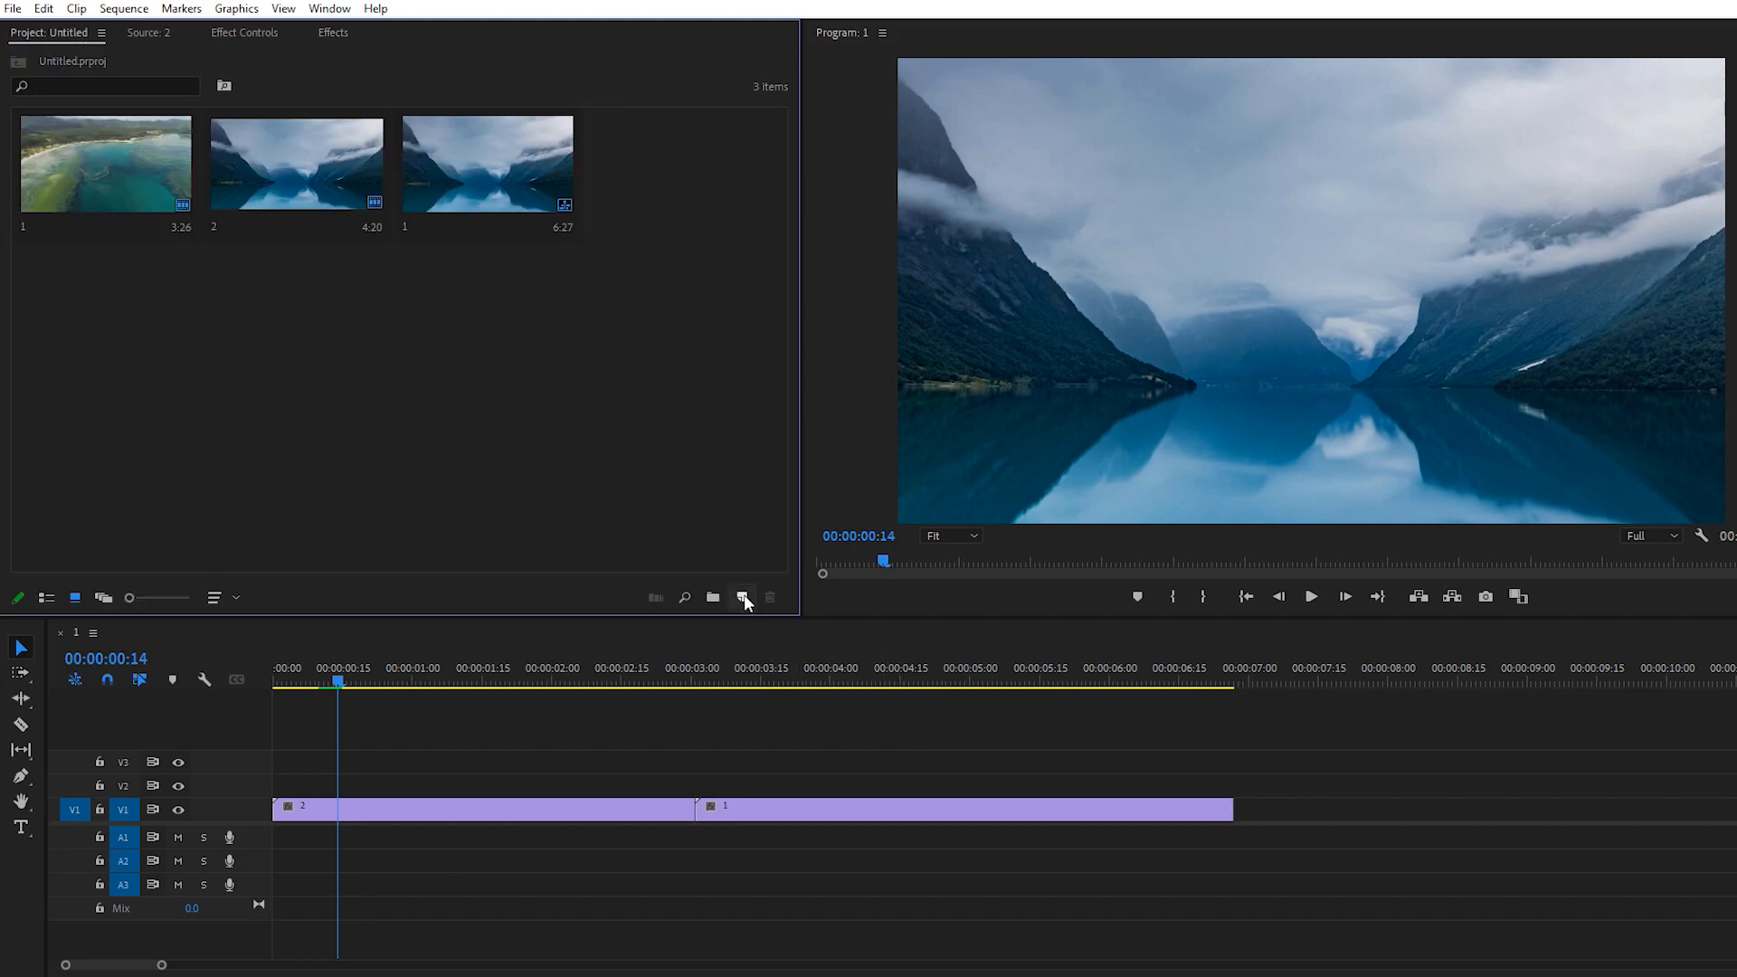
Create an adjustment layer and trim it to ten frames past the cut.
{"action": "left_click", "coordinate": [742, 597]}
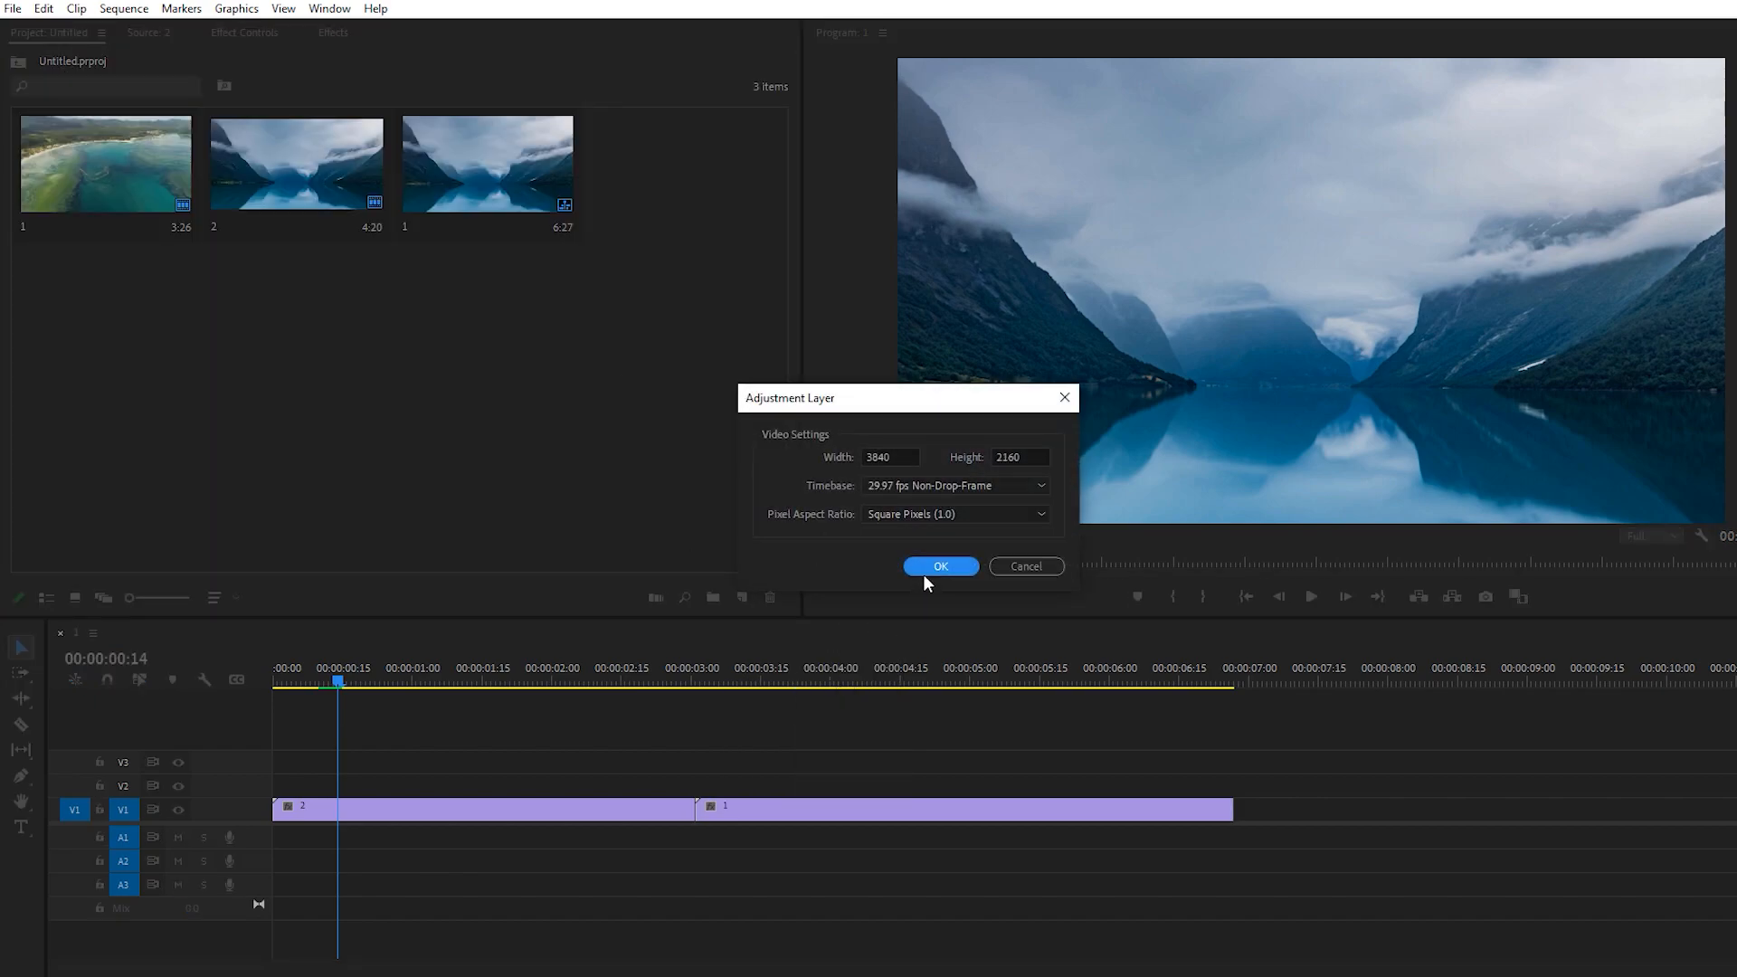
{"action": "left_click", "coordinate": [939, 566]}
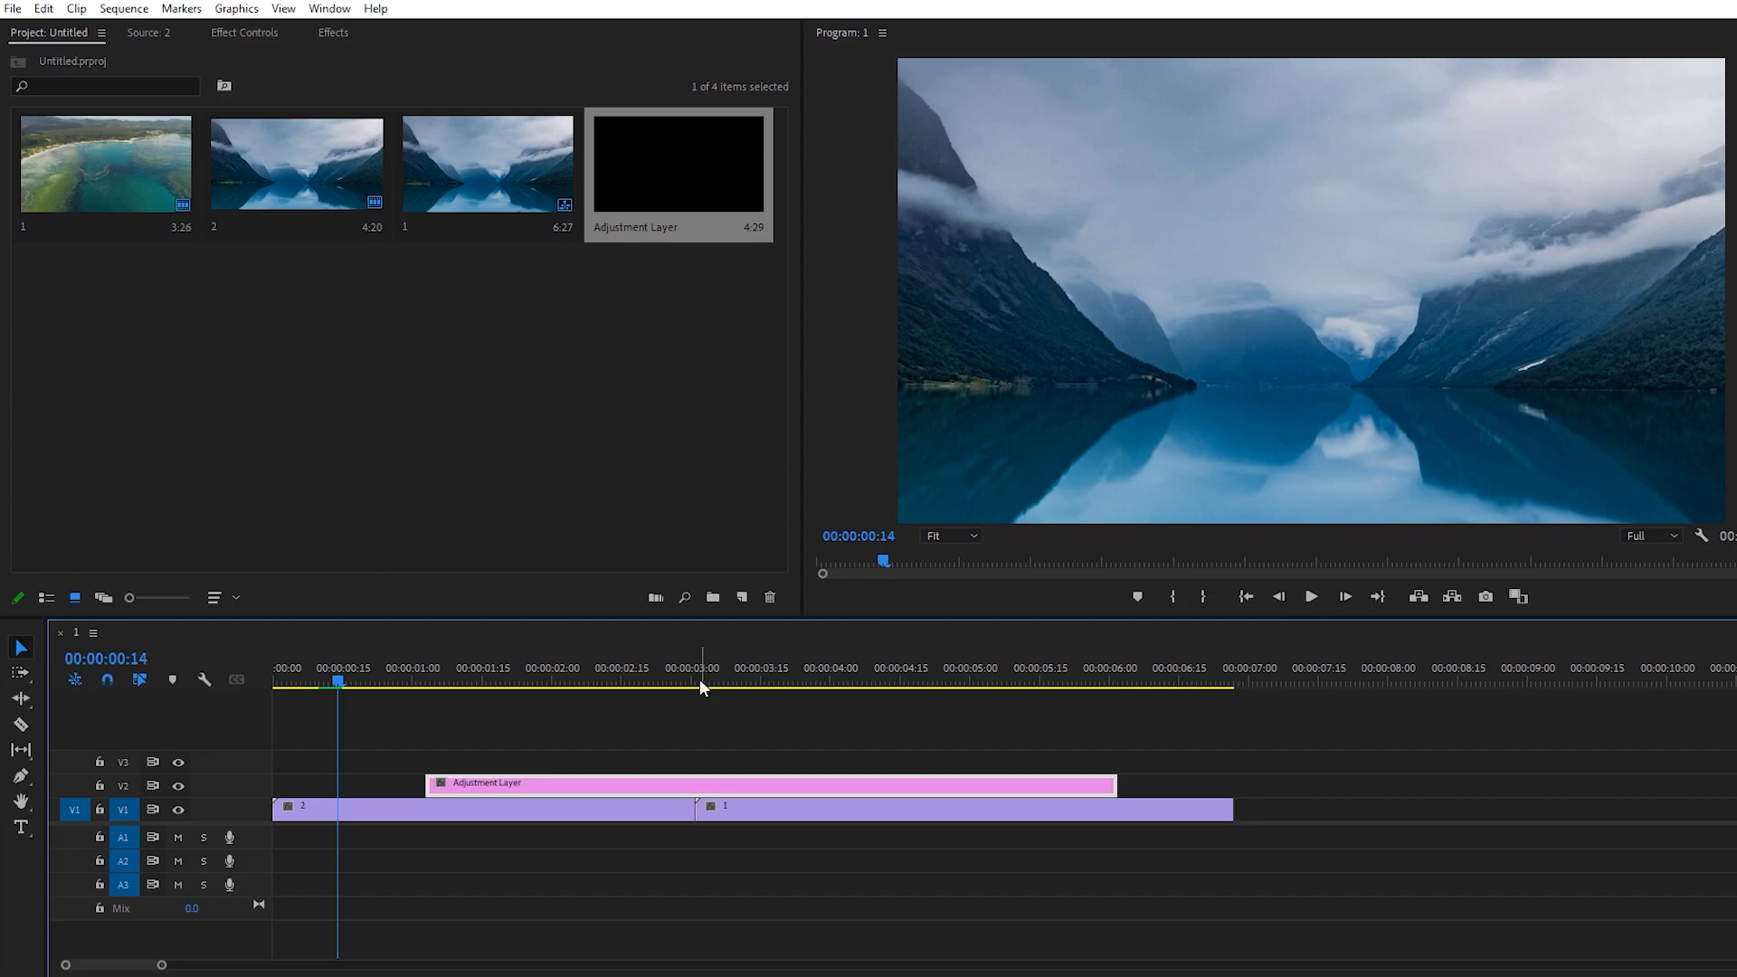
{"action": "left_click", "coordinate": [695, 668]}
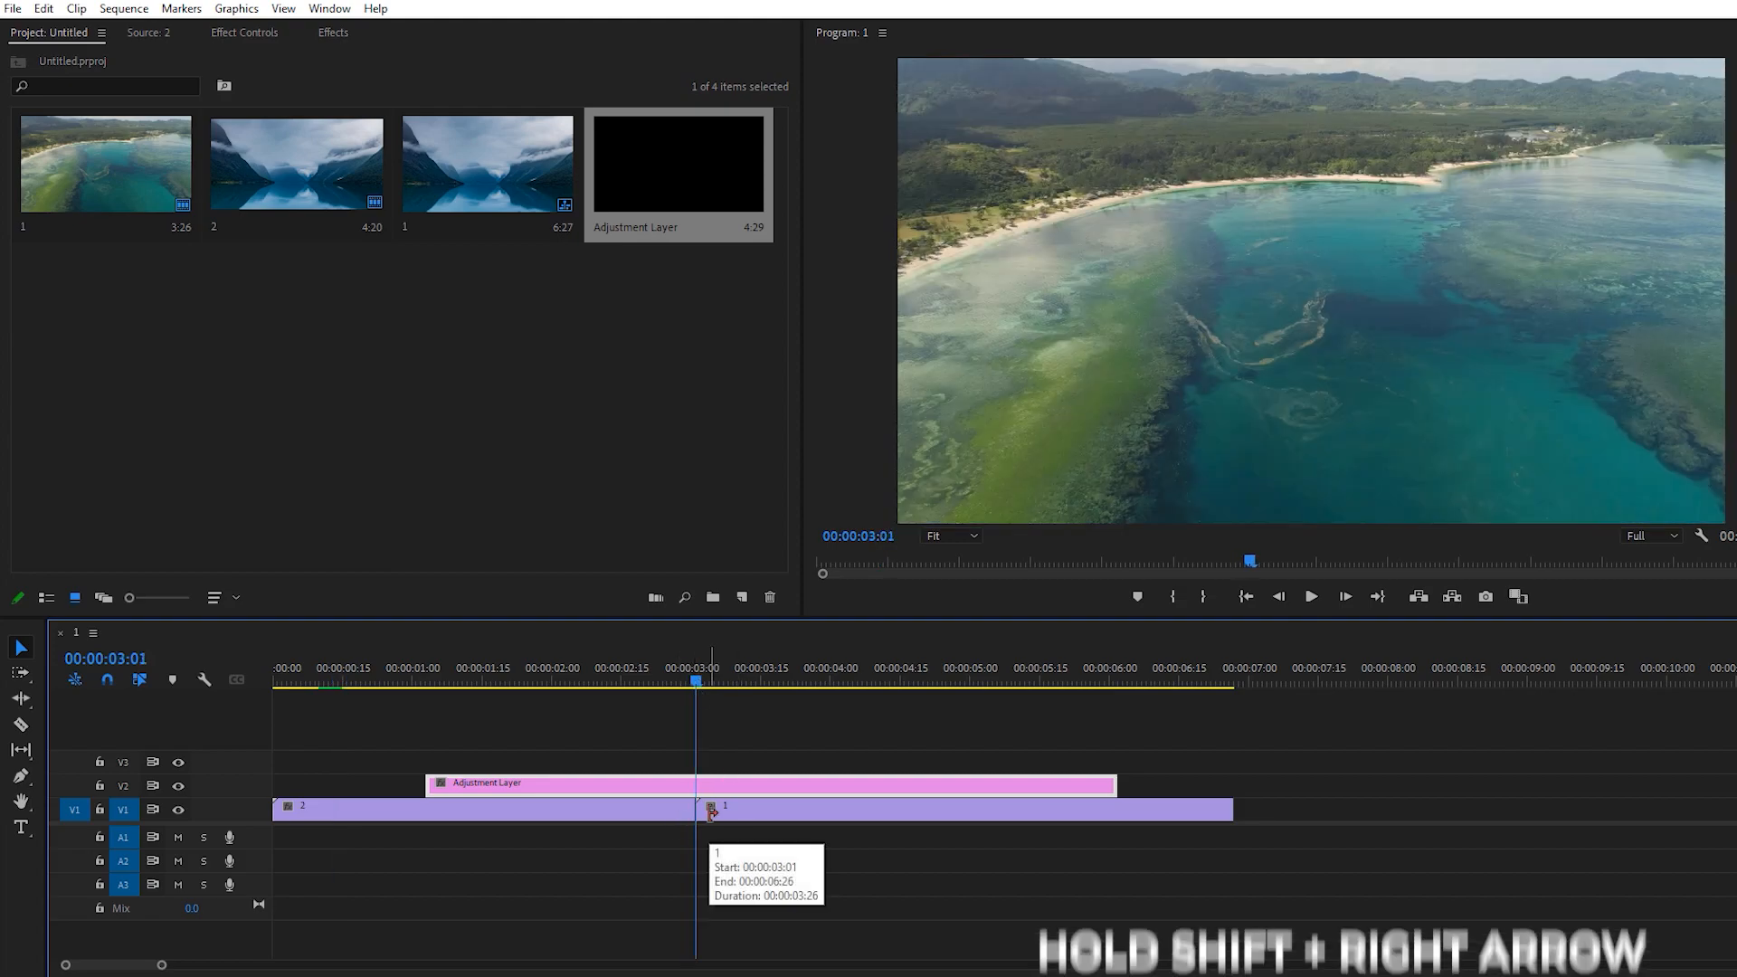
{"action": "key", "text": "shift+right"}
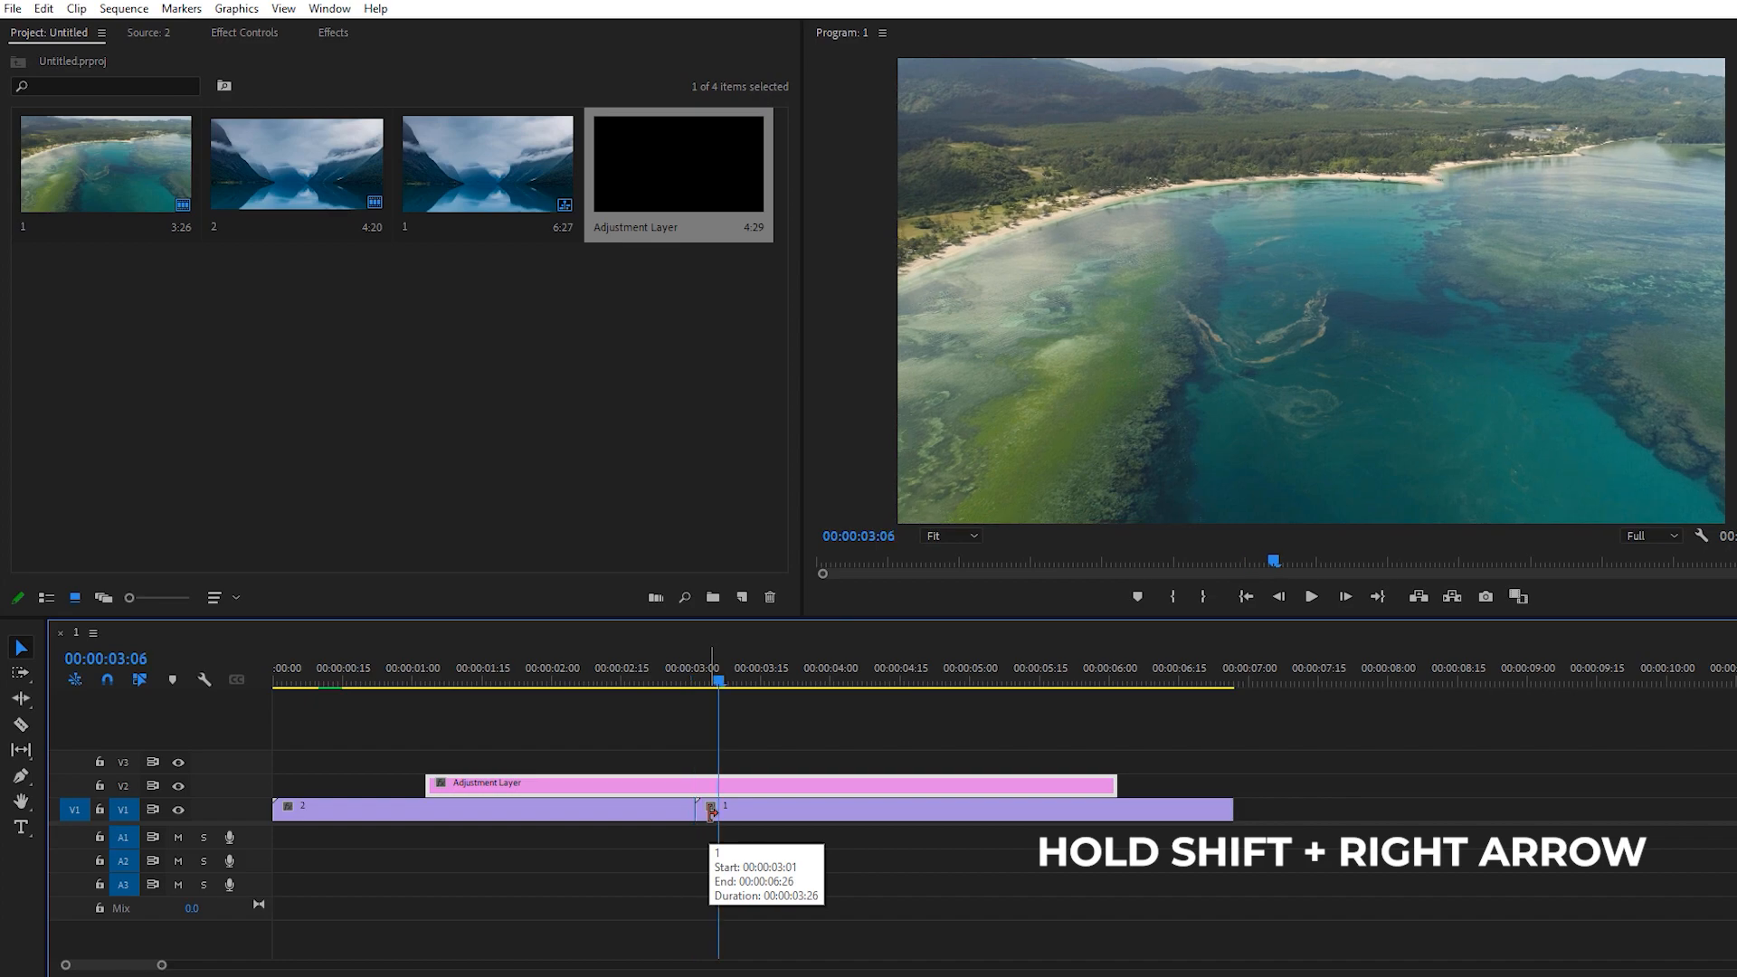
{"action": "key", "text": "shift+right"}
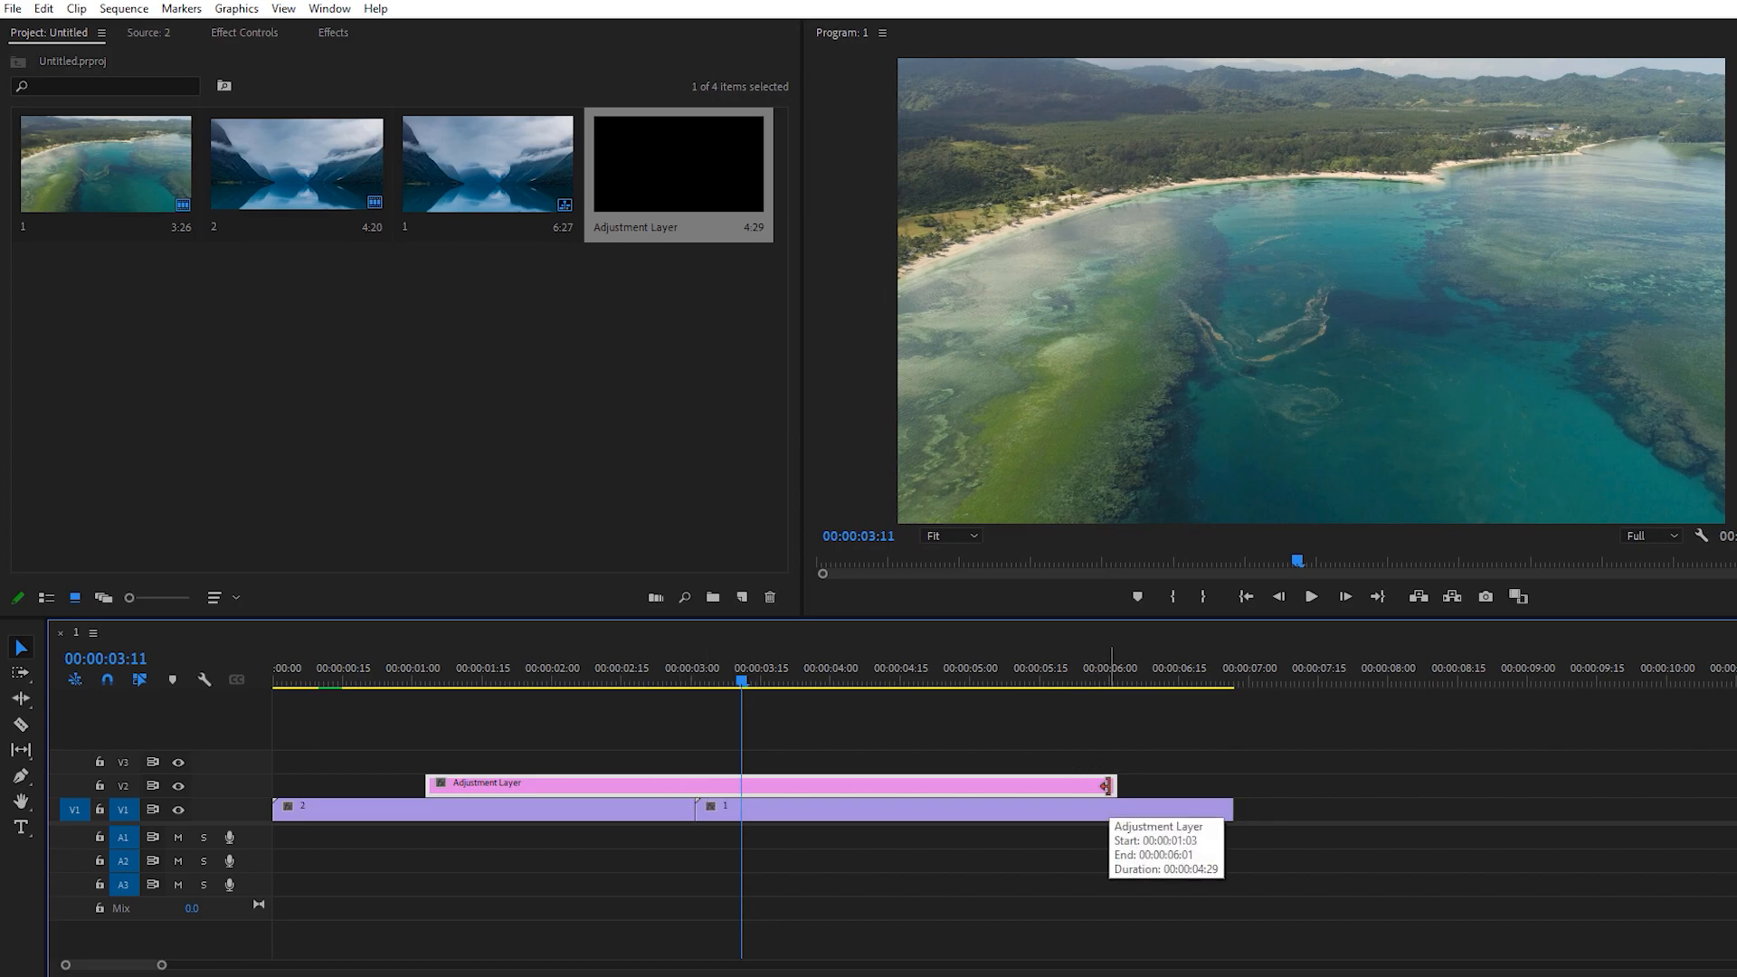
{"action": "key", "text": "shift+right"}
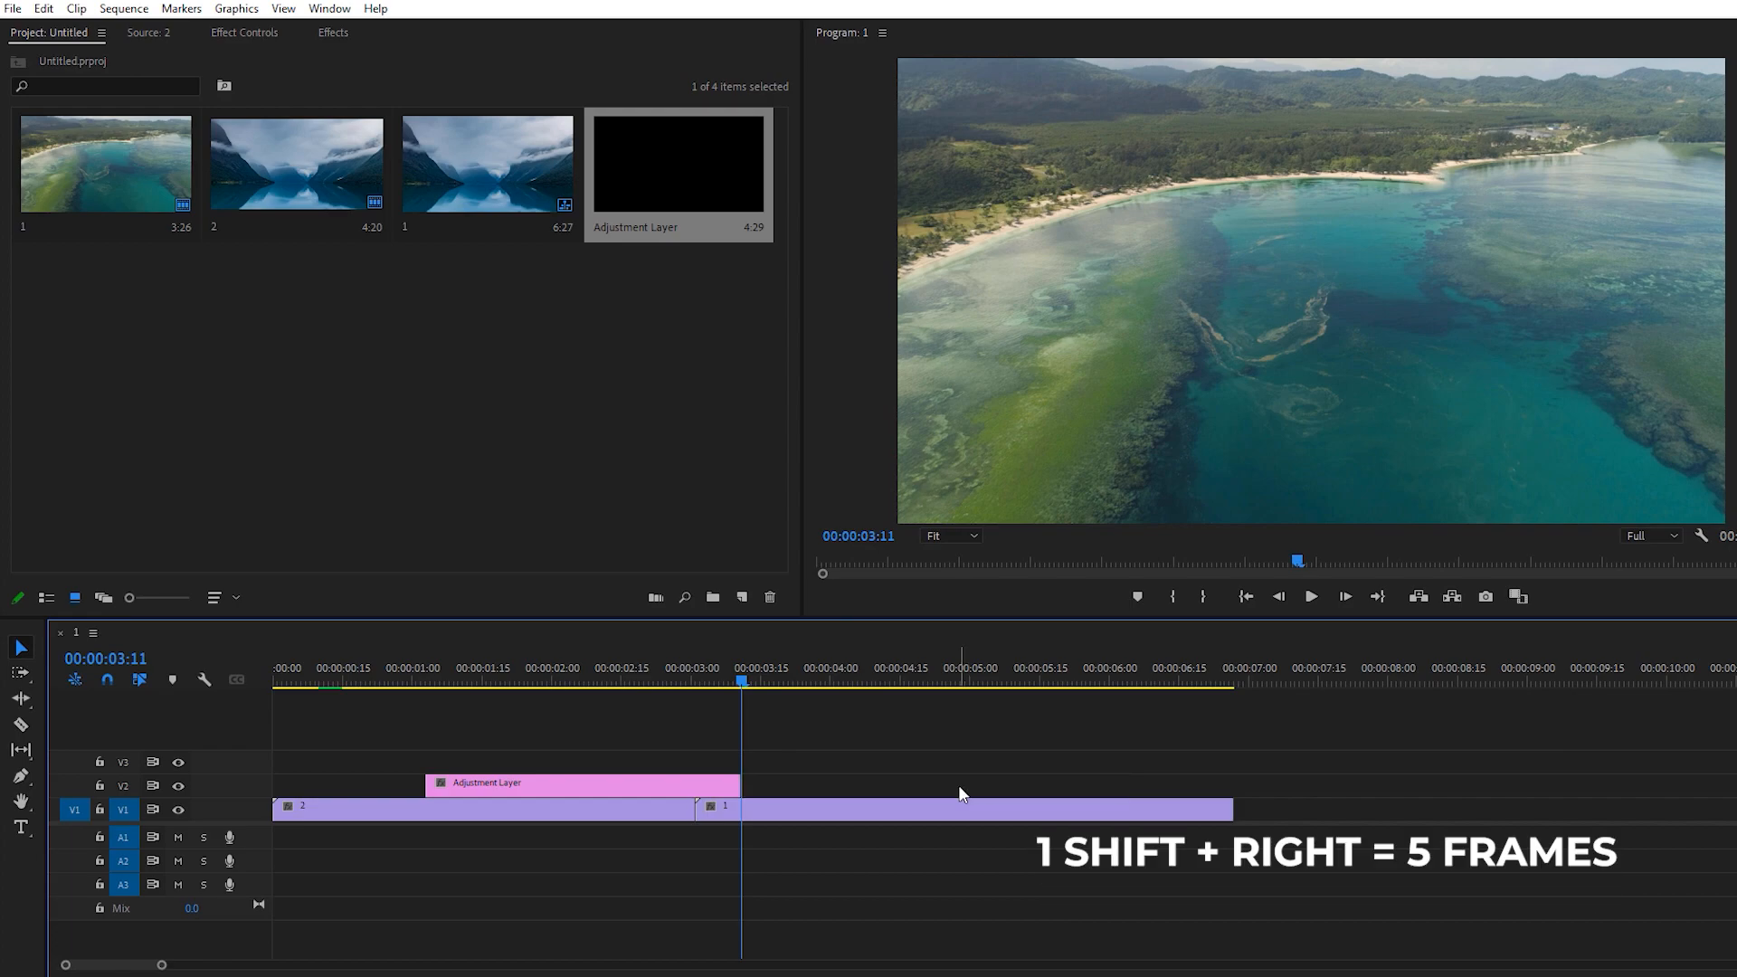
{"action": "key", "text": "shift+Left"}
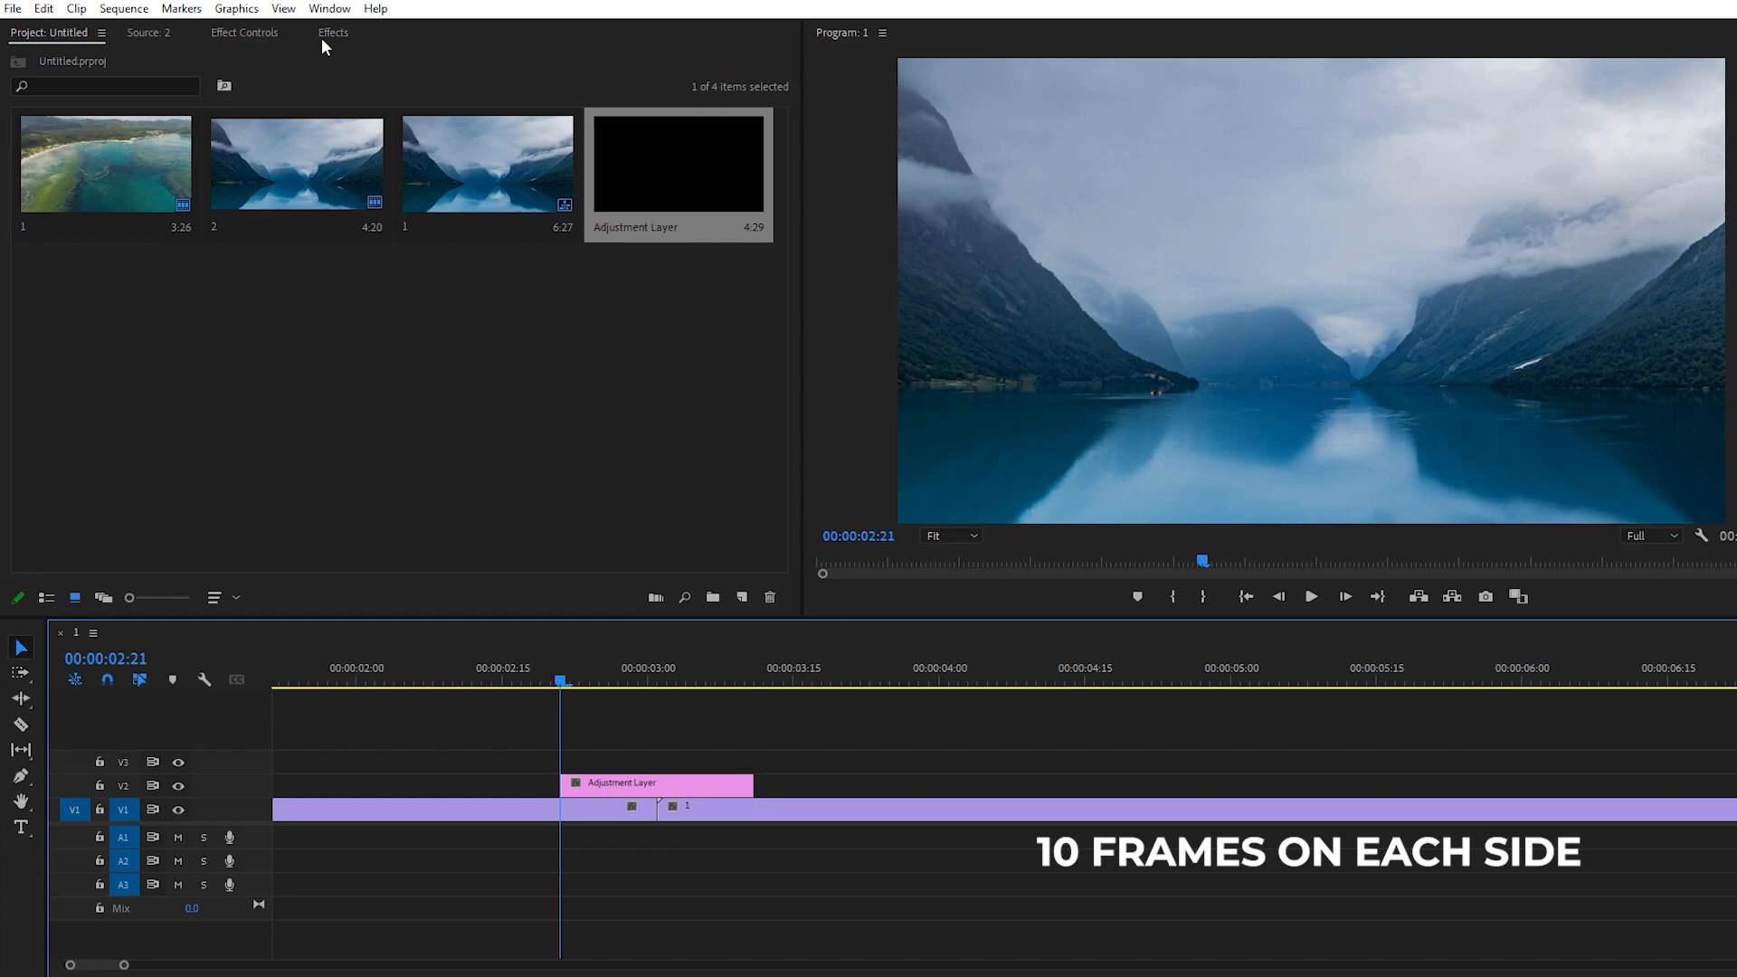
Expand the Color Zoom In presets, select the lower adjustment layer, and preview the cut.
{"action": "left_click", "coordinate": [332, 33]}
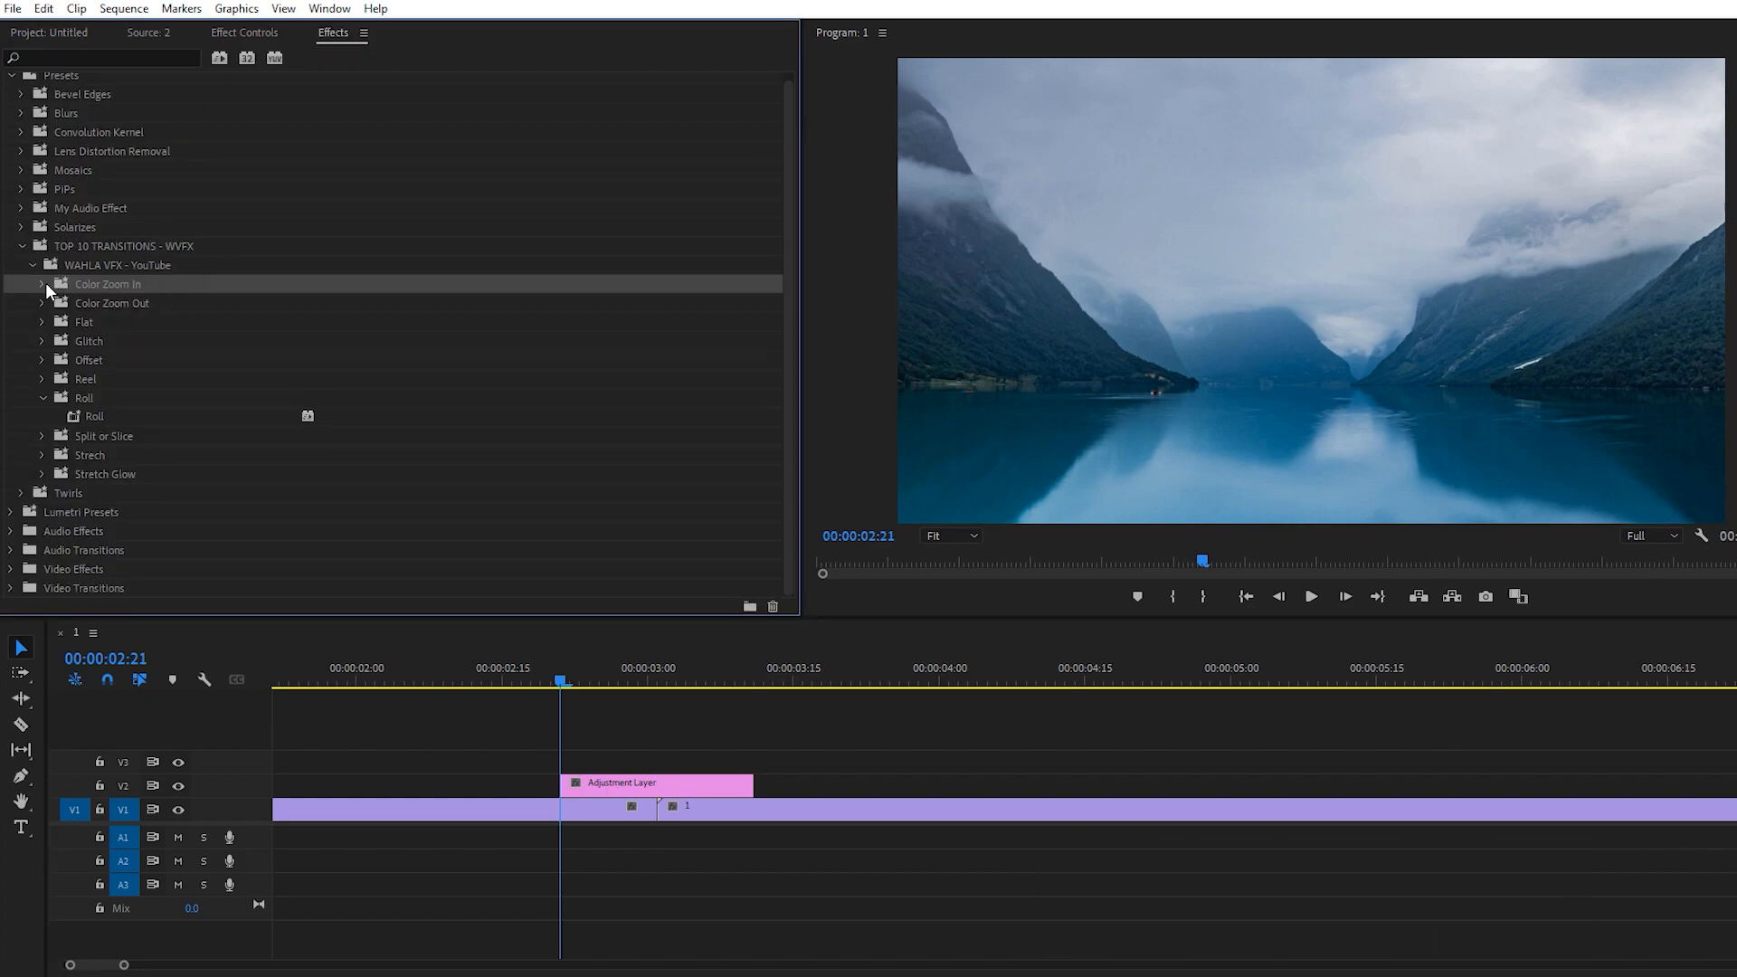
{"action": "left_click", "coordinate": [41, 283]}
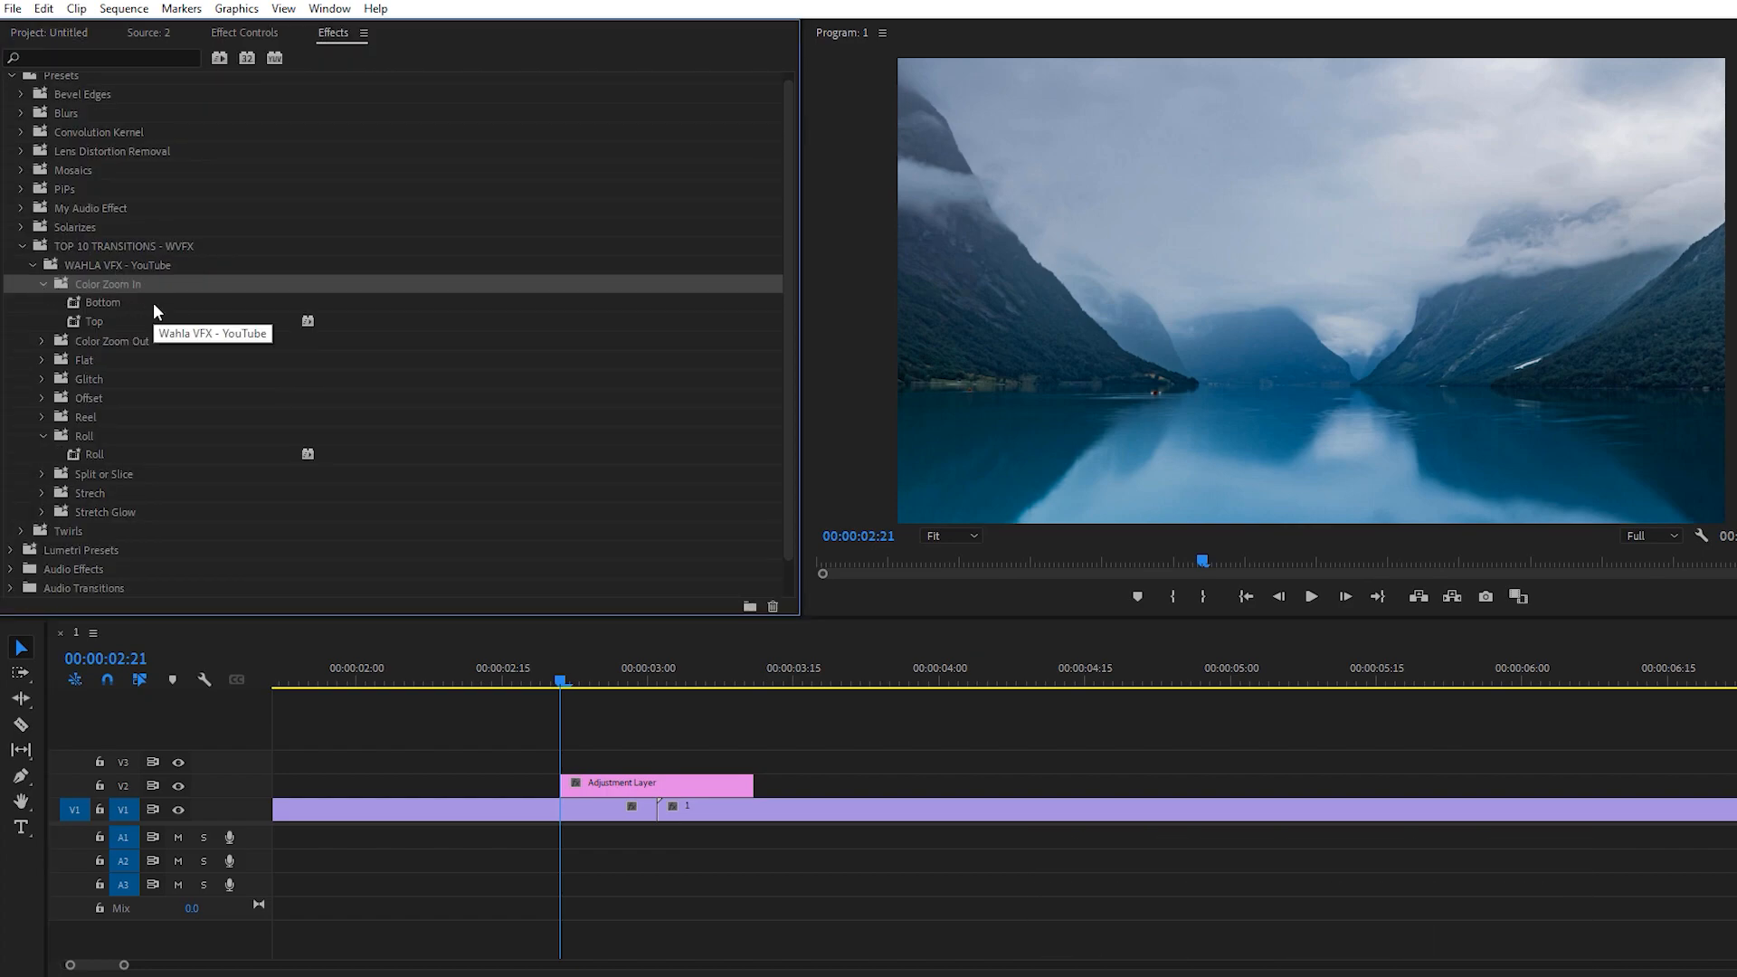
{"action": "scroll", "scroll_direction": "down", "scroll_amount": 3}
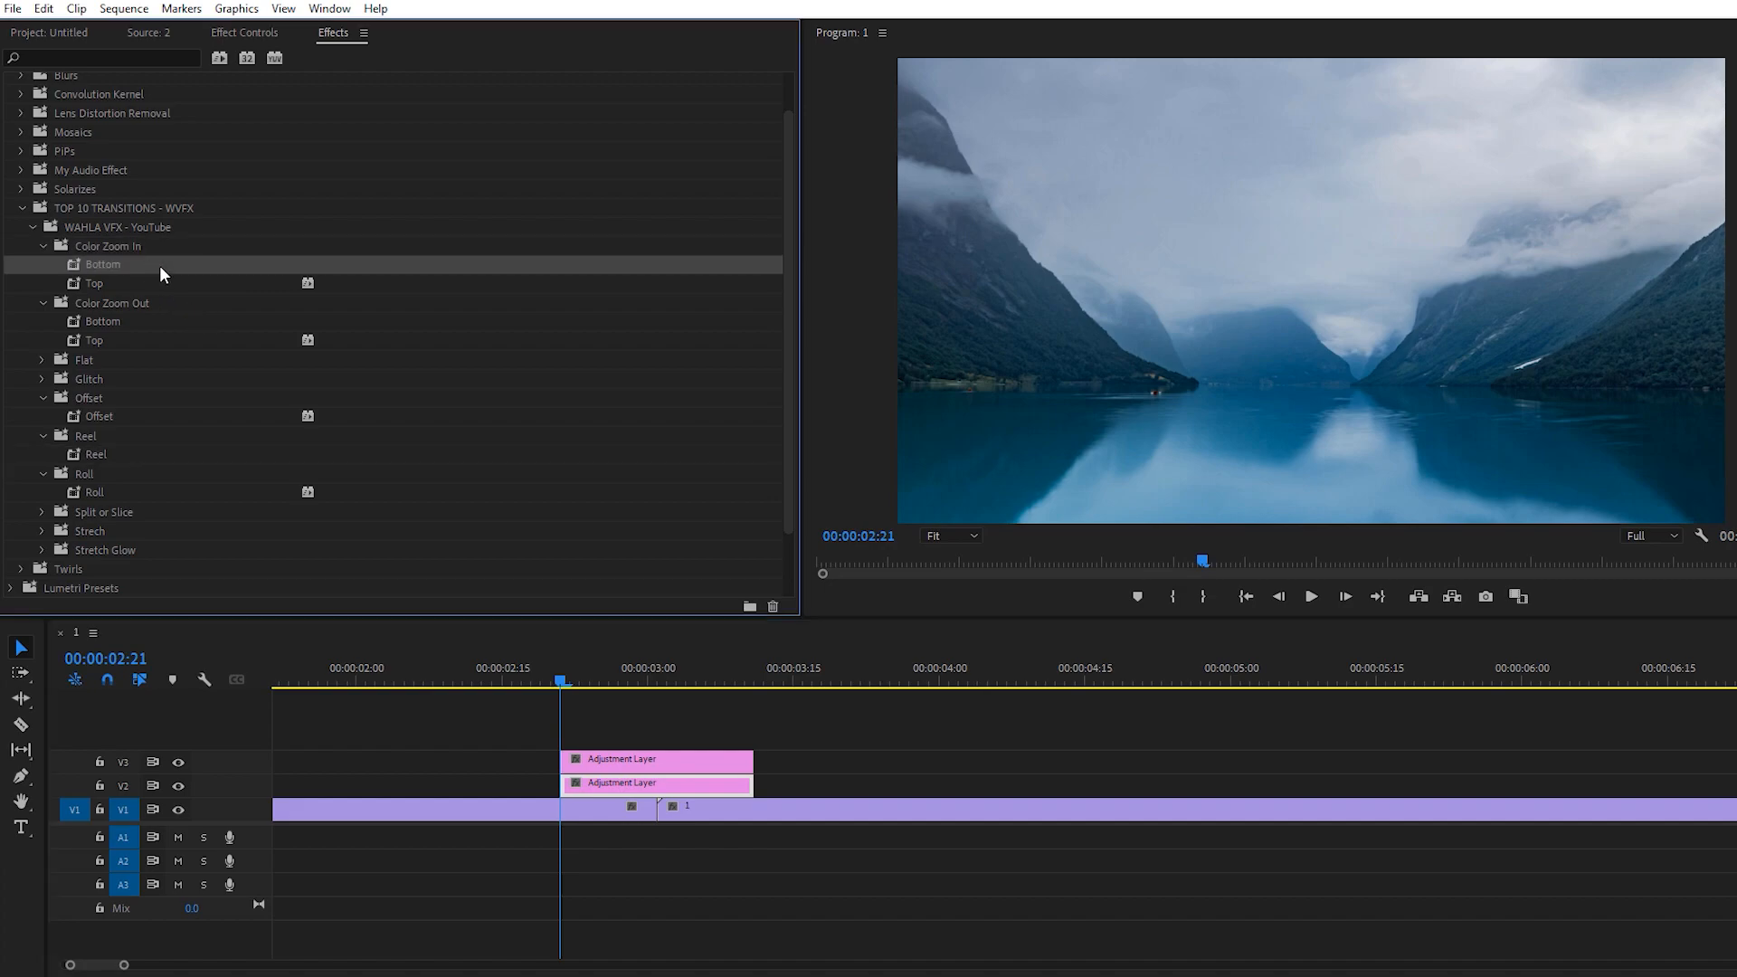
{"action": "mouse_move", "coordinate": [122, 266]}
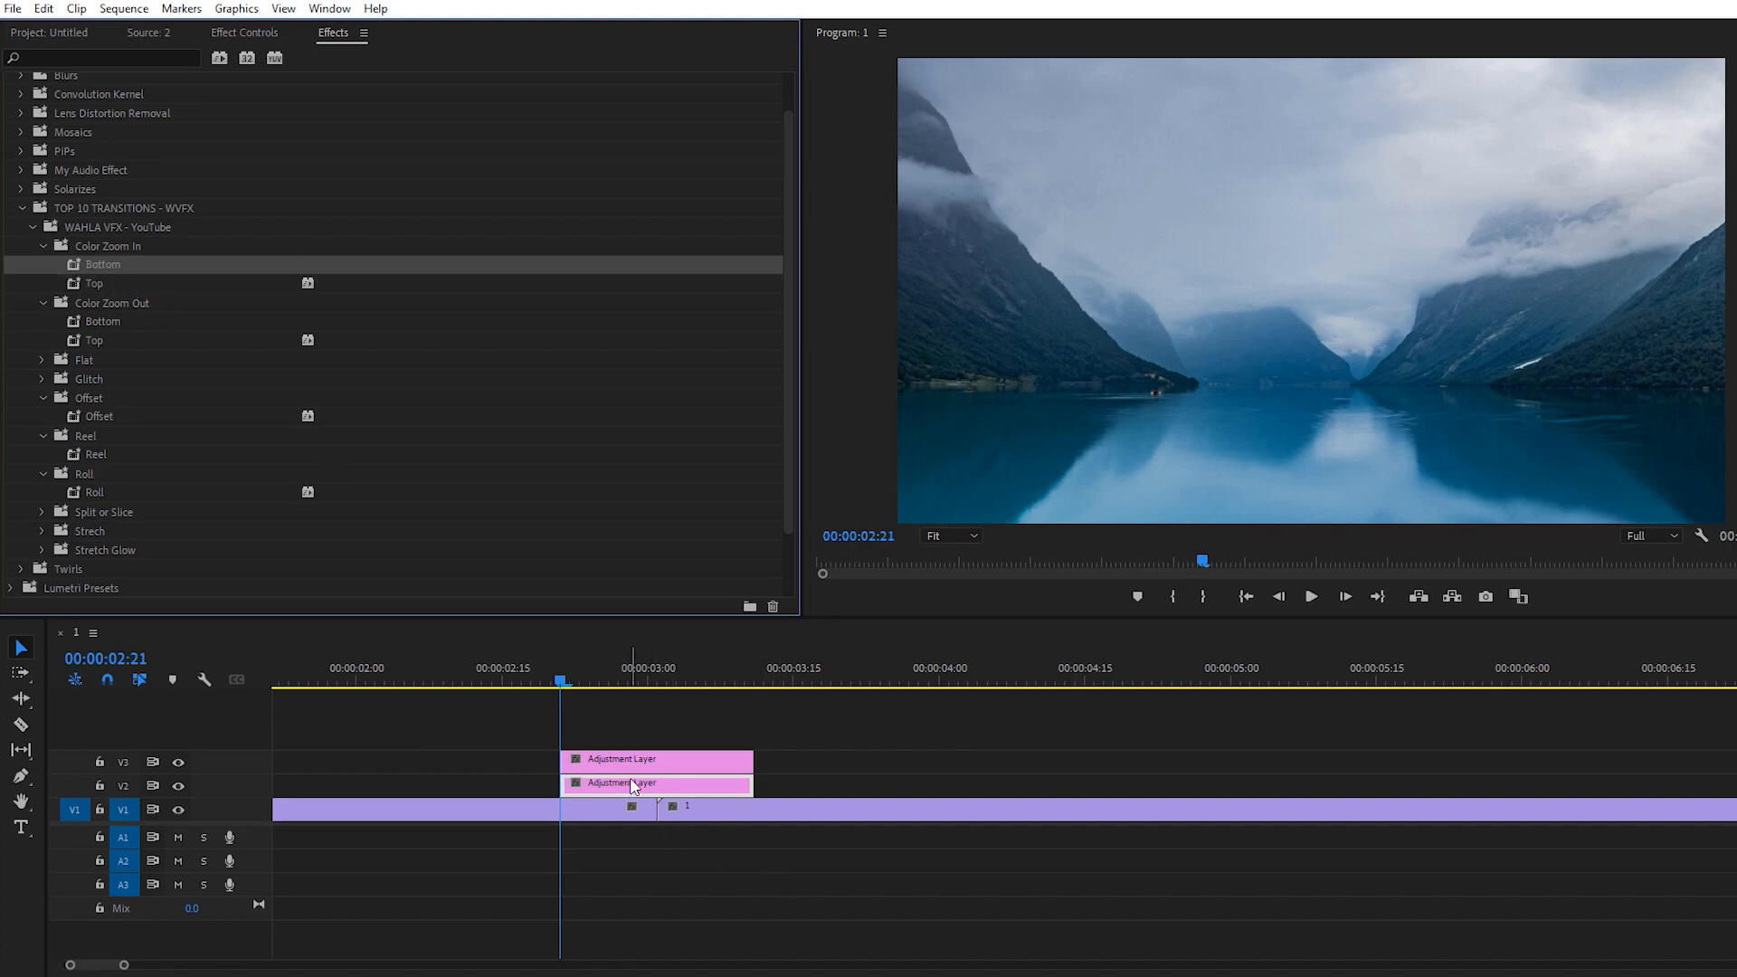
{"action": "left_click", "coordinate": [657, 678]}
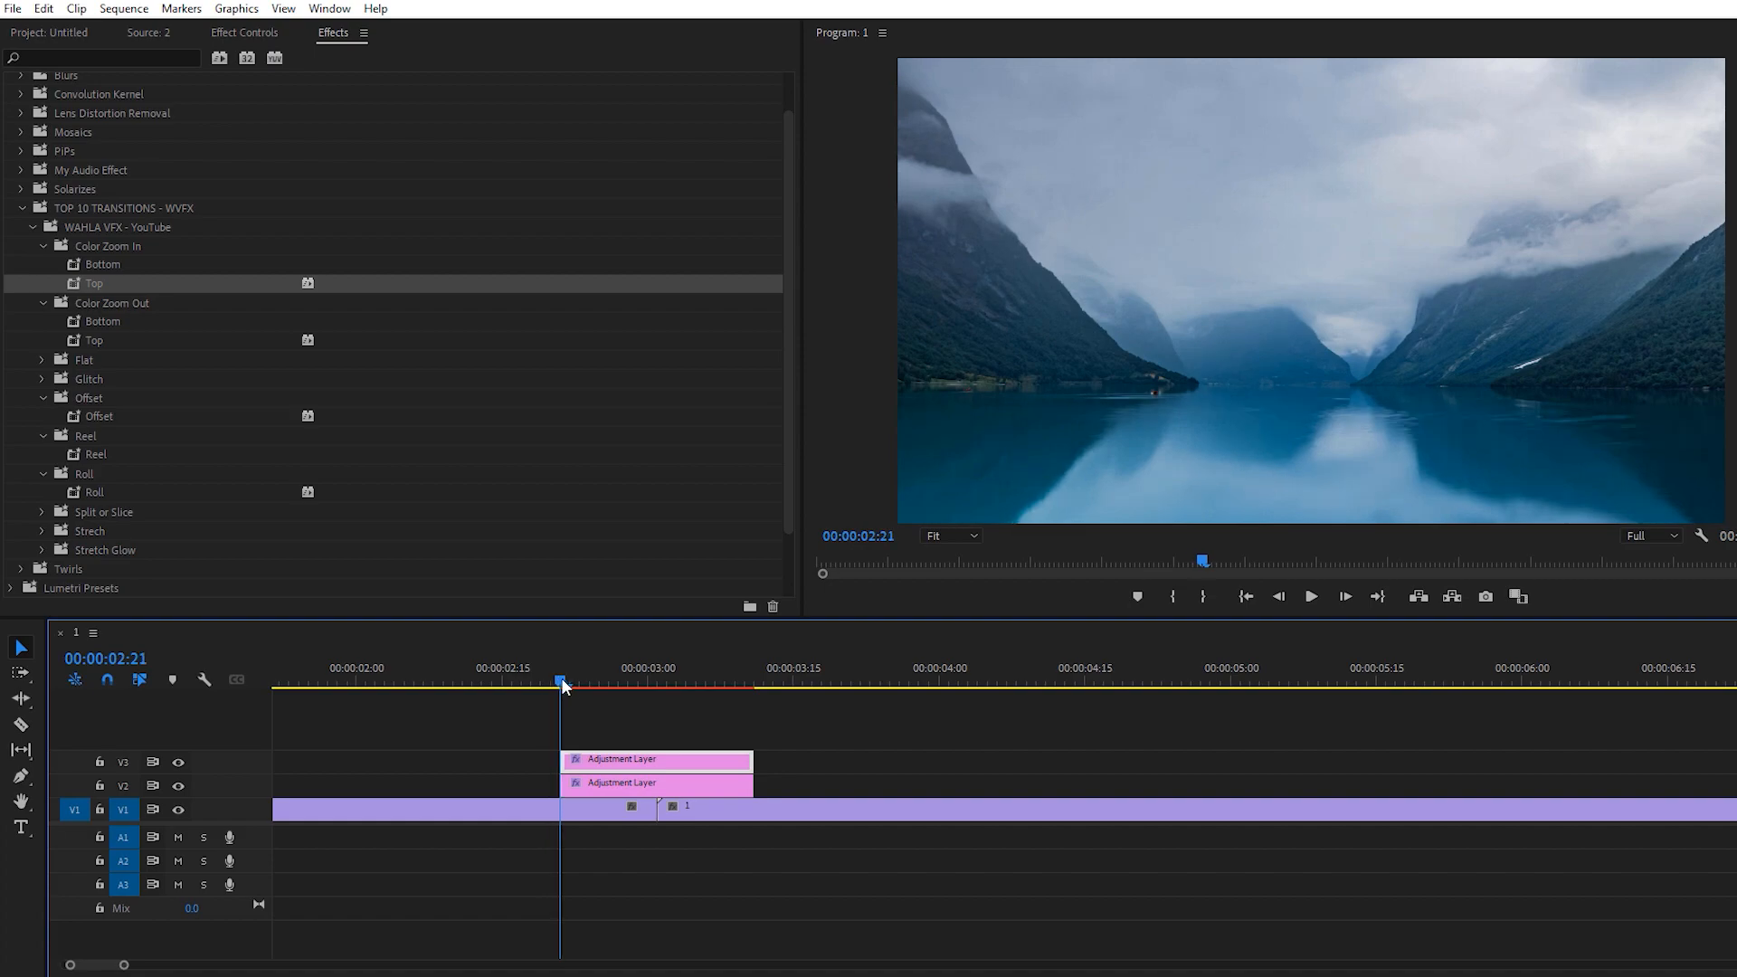
{"action": "left_click_drag", "start_coordinate": [562, 680], "coordinate": [521, 681]}
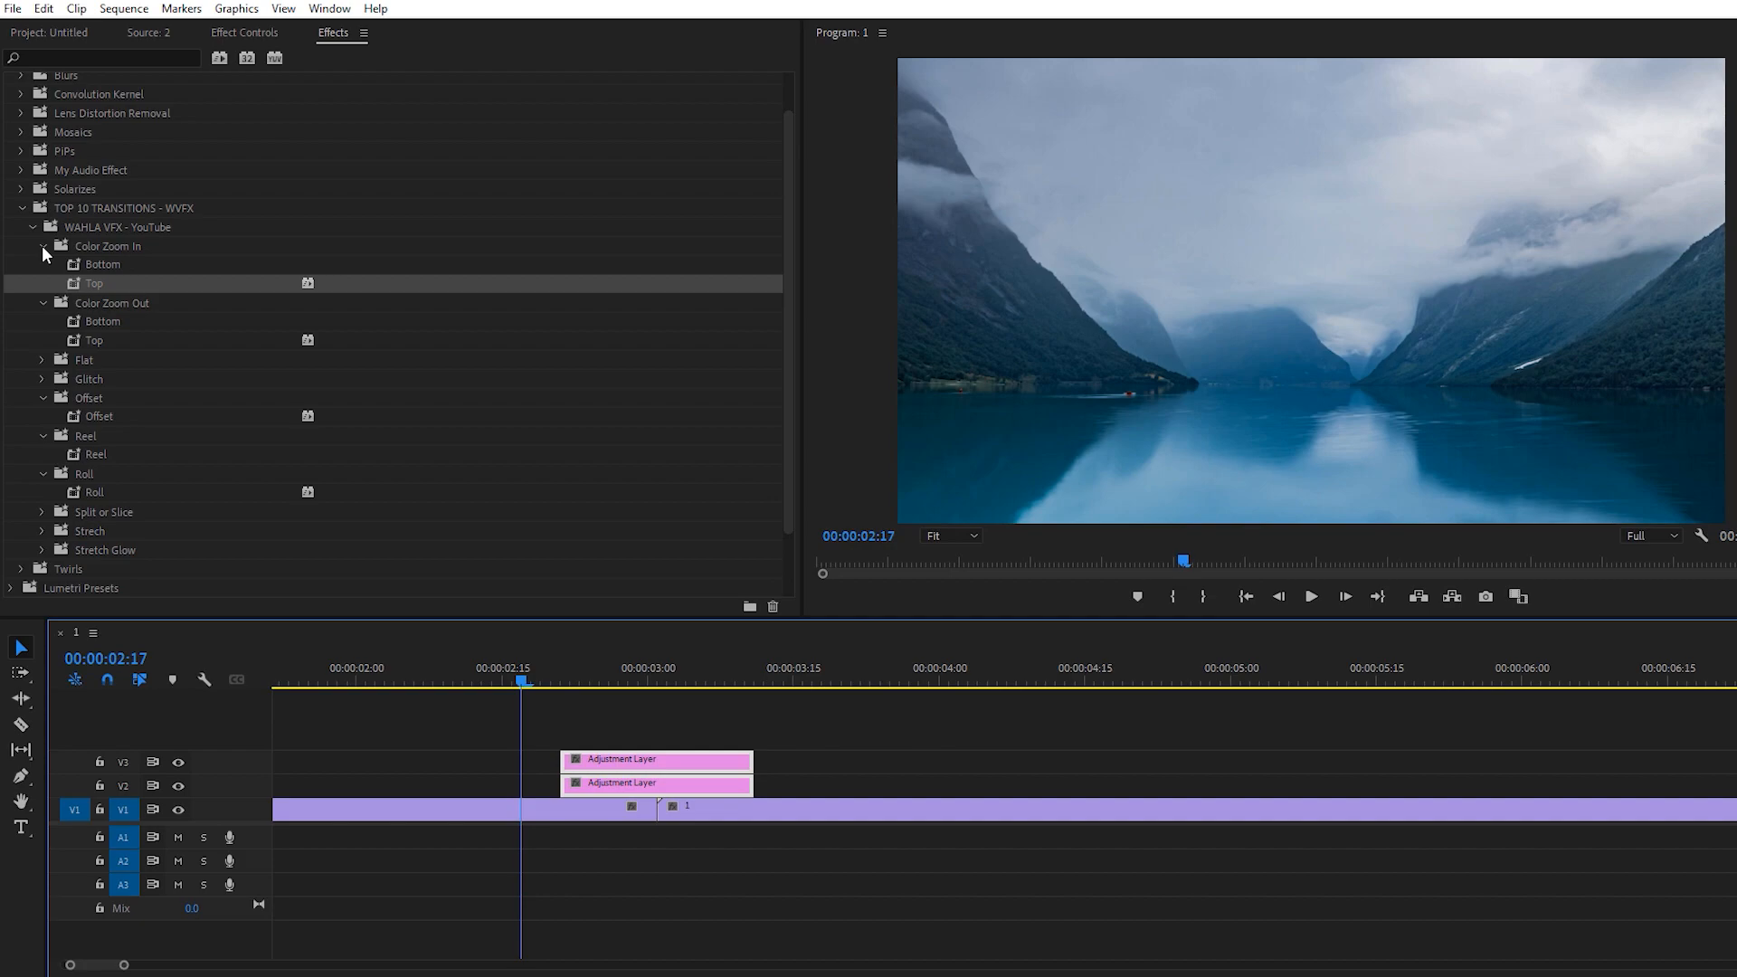
Collapse Color Zoom In and move the upper adjustment layer away, then back over the cut.
{"action": "left_click", "coordinate": [42, 246]}
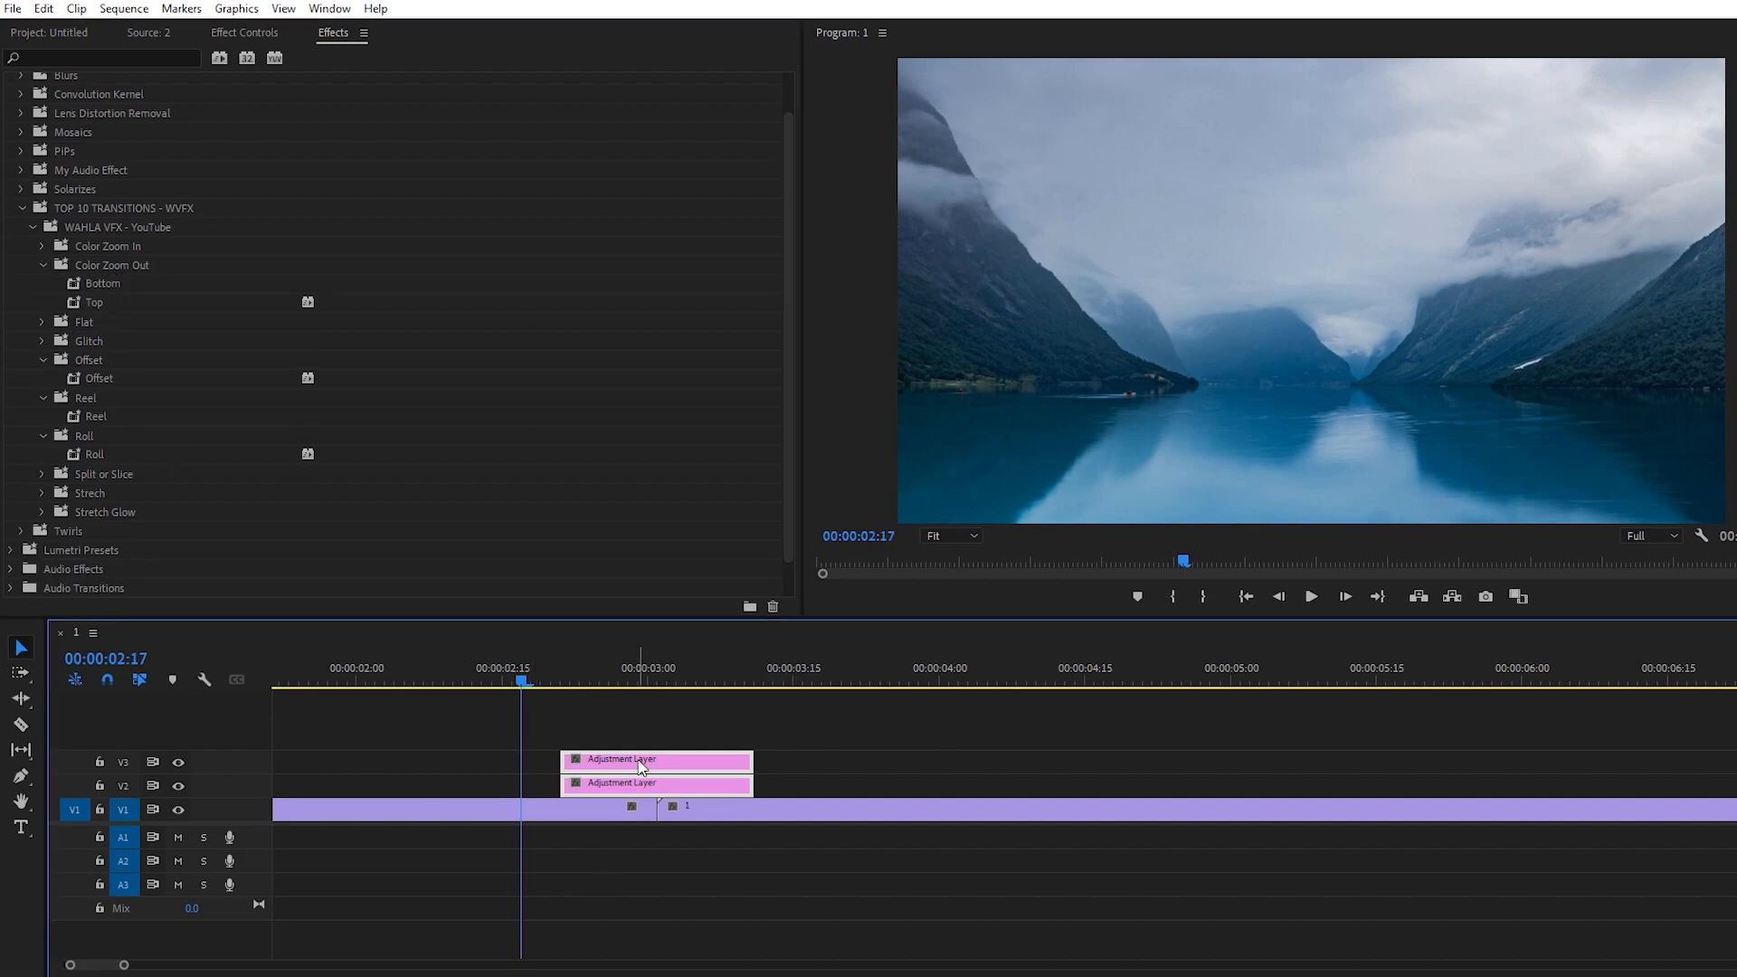
{"action": "left_click_drag", "start_coordinate": [656, 761], "coordinate": [977, 736]}
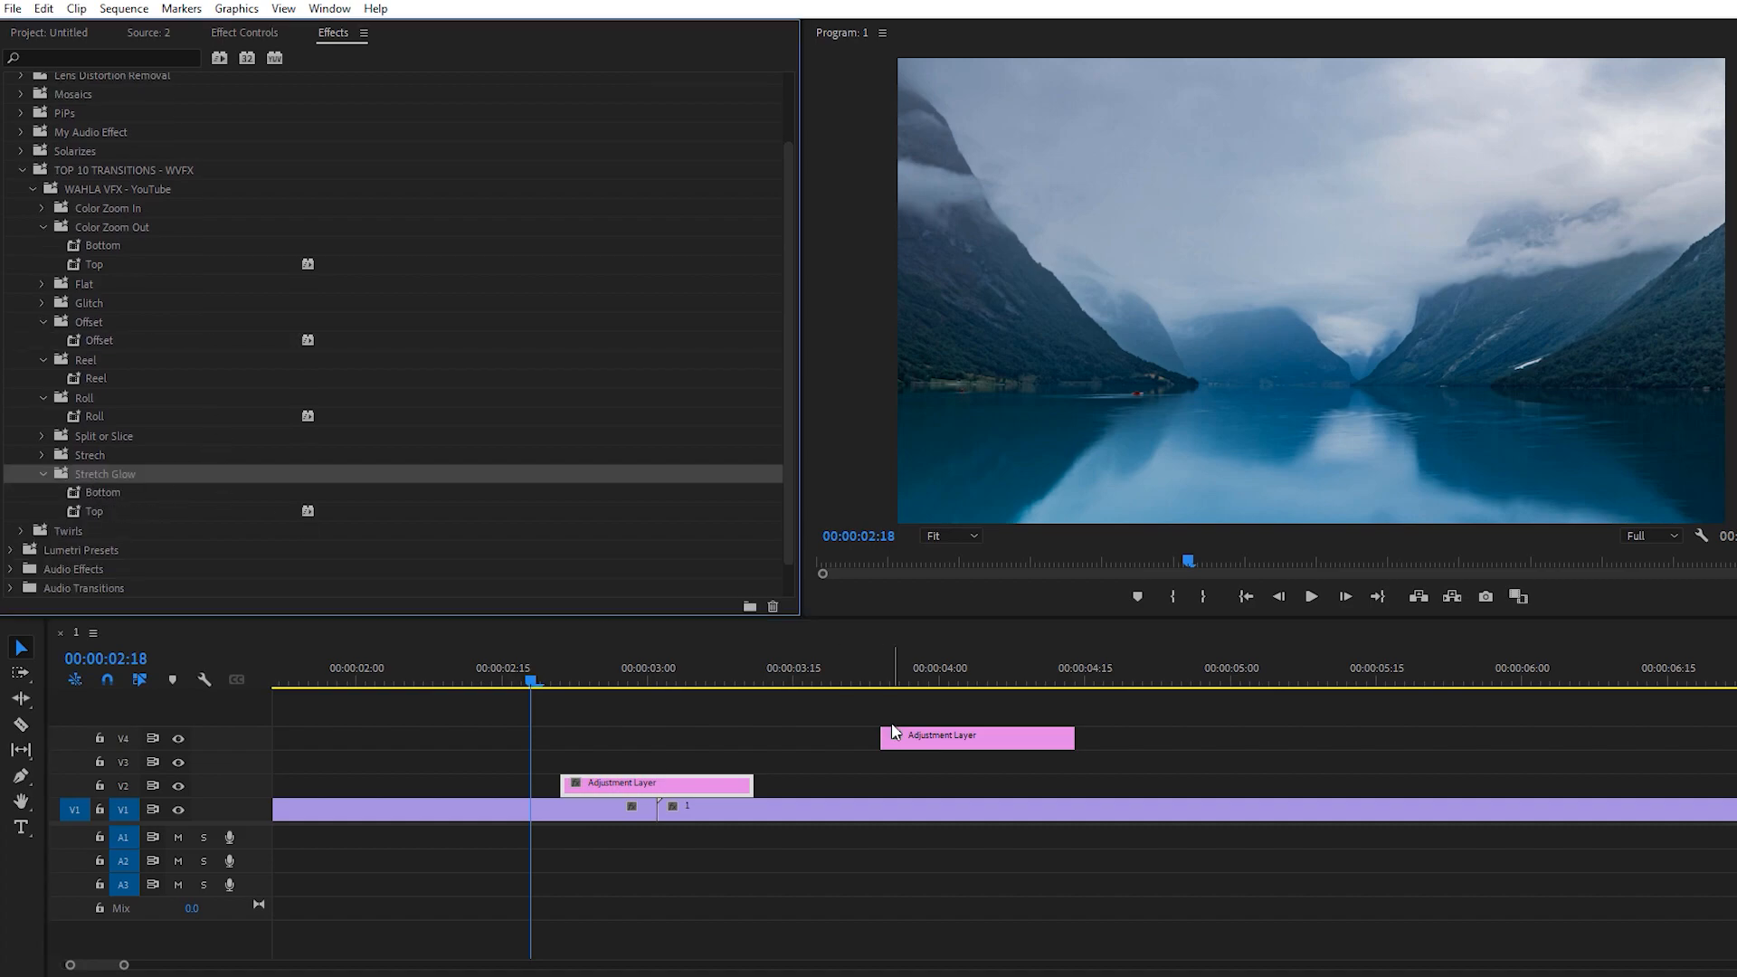
{"action": "left_click_drag", "start_coordinate": [977, 737], "coordinate": [656, 759]}
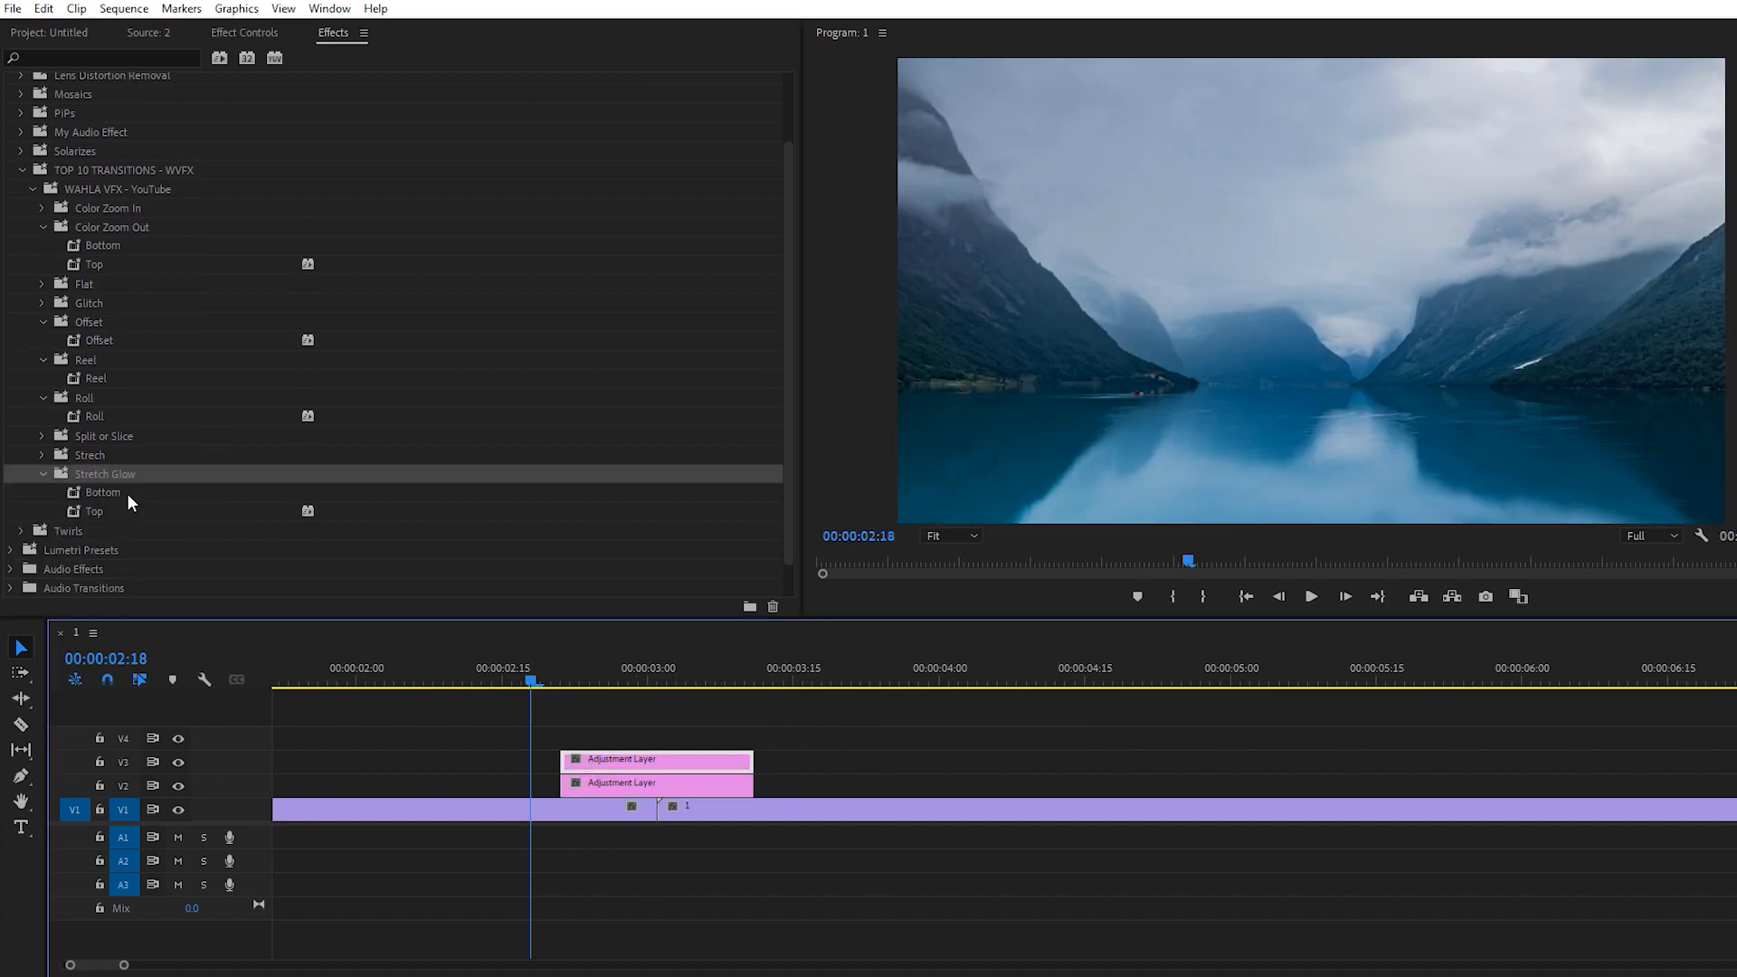
{"action": "left_click", "coordinate": [103, 492]}
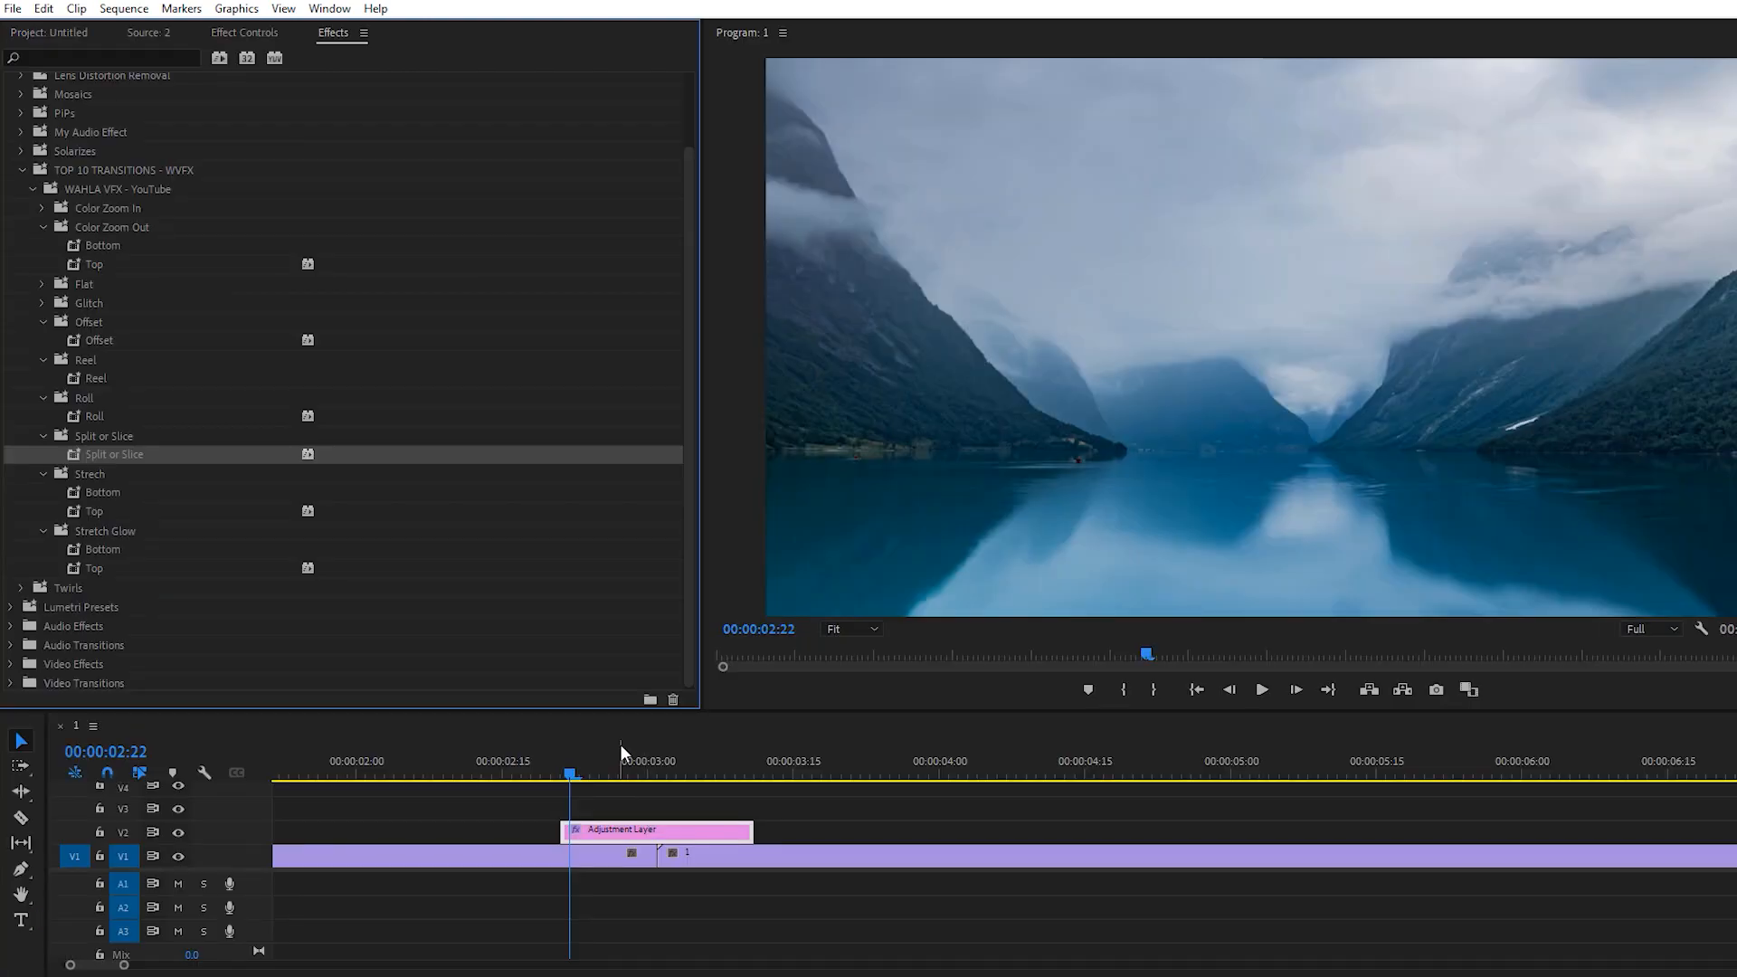
{"action": "mouse_move", "coordinate": [712, 817]}
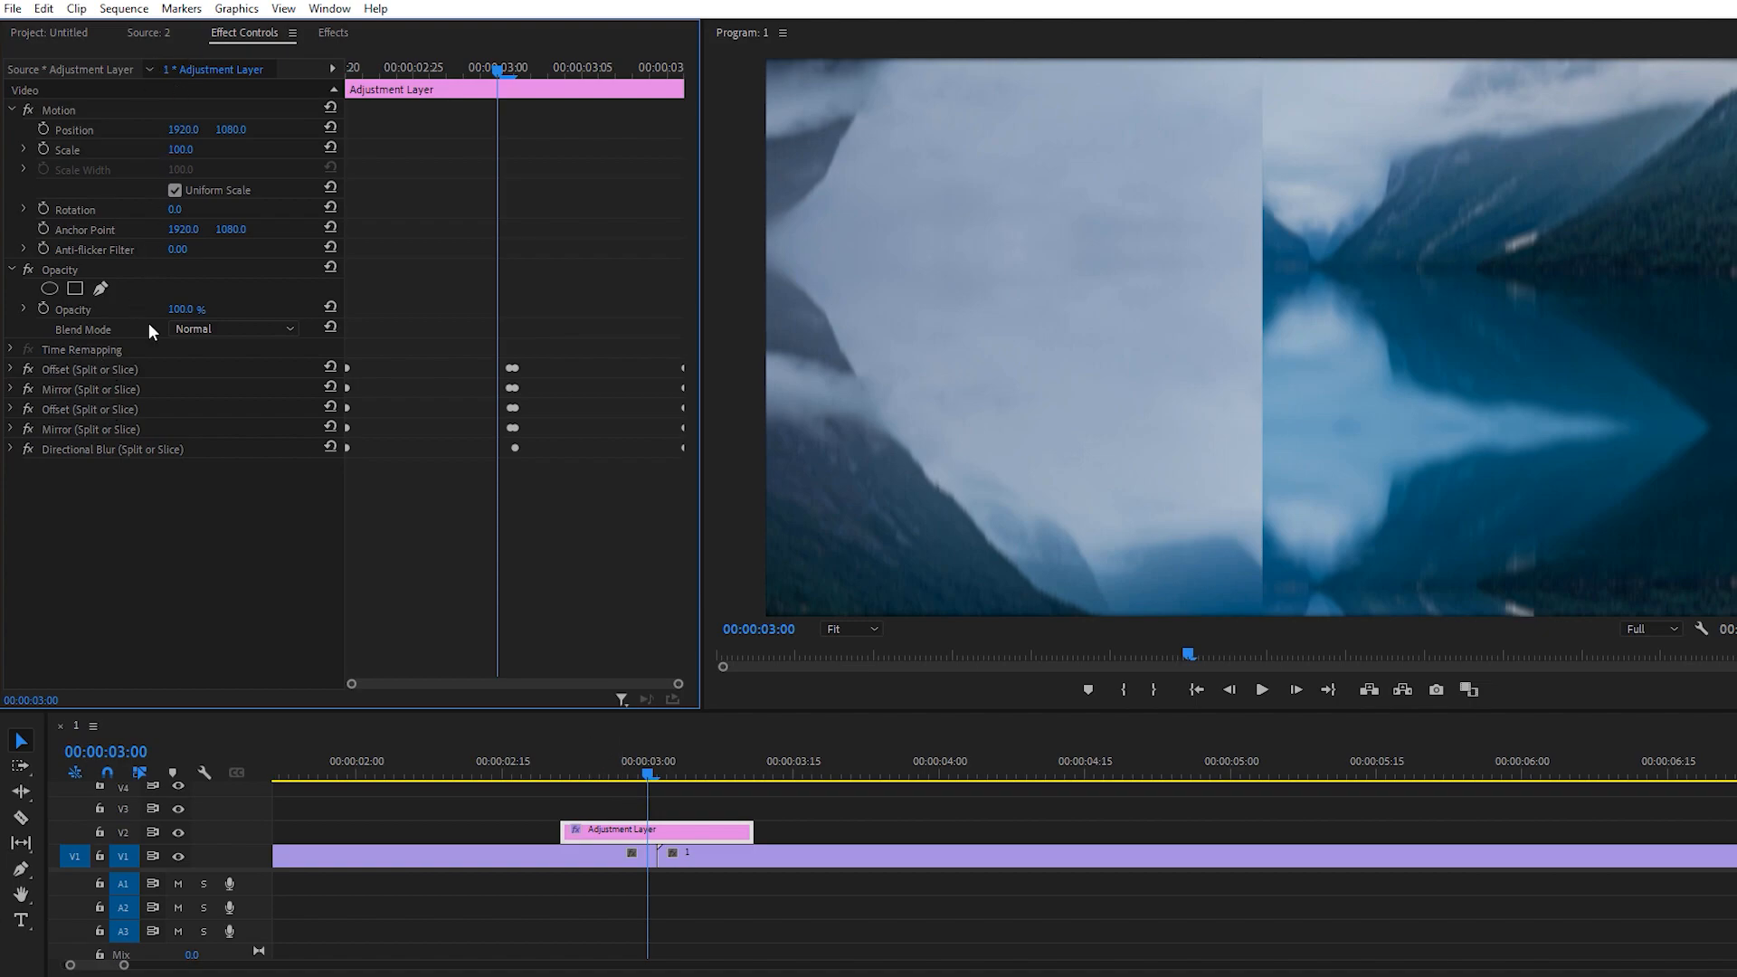
{"action": "mouse_move", "coordinate": [301, 484]}
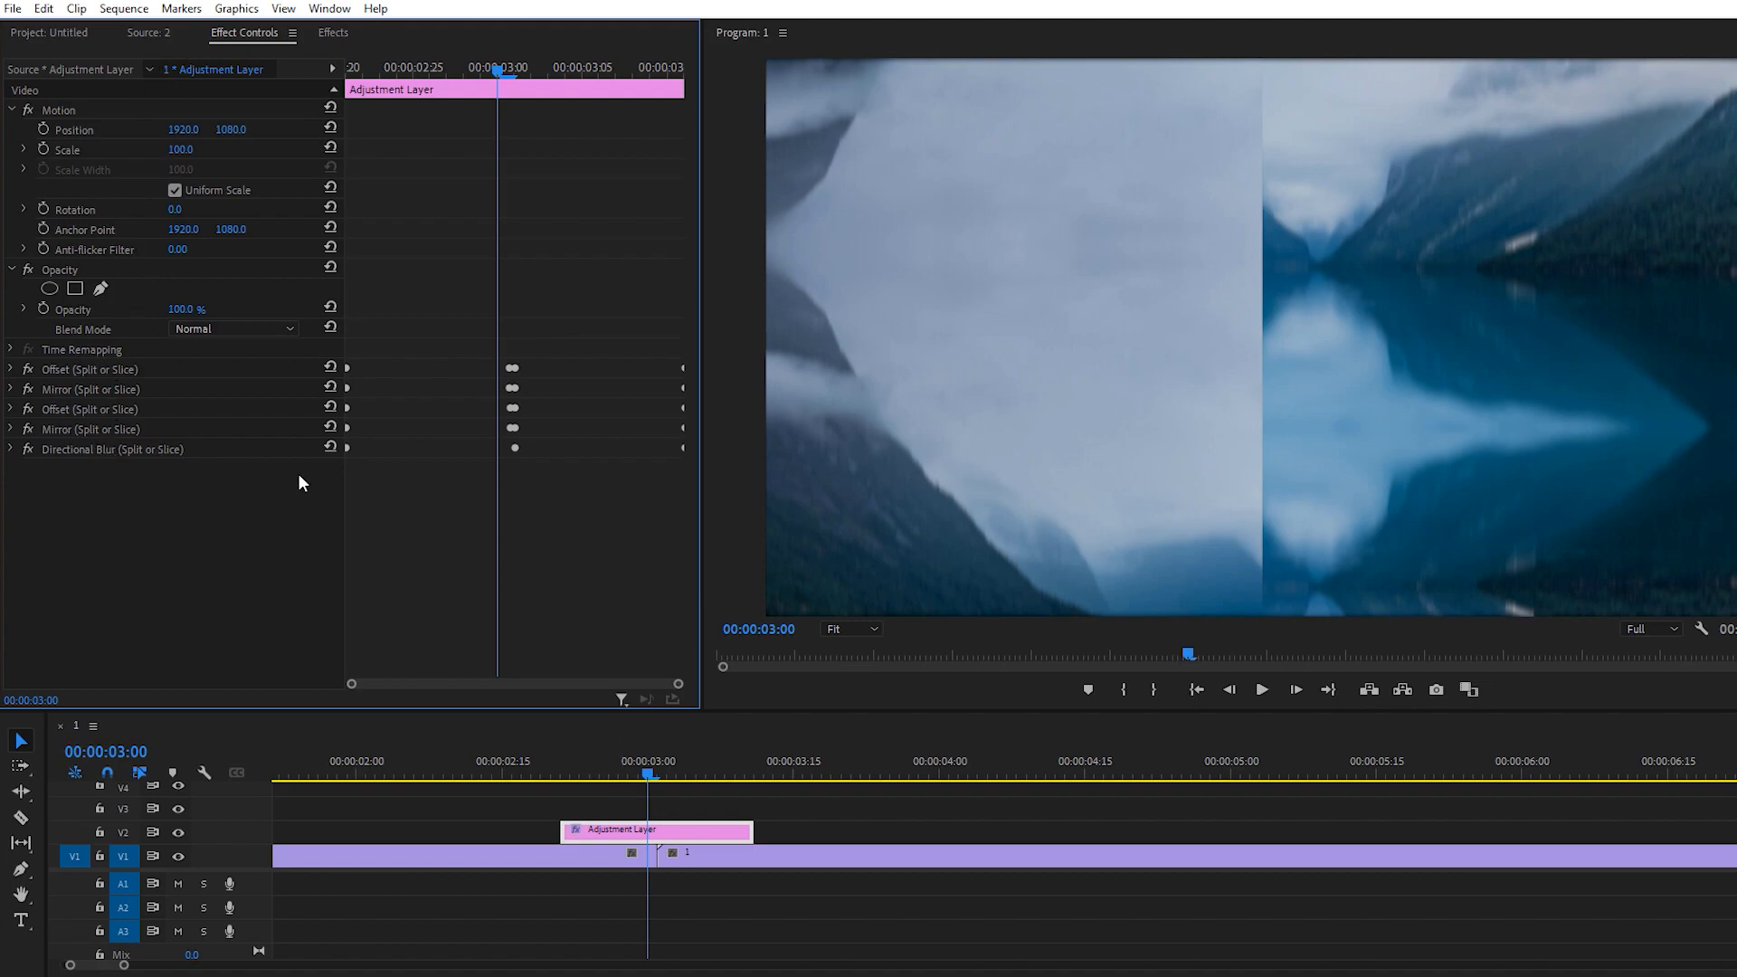
{"action": "left_click", "coordinate": [659, 772]}
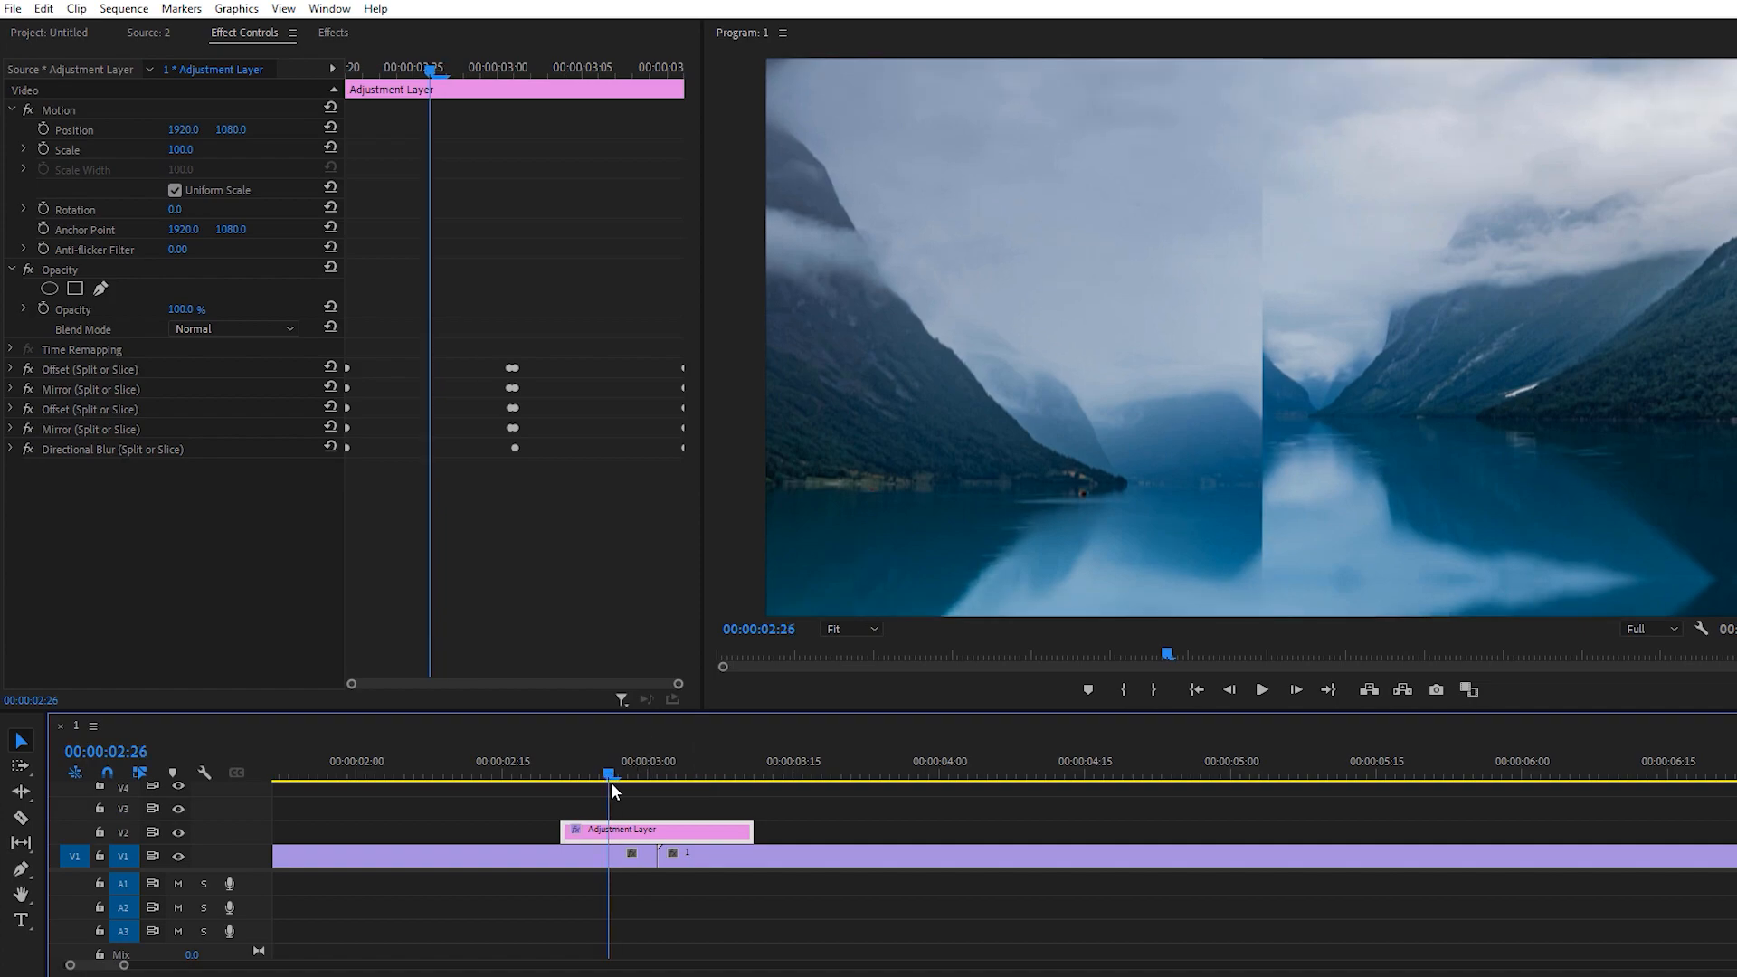
{"action": "left_click", "coordinate": [332, 32]}
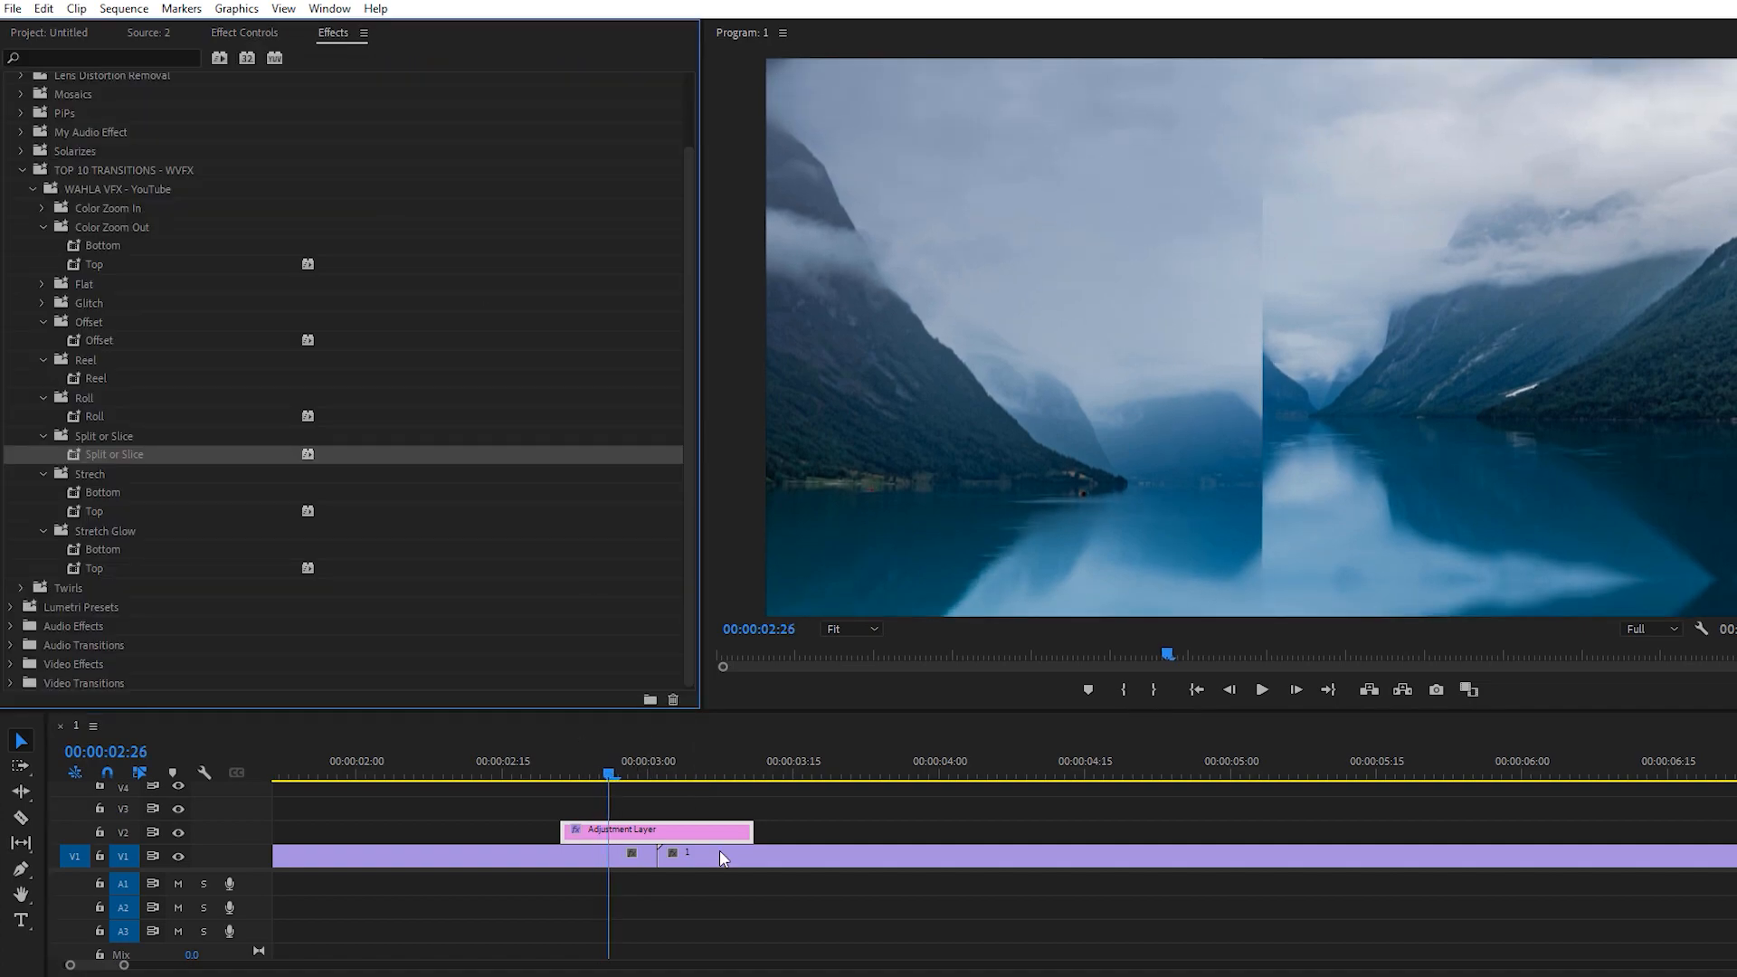
{"action": "left_click", "coordinate": [676, 761]}
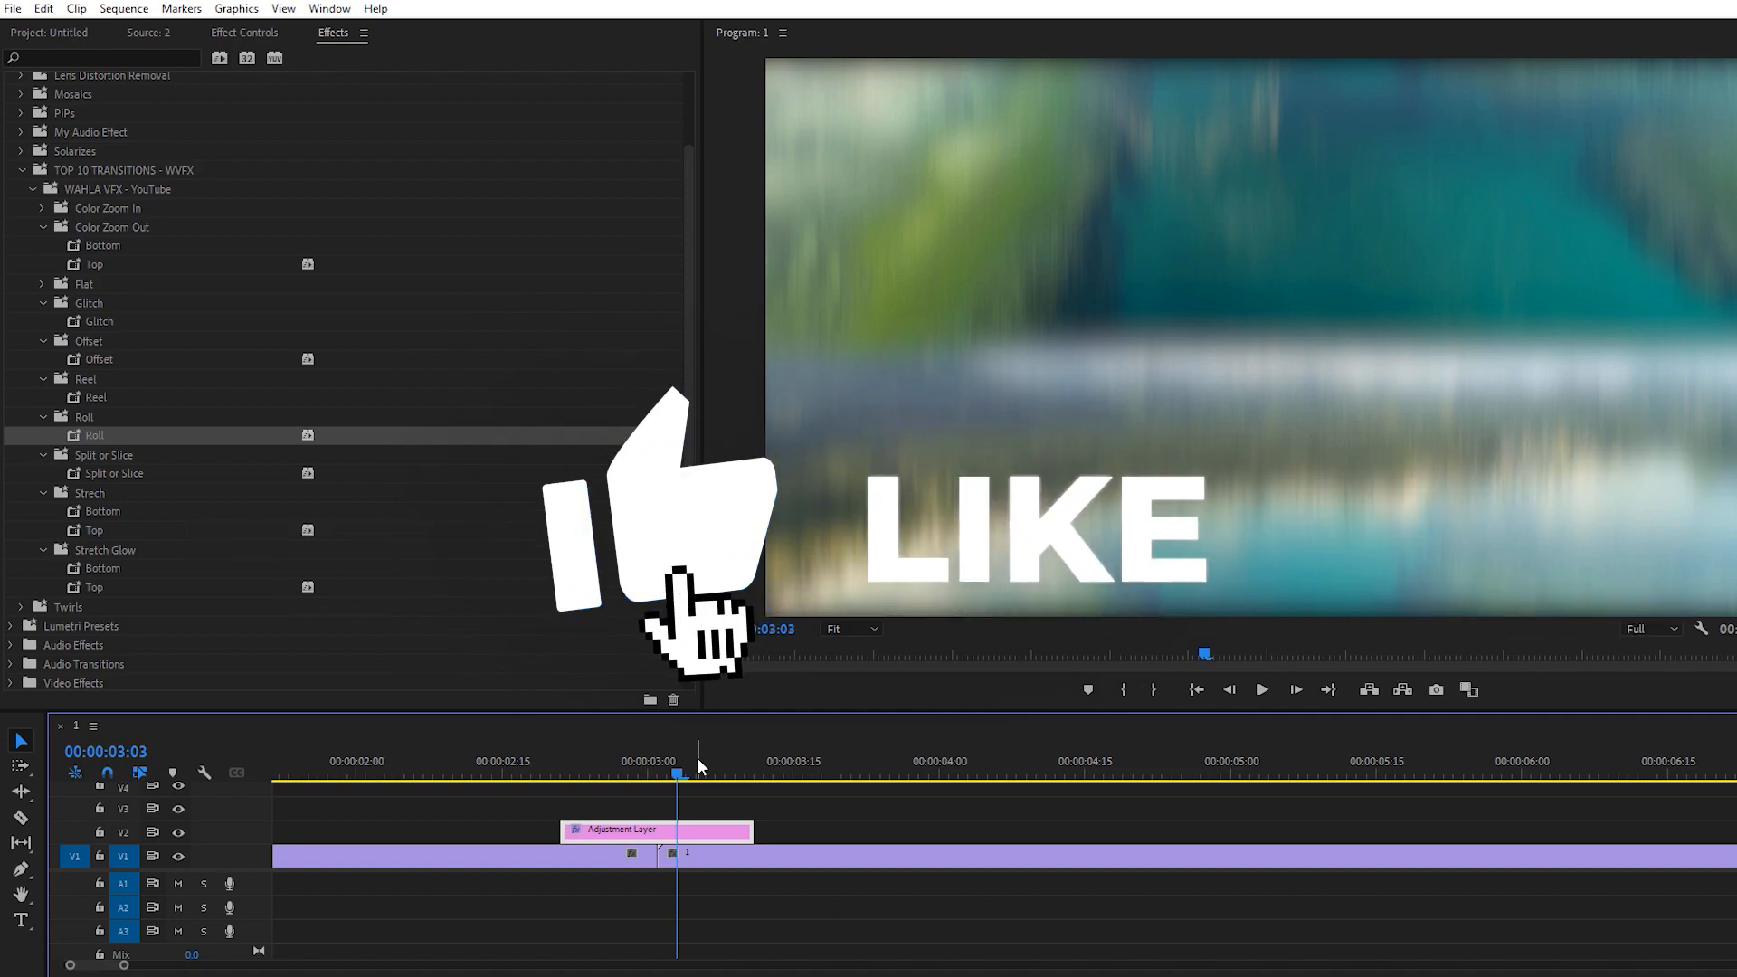